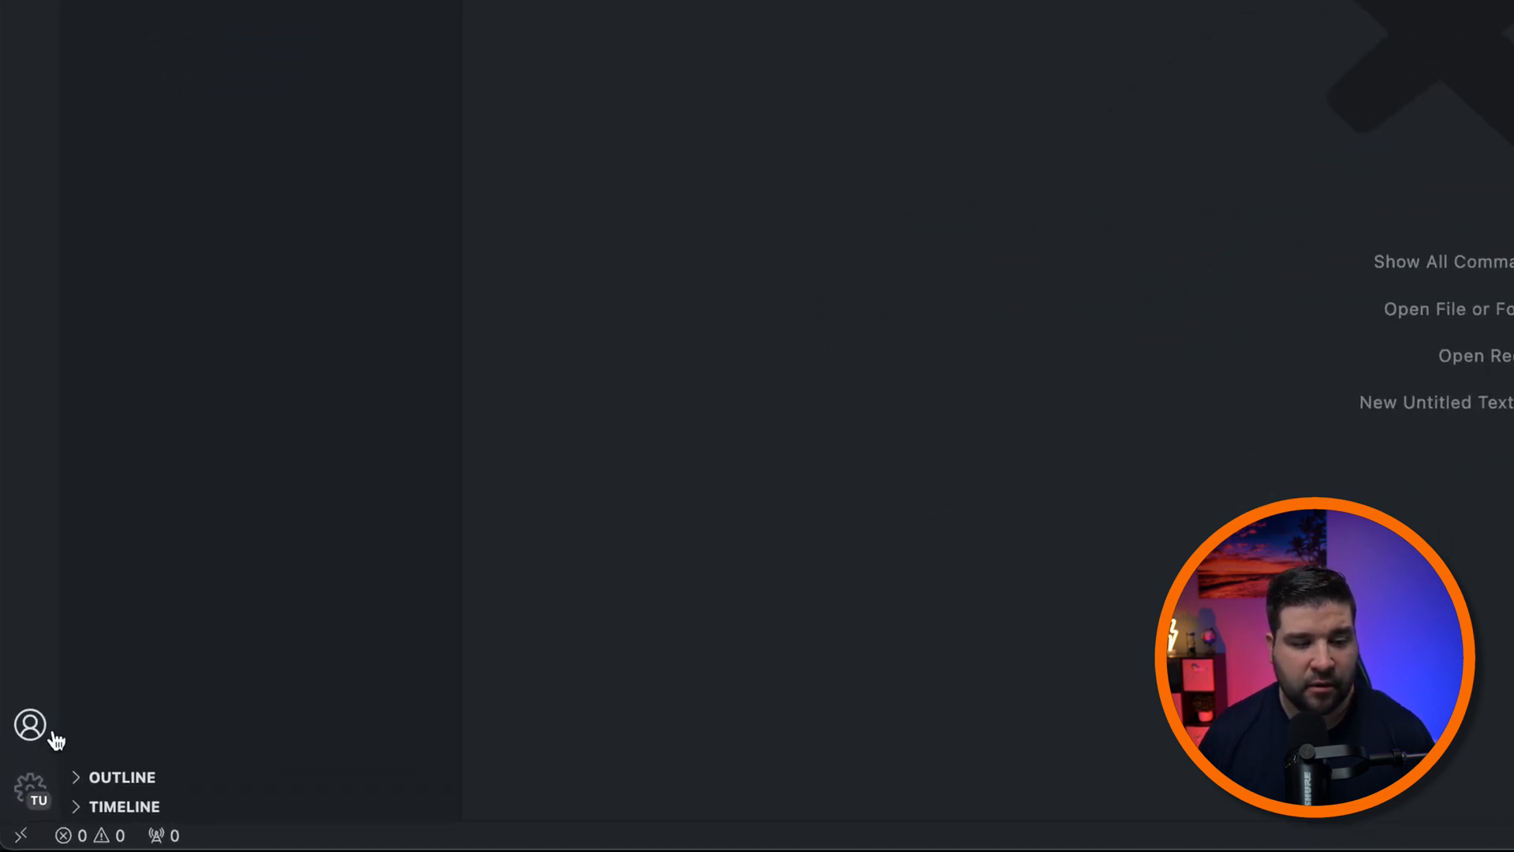
Step: Filter the Command Palette to the Remote Tunnels commands with 'Remote tu'
click(30, 724)
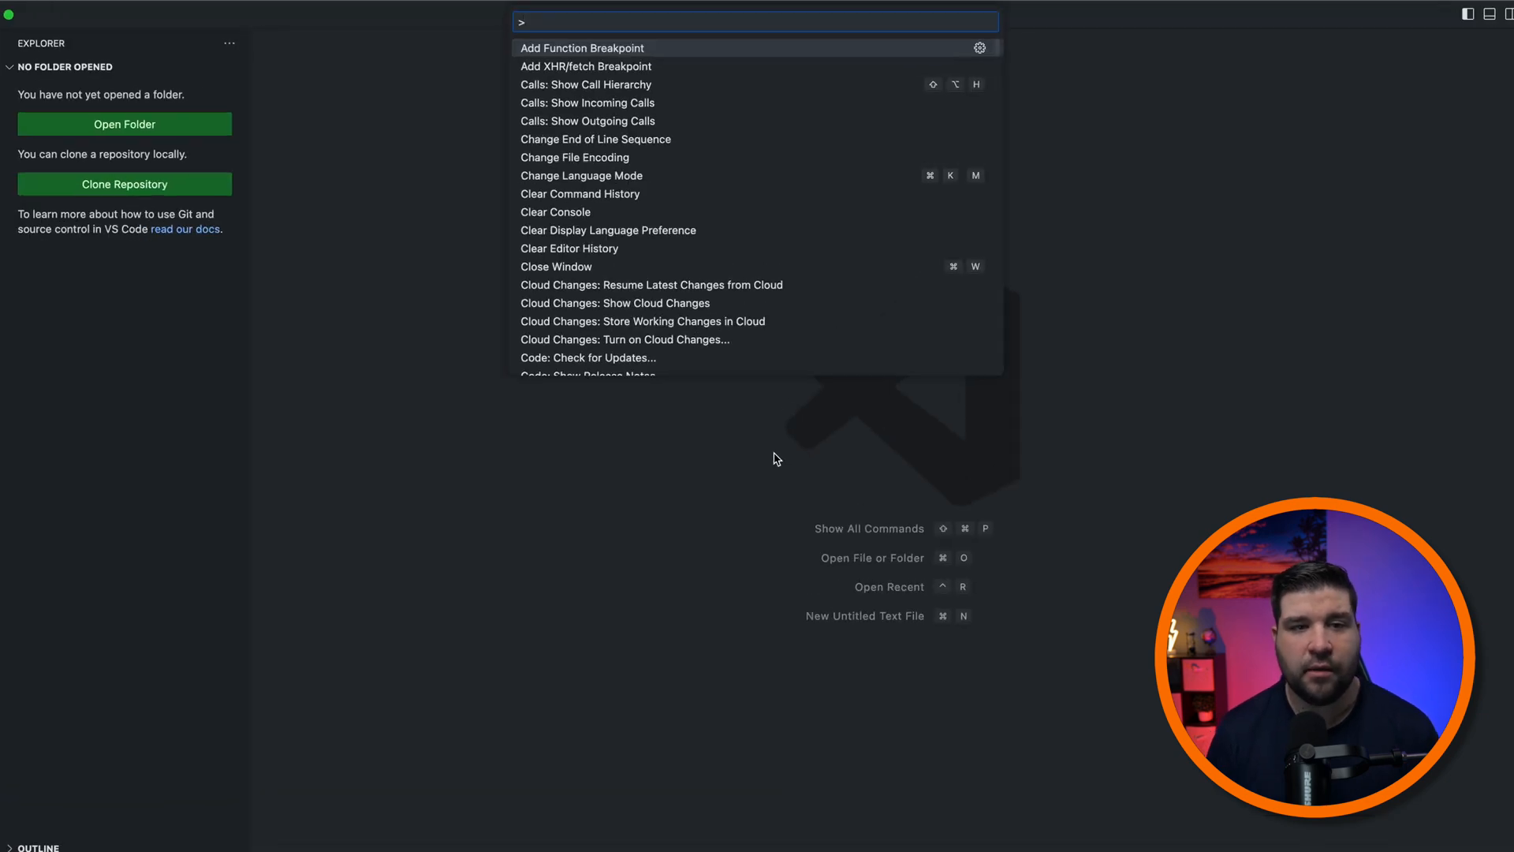
text(Remote tu)
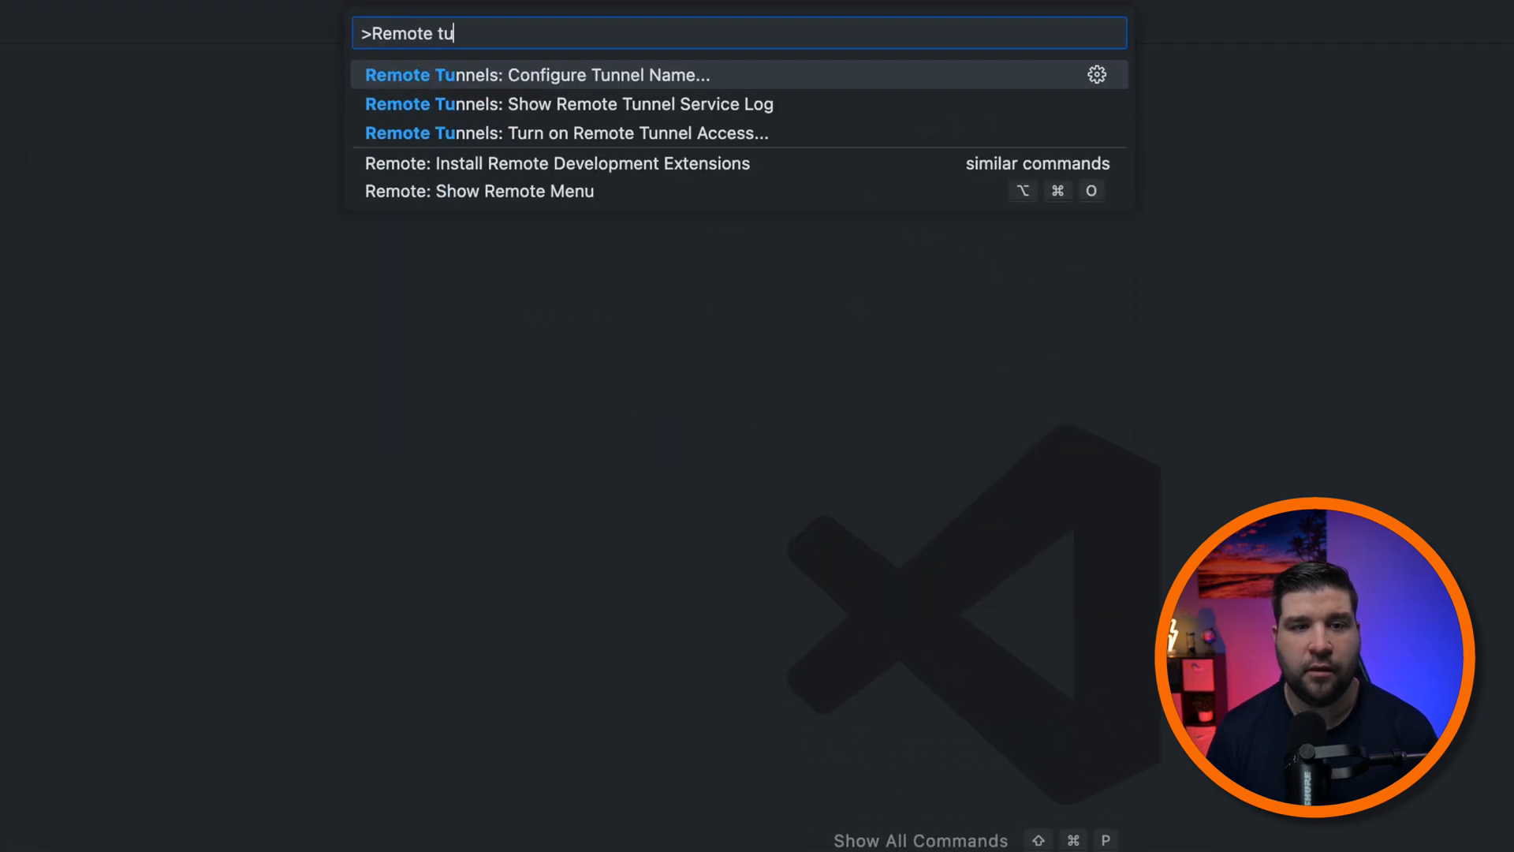
mouse_move(618, 132)
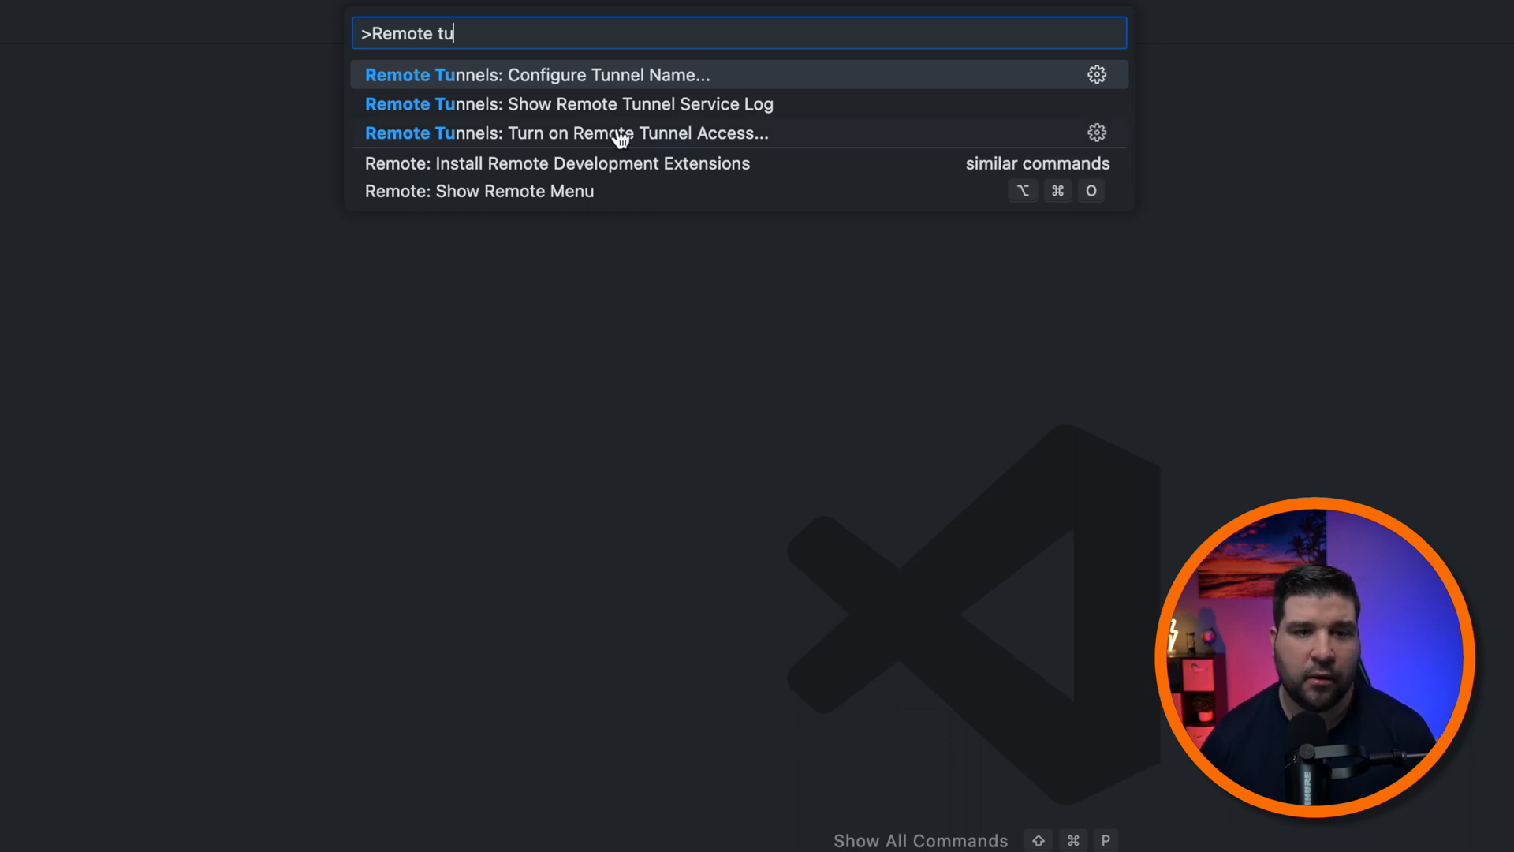
mouse_move(674, 144)
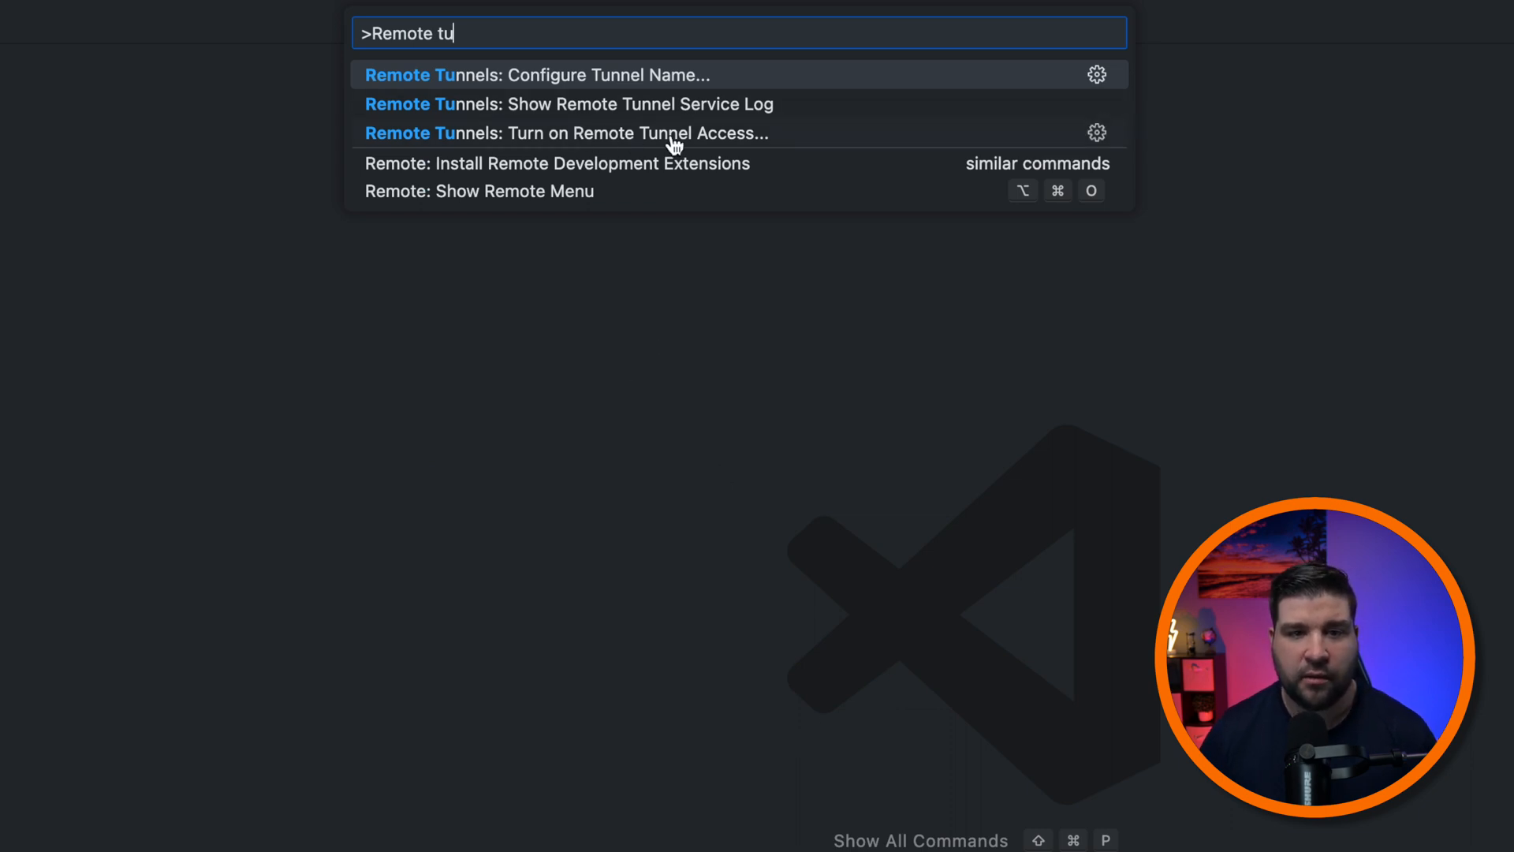
Step: Turn on Remote Tunnel Access for this session only, reaching the account sign-in choice
click(567, 133)
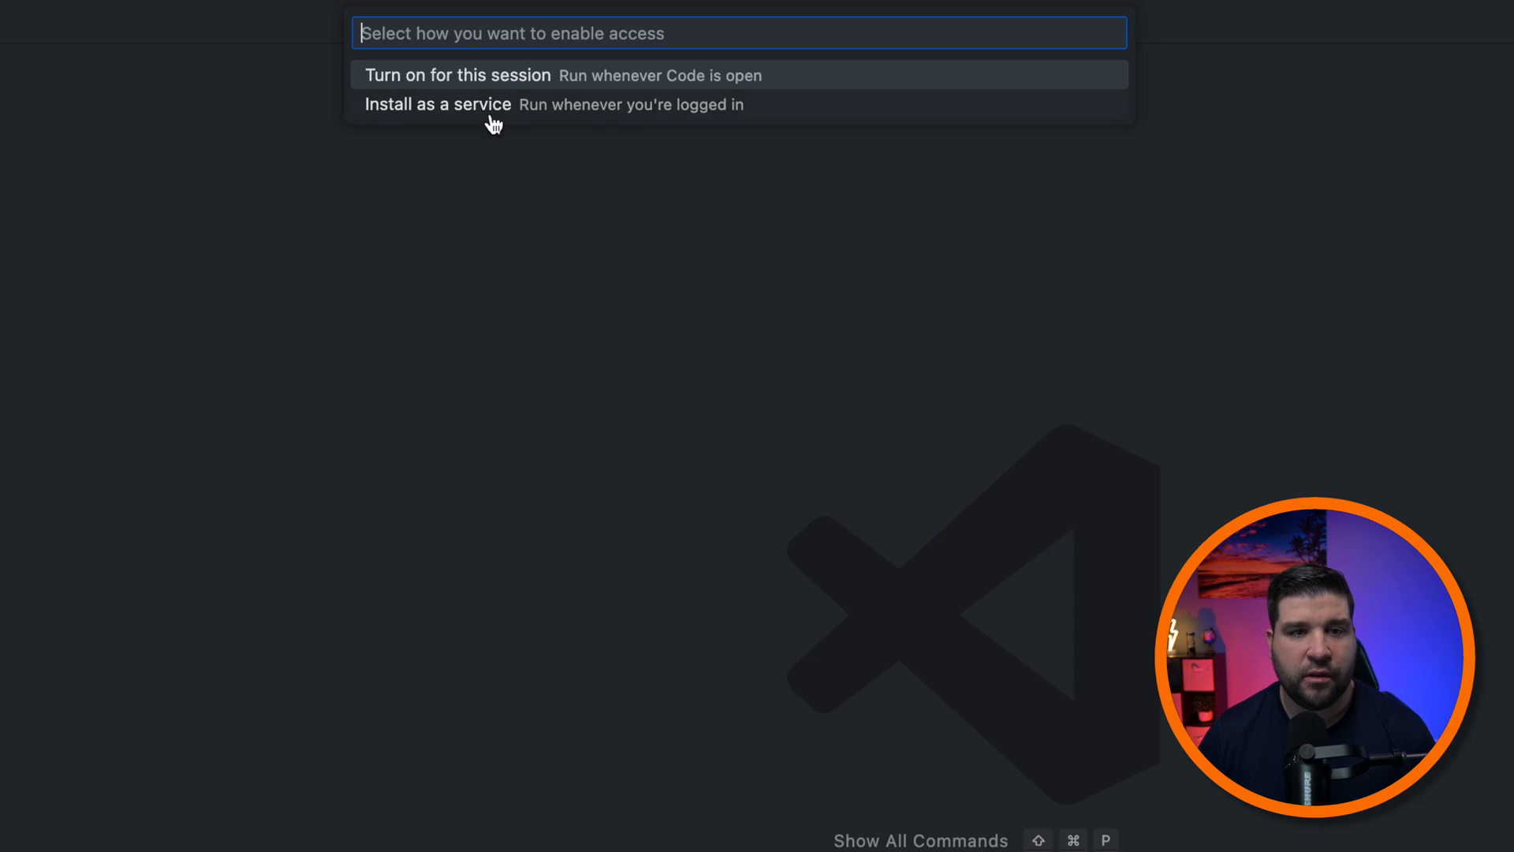
mouse_move(531, 114)
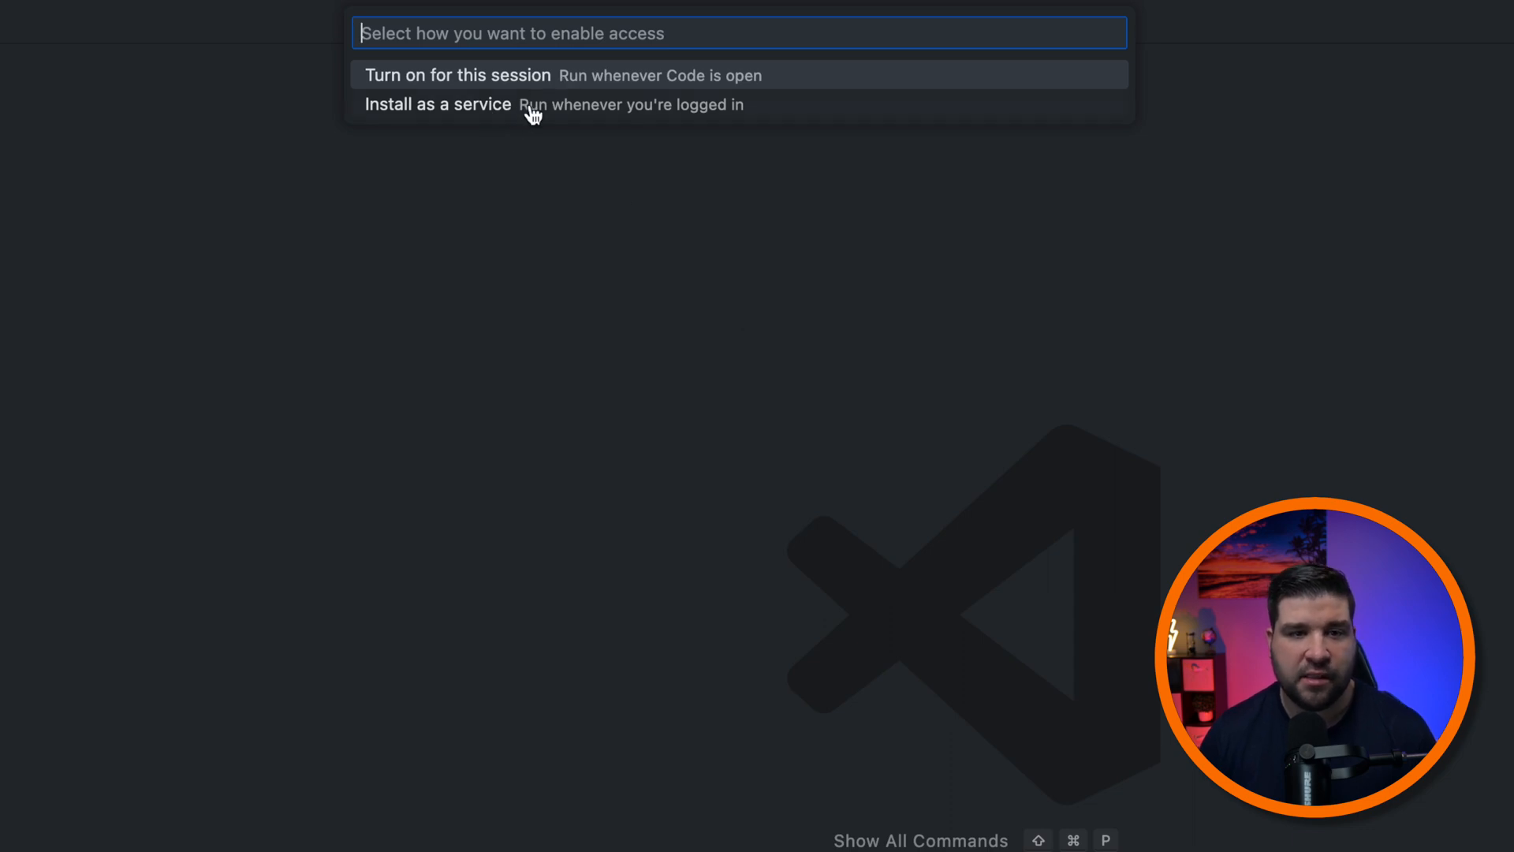
mouse_move(642, 162)
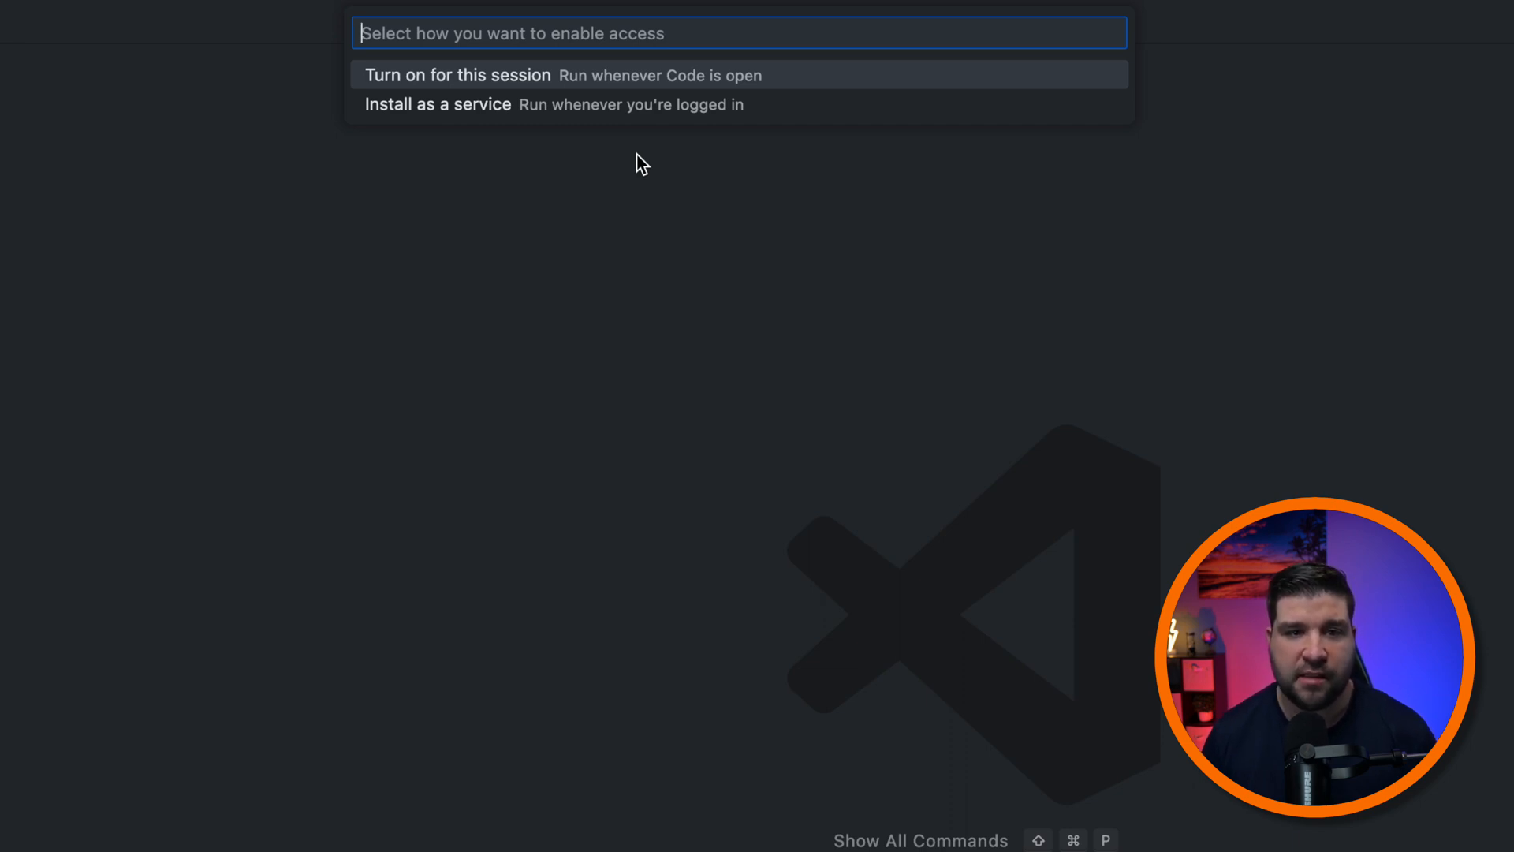
mouse_move(809, 126)
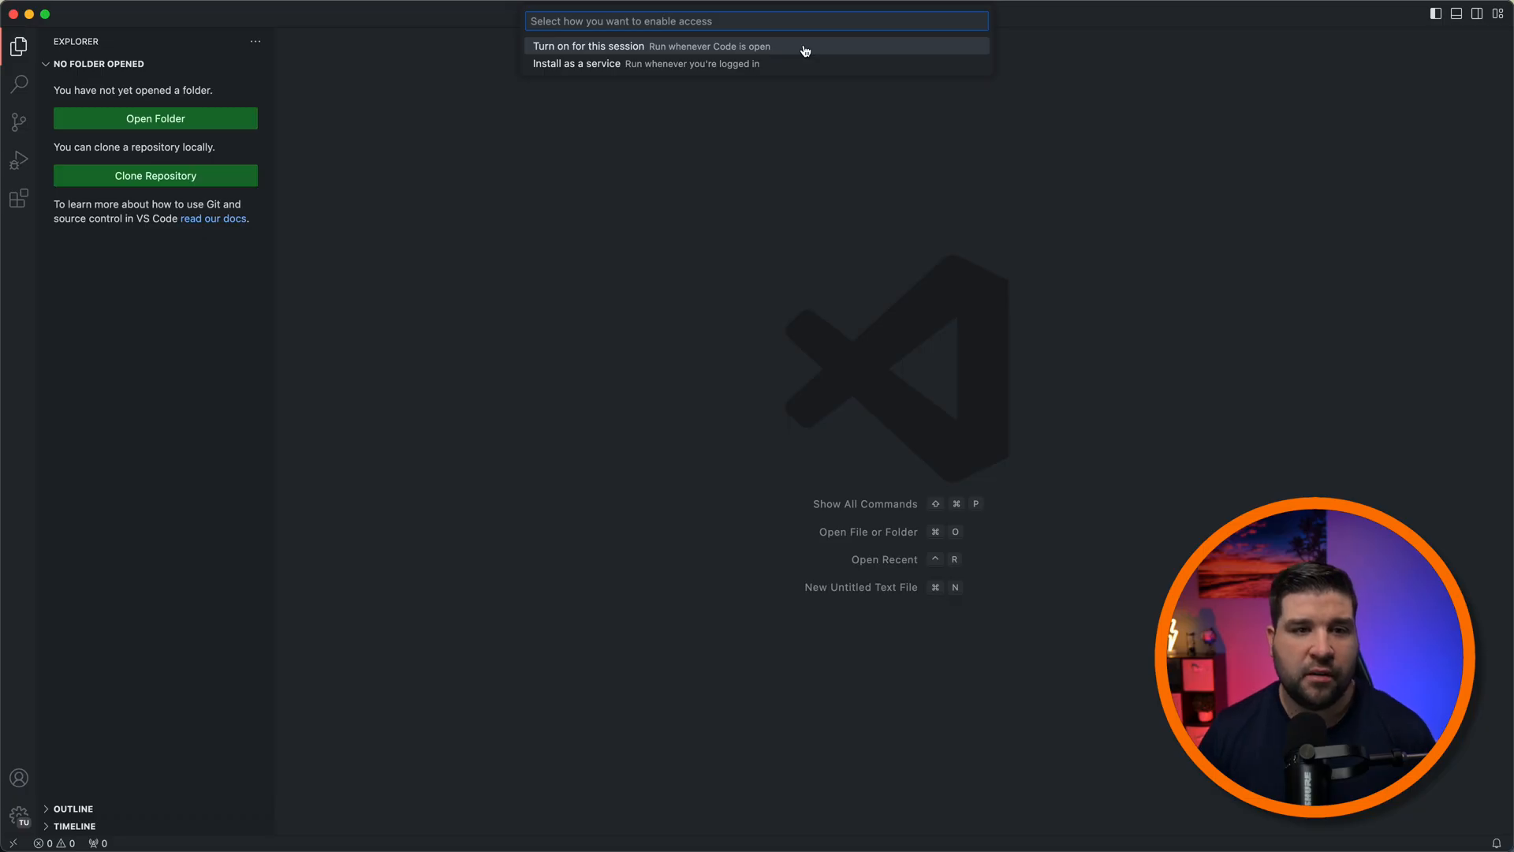
click(650, 46)
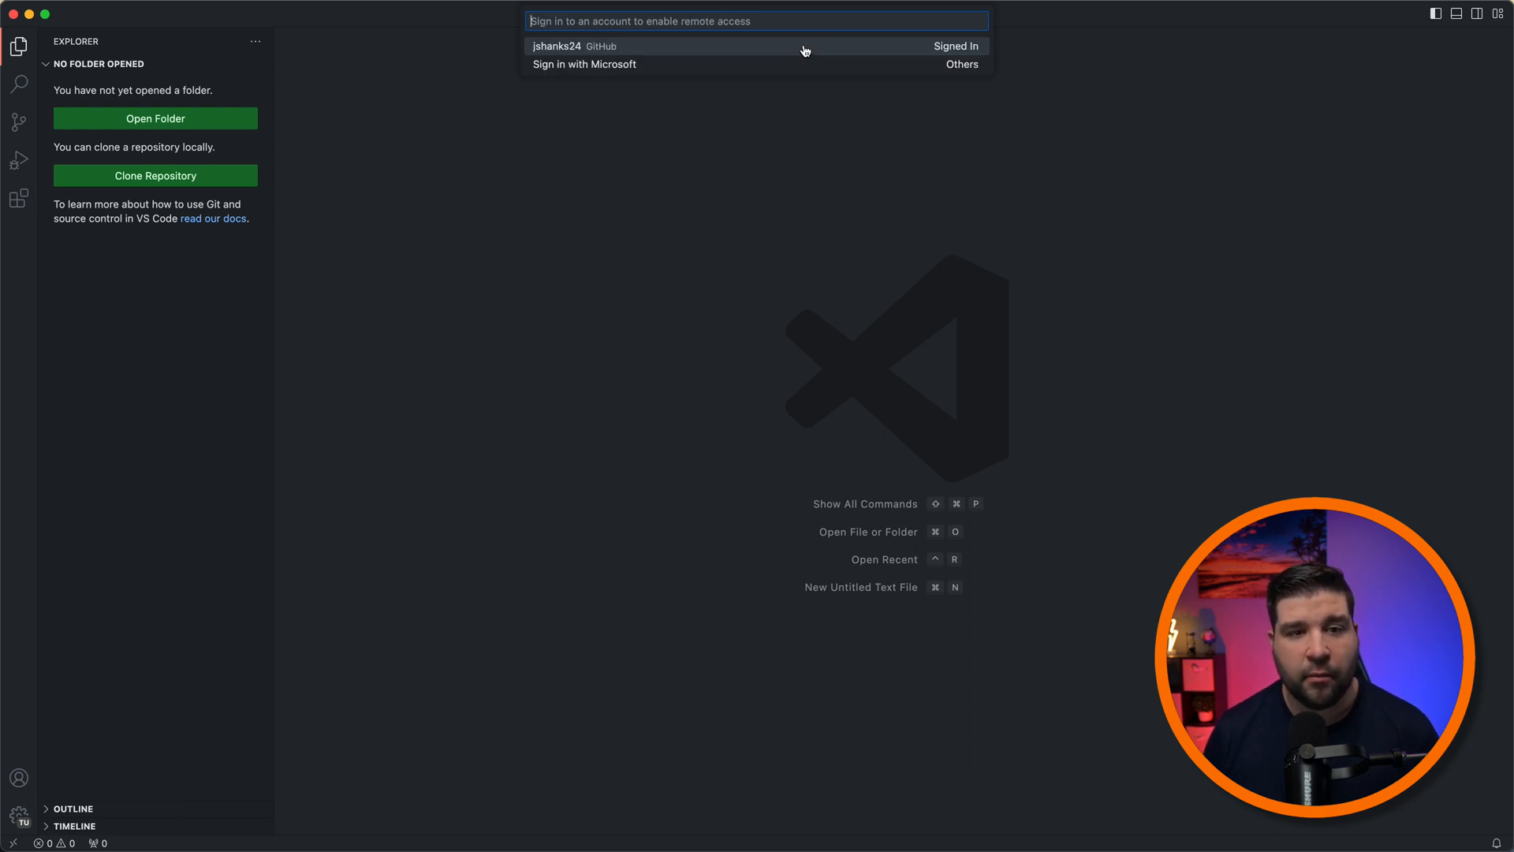
mouse_move(694, 46)
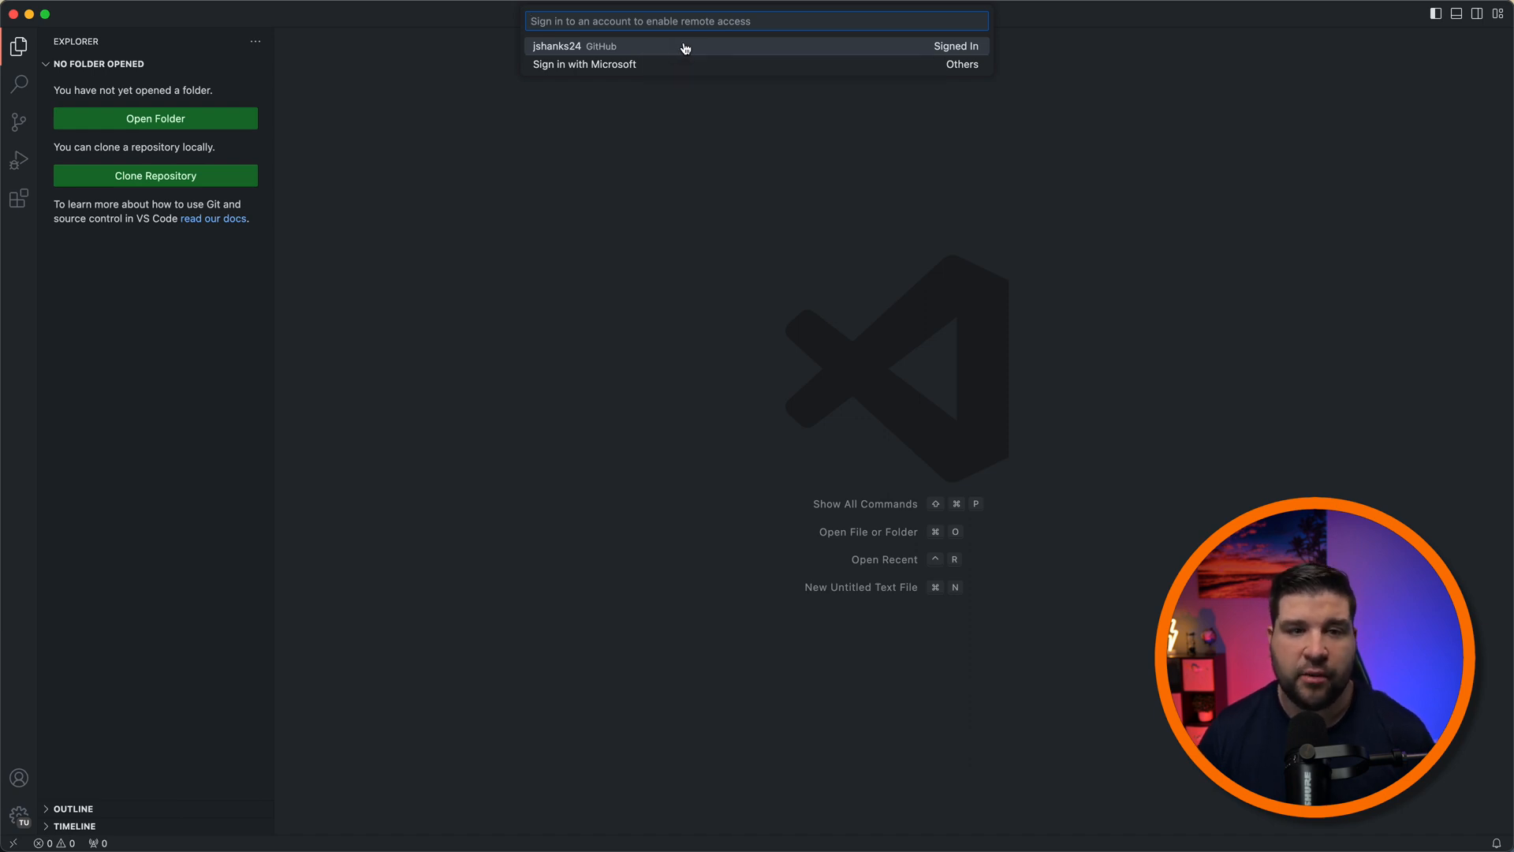
Step: Sign in with the connected GitHub account and handle the secure-tunnel notification
click(683, 45)
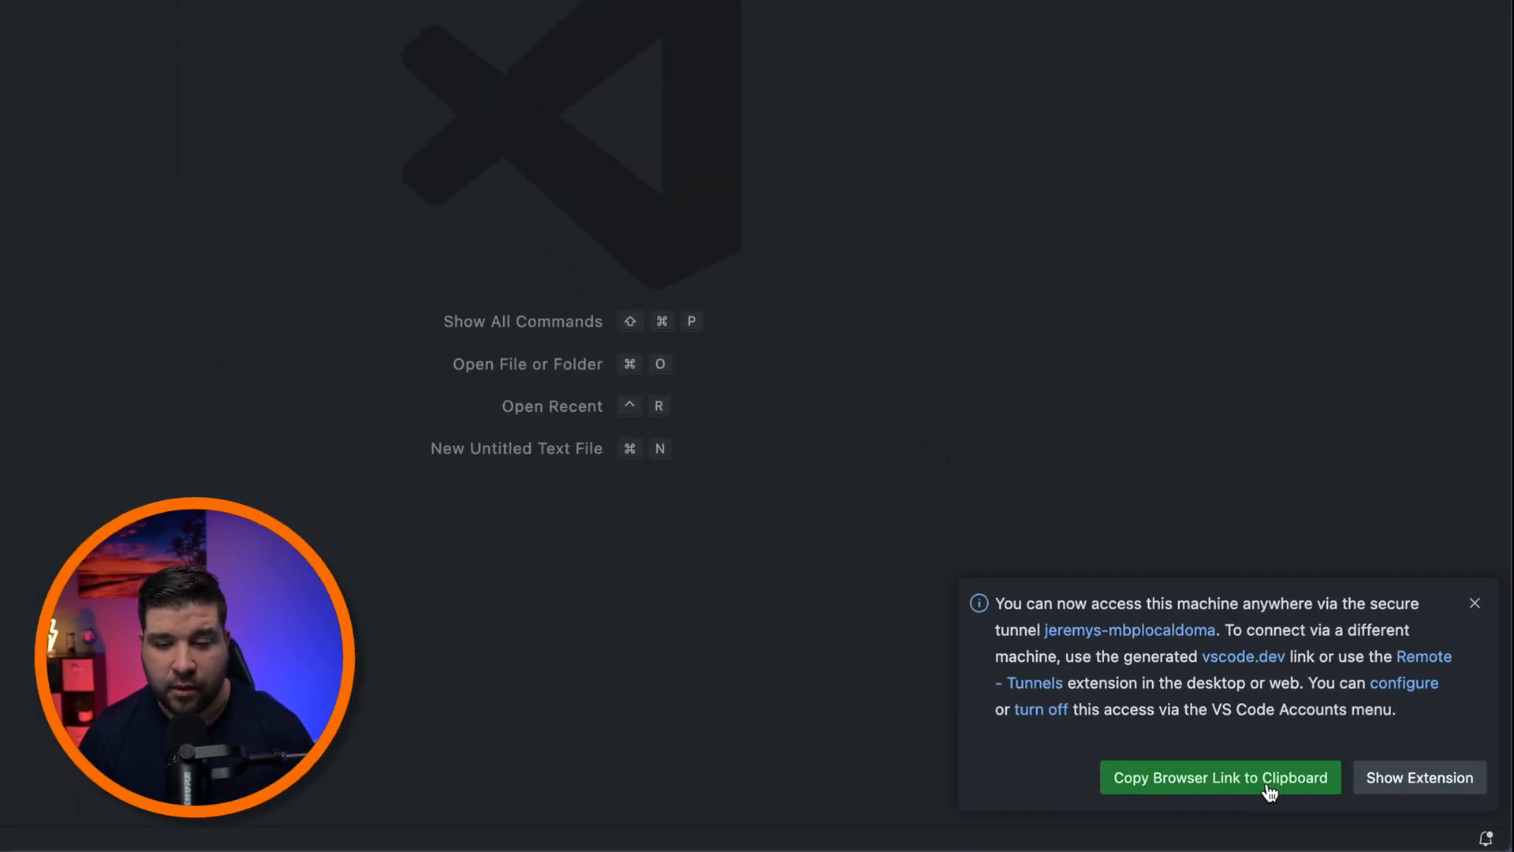
mouse_move(1298, 793)
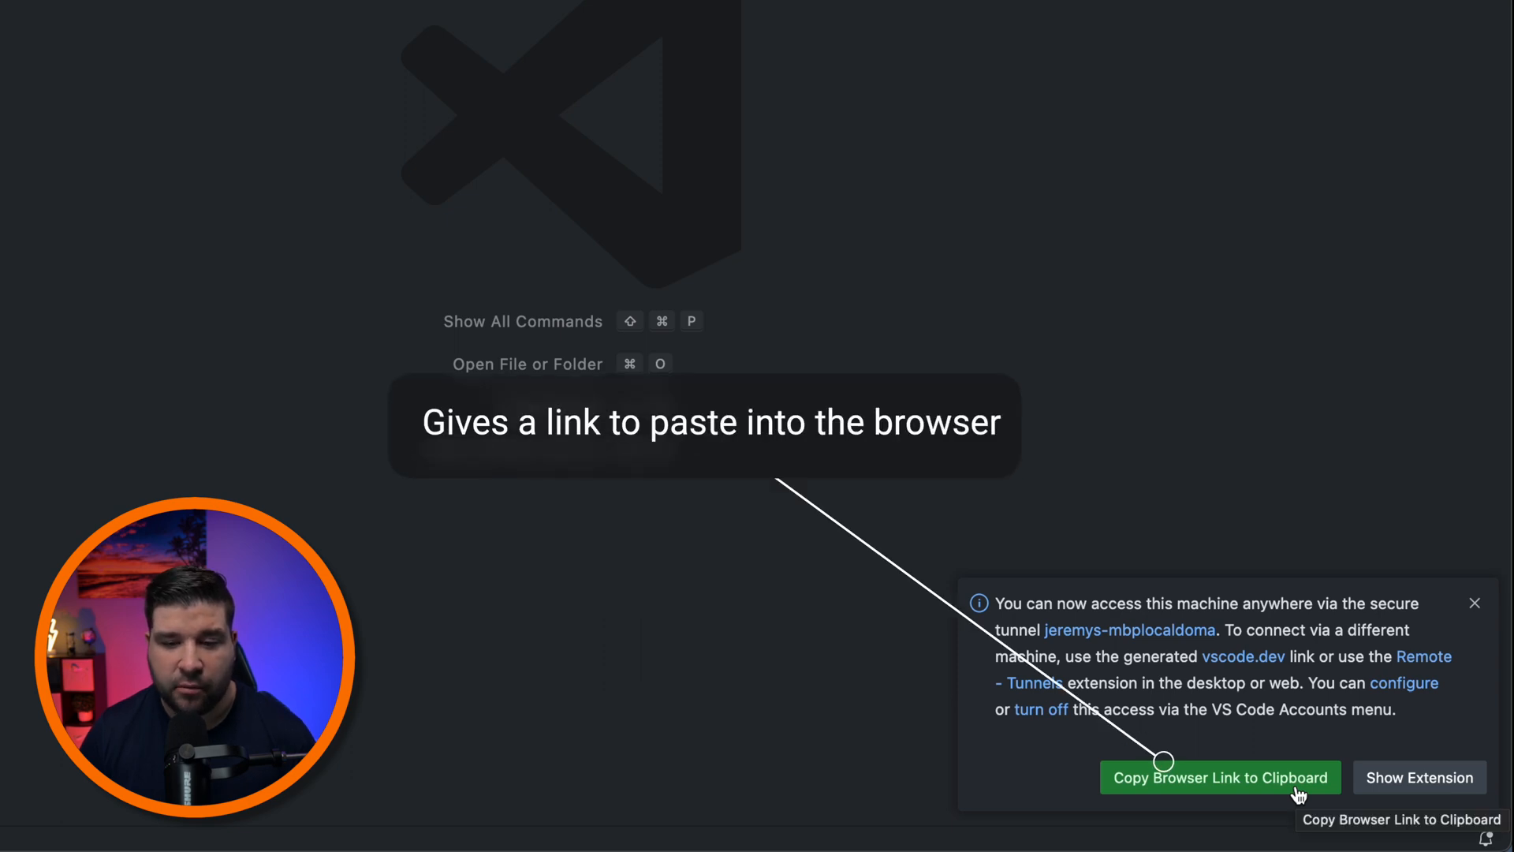
mouse_move(1420, 777)
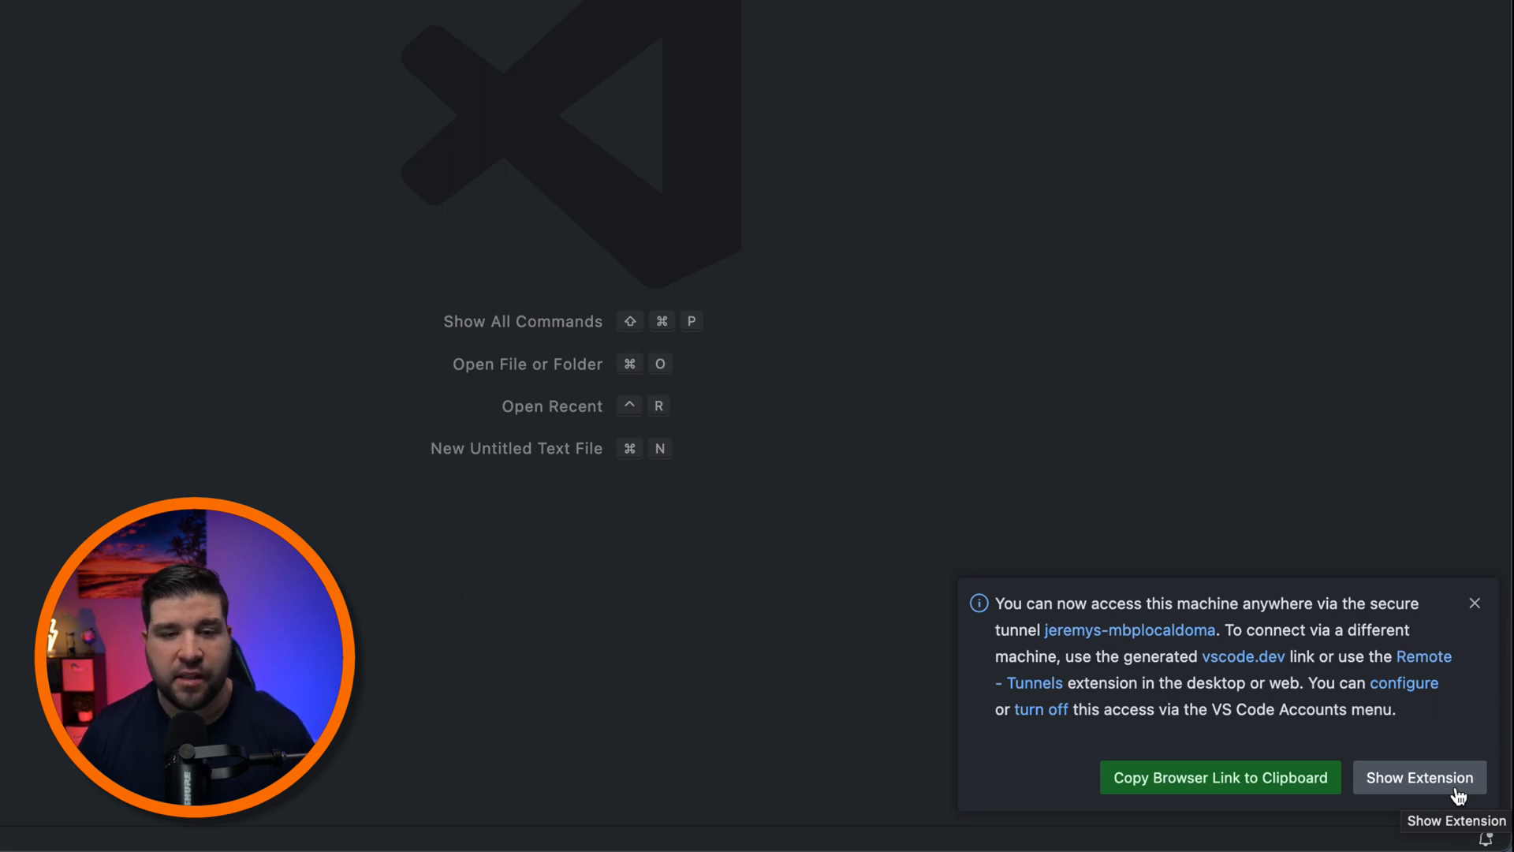
click(1420, 777)
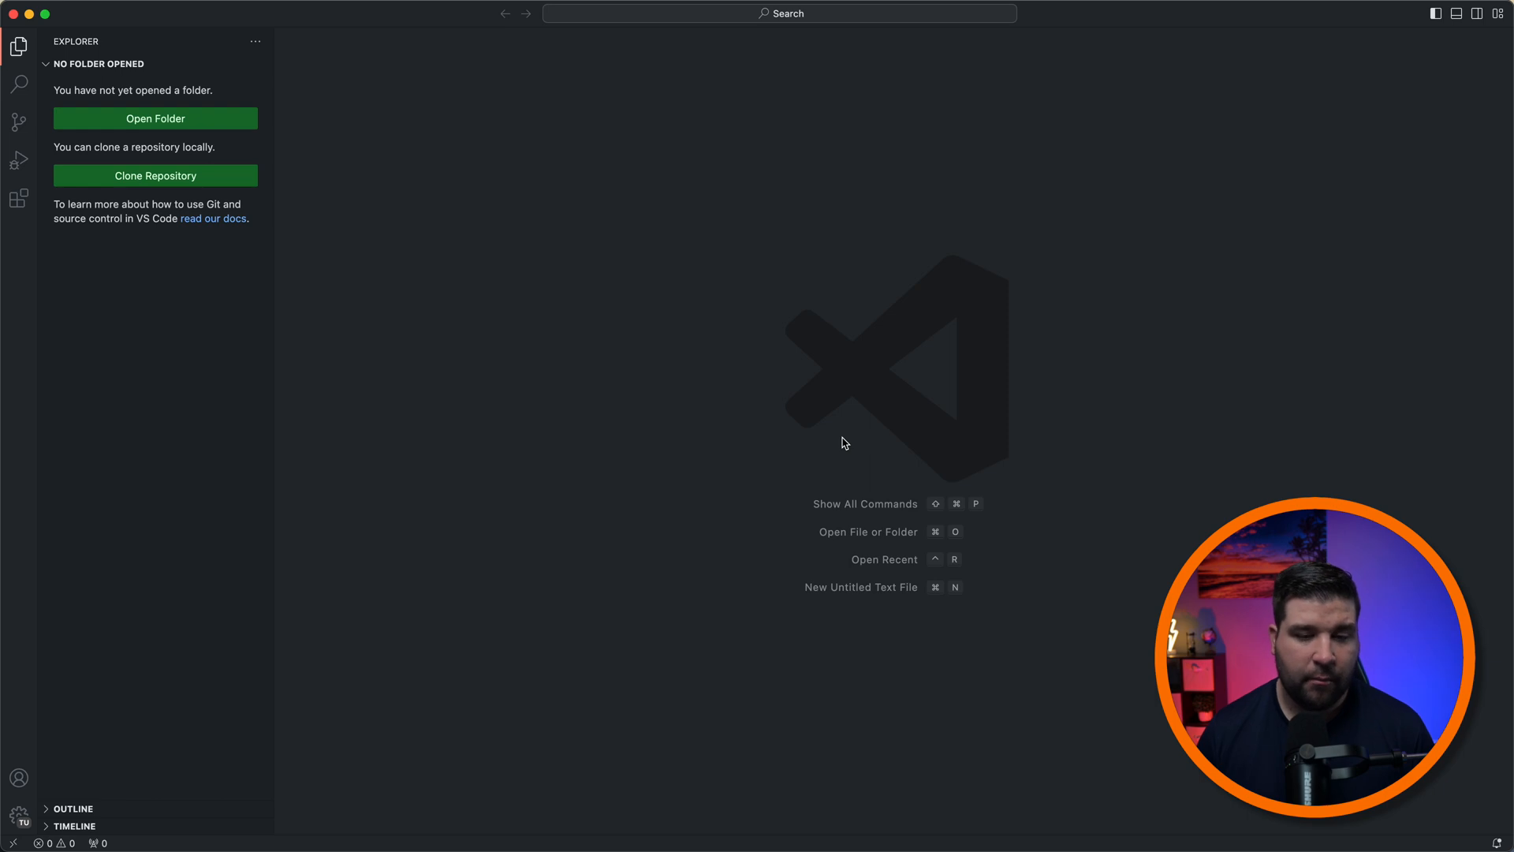
mouse_move(815, 395)
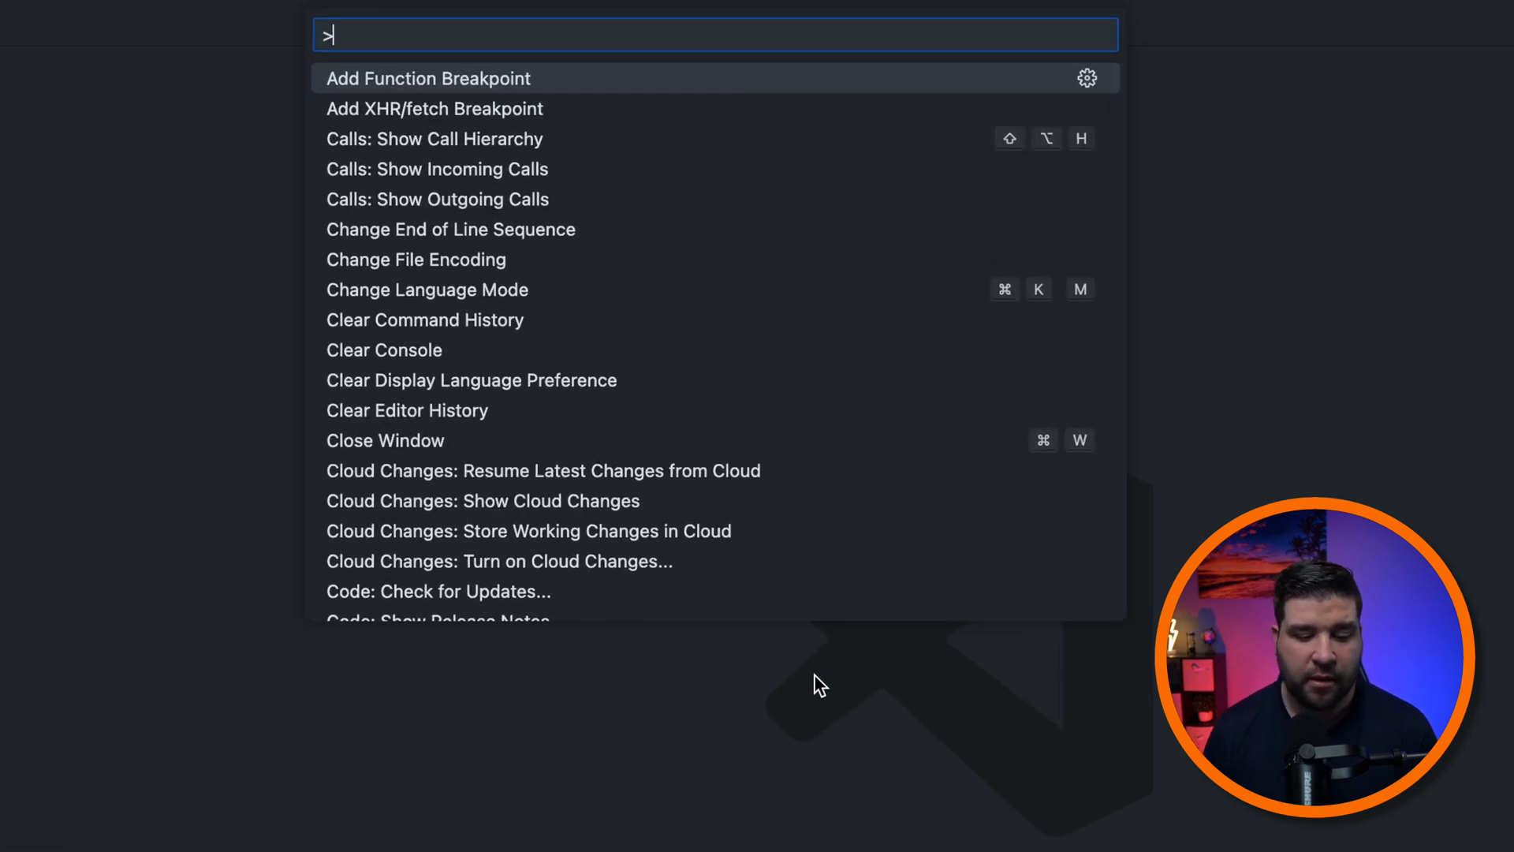
Step: Filter the Command Palette again to the Remote Tunnels commands with 'rem'
text(remote tunnel)
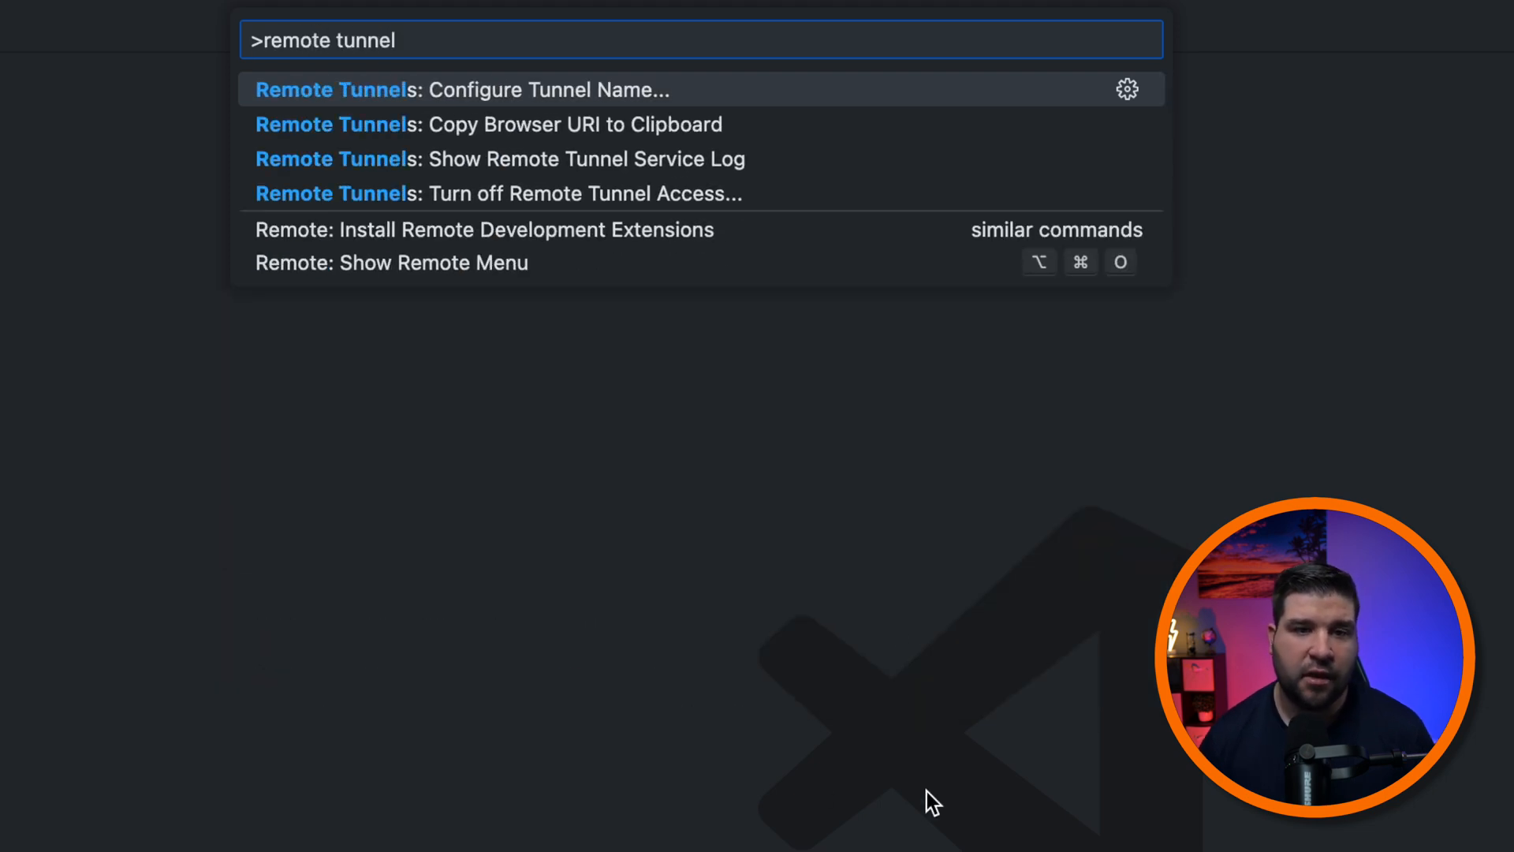
mouse_move(694, 143)
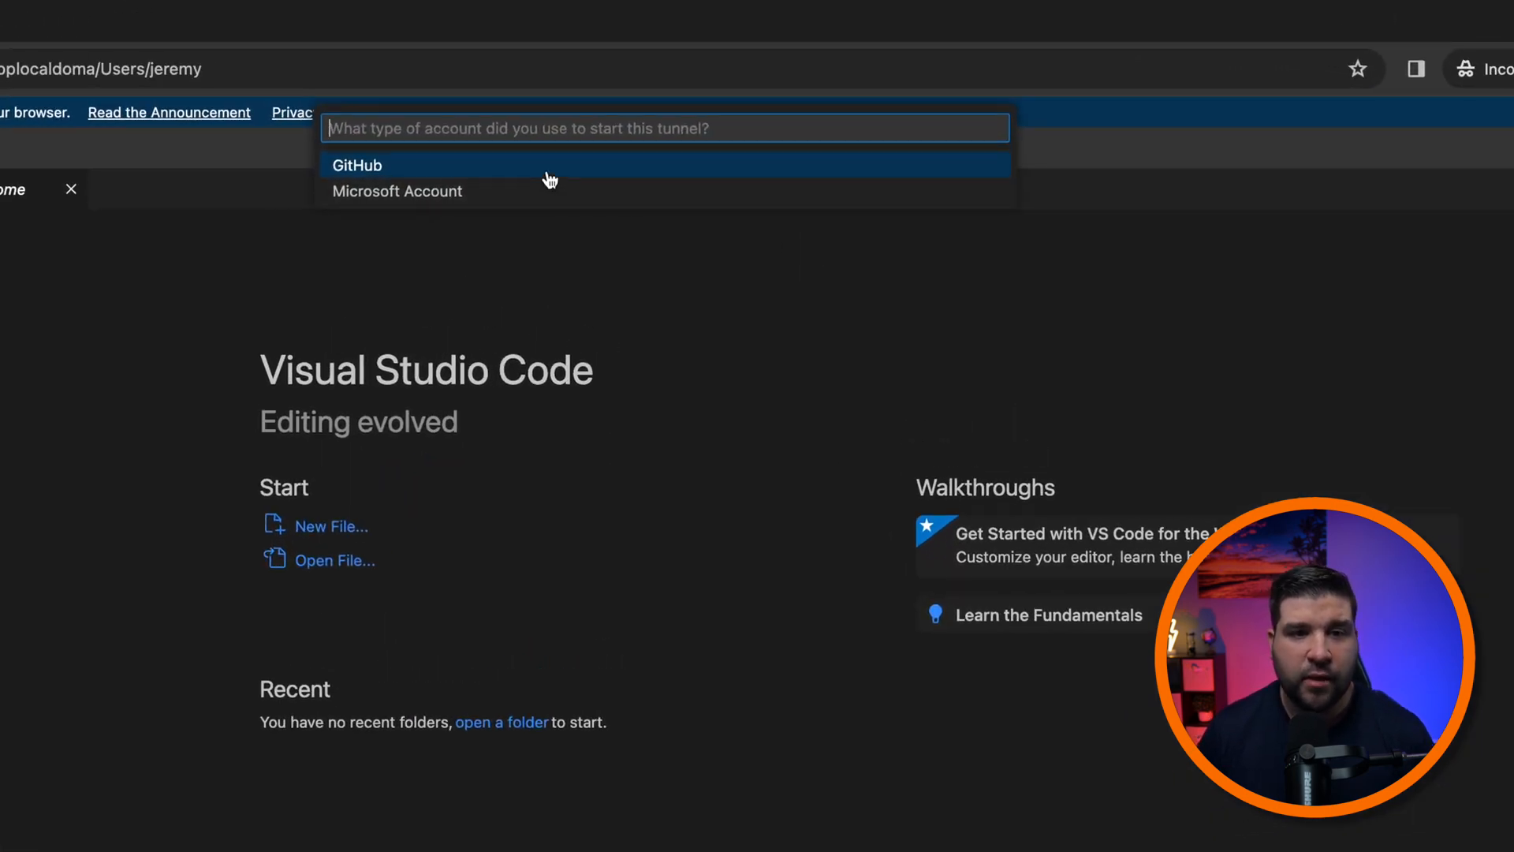
mouse_move(554, 170)
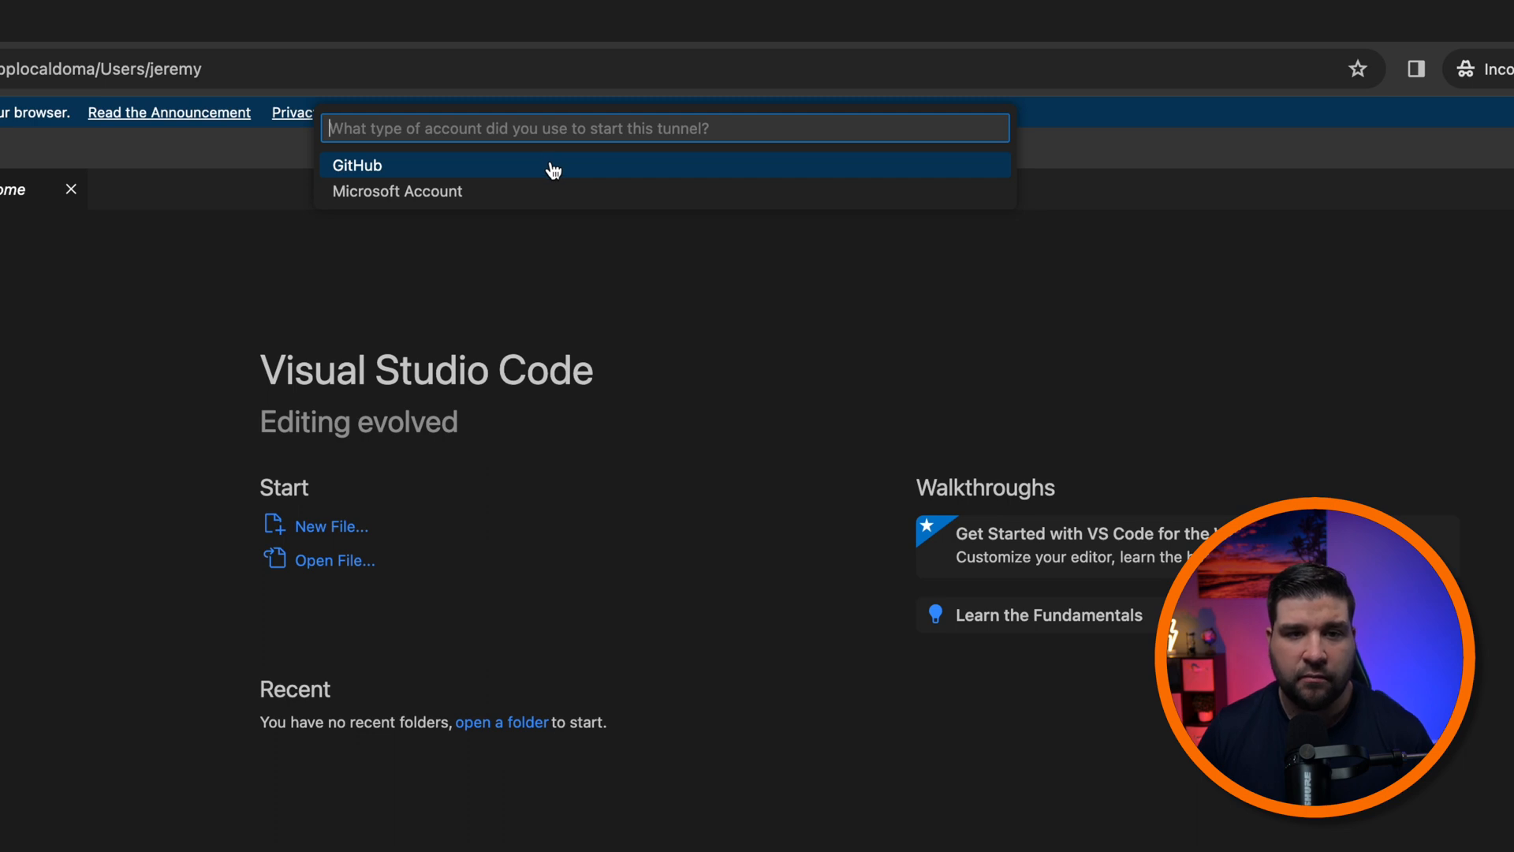
mouse_move(455, 174)
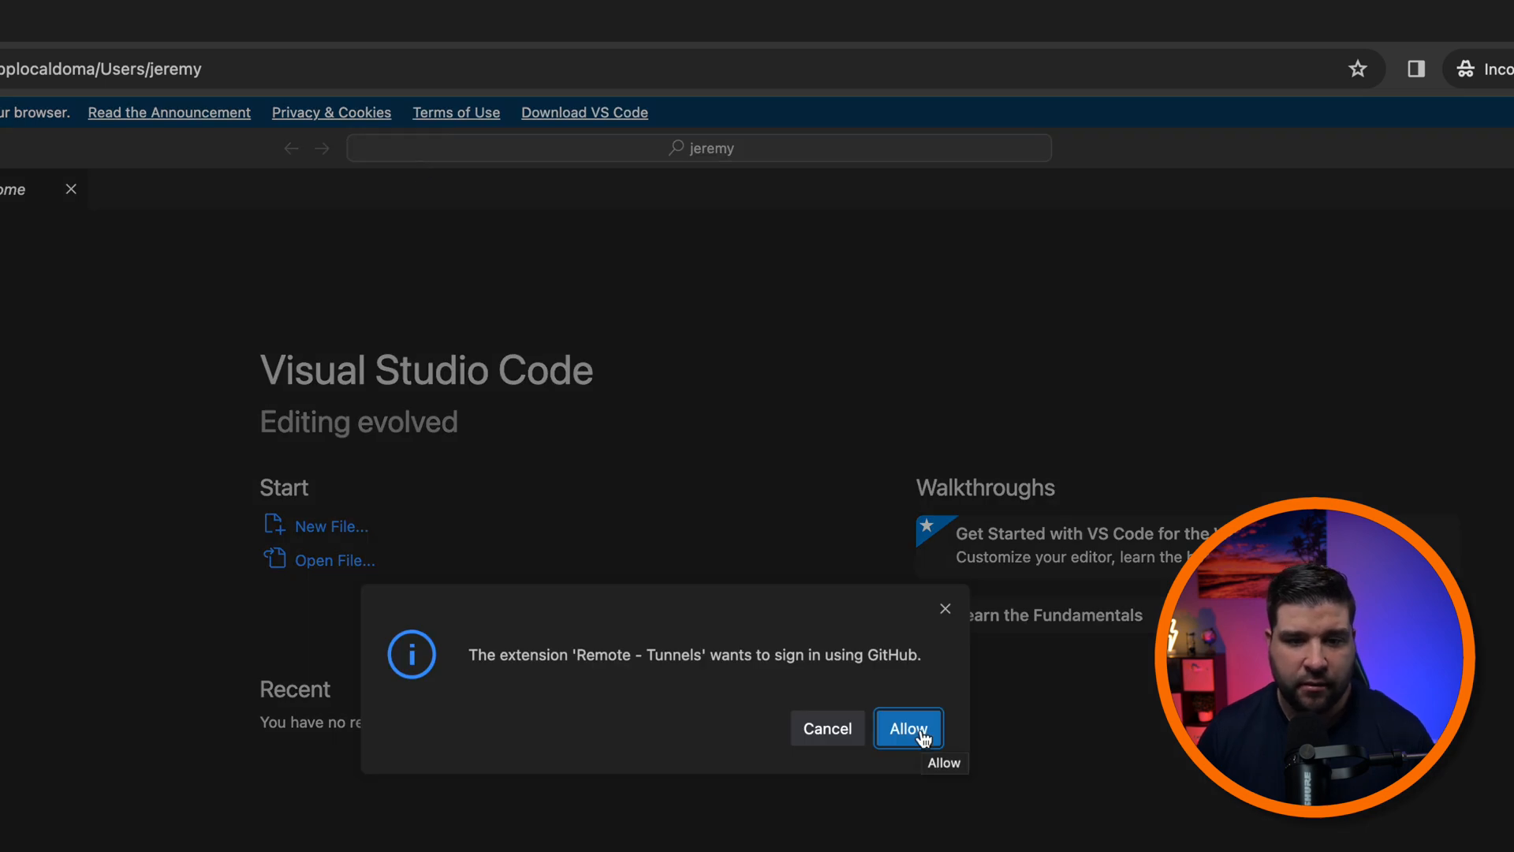
Step: Allow the Remote - Tunnels extension to sign in with GitHub and trust the remote home folder's authors
click(907, 728)
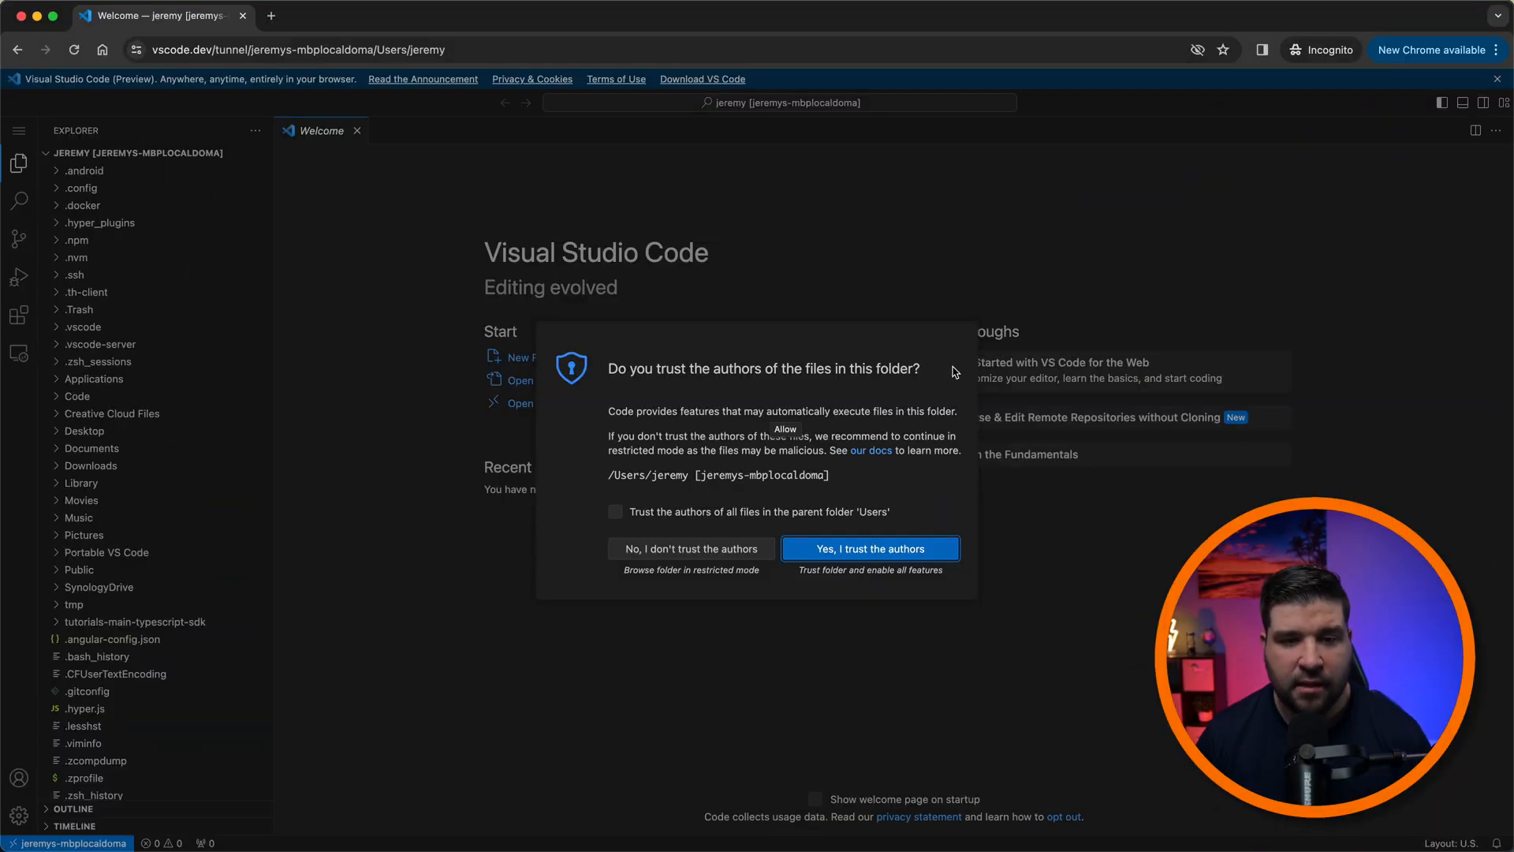
mouse_move(836, 369)
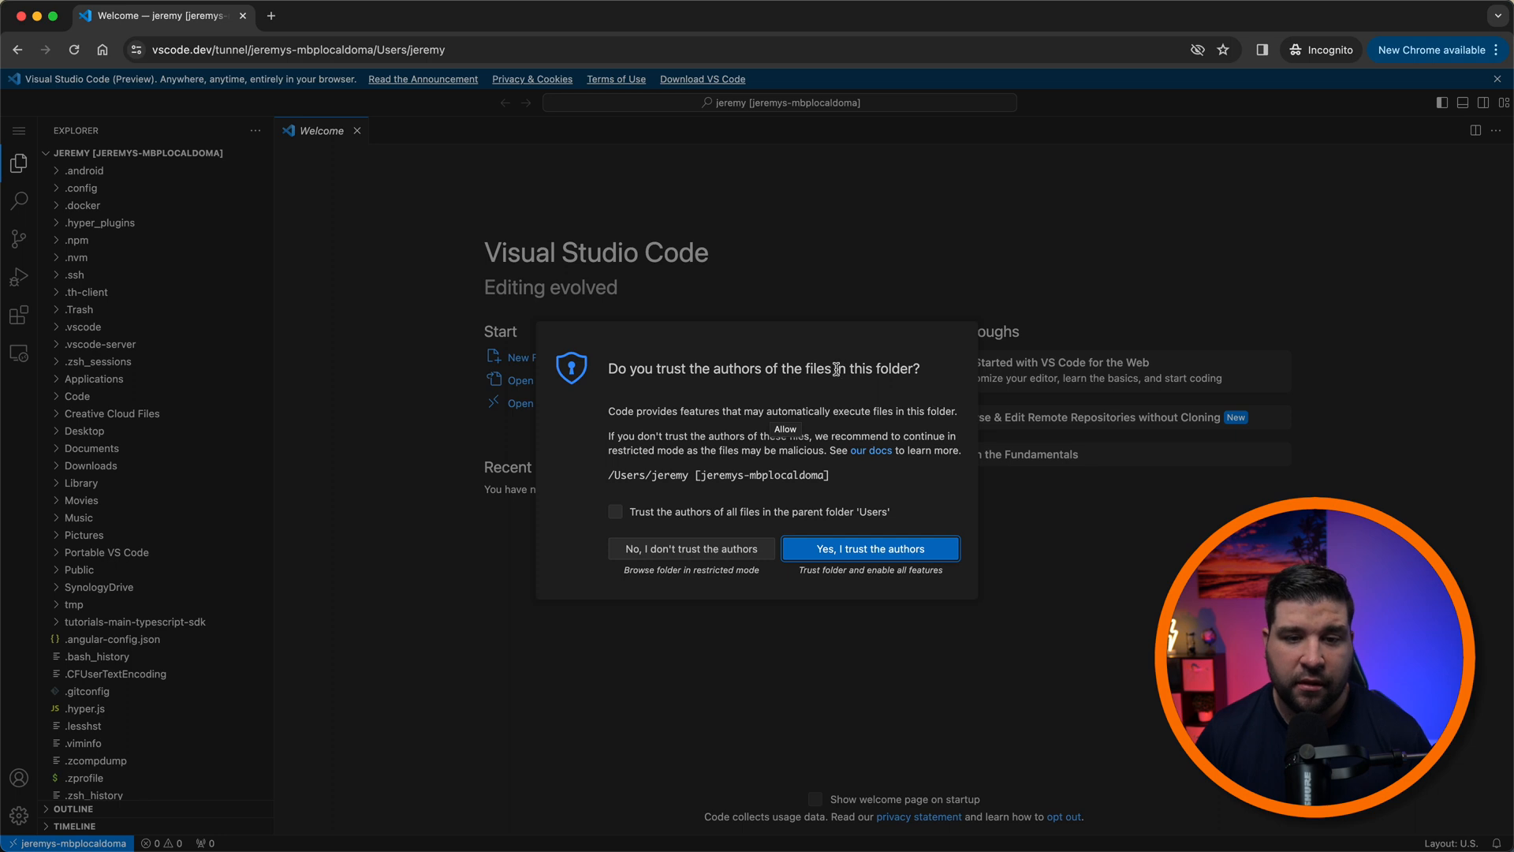
mouse_move(927, 555)
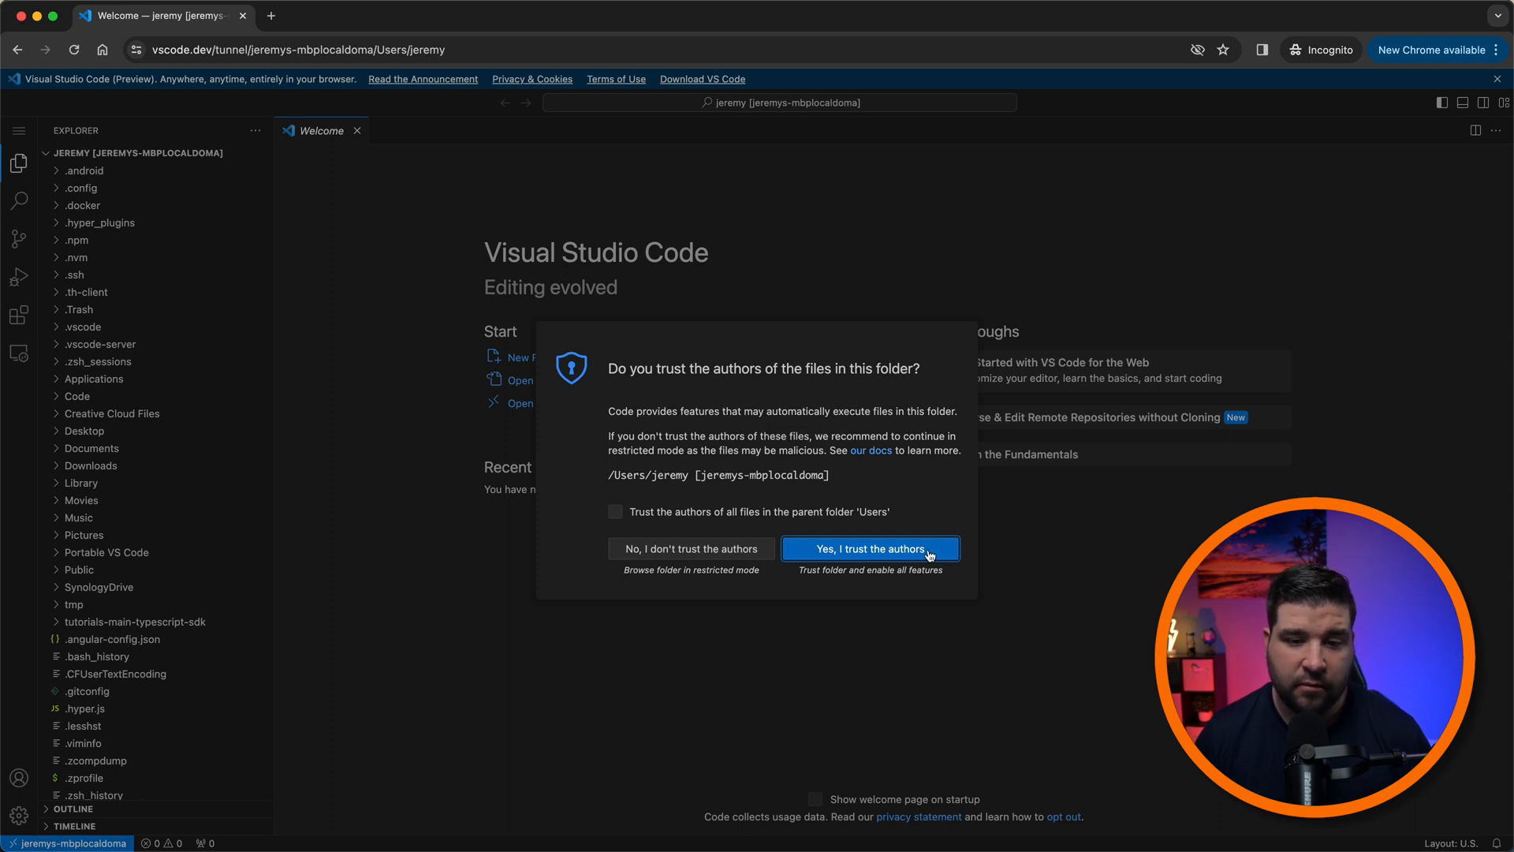
click(867, 549)
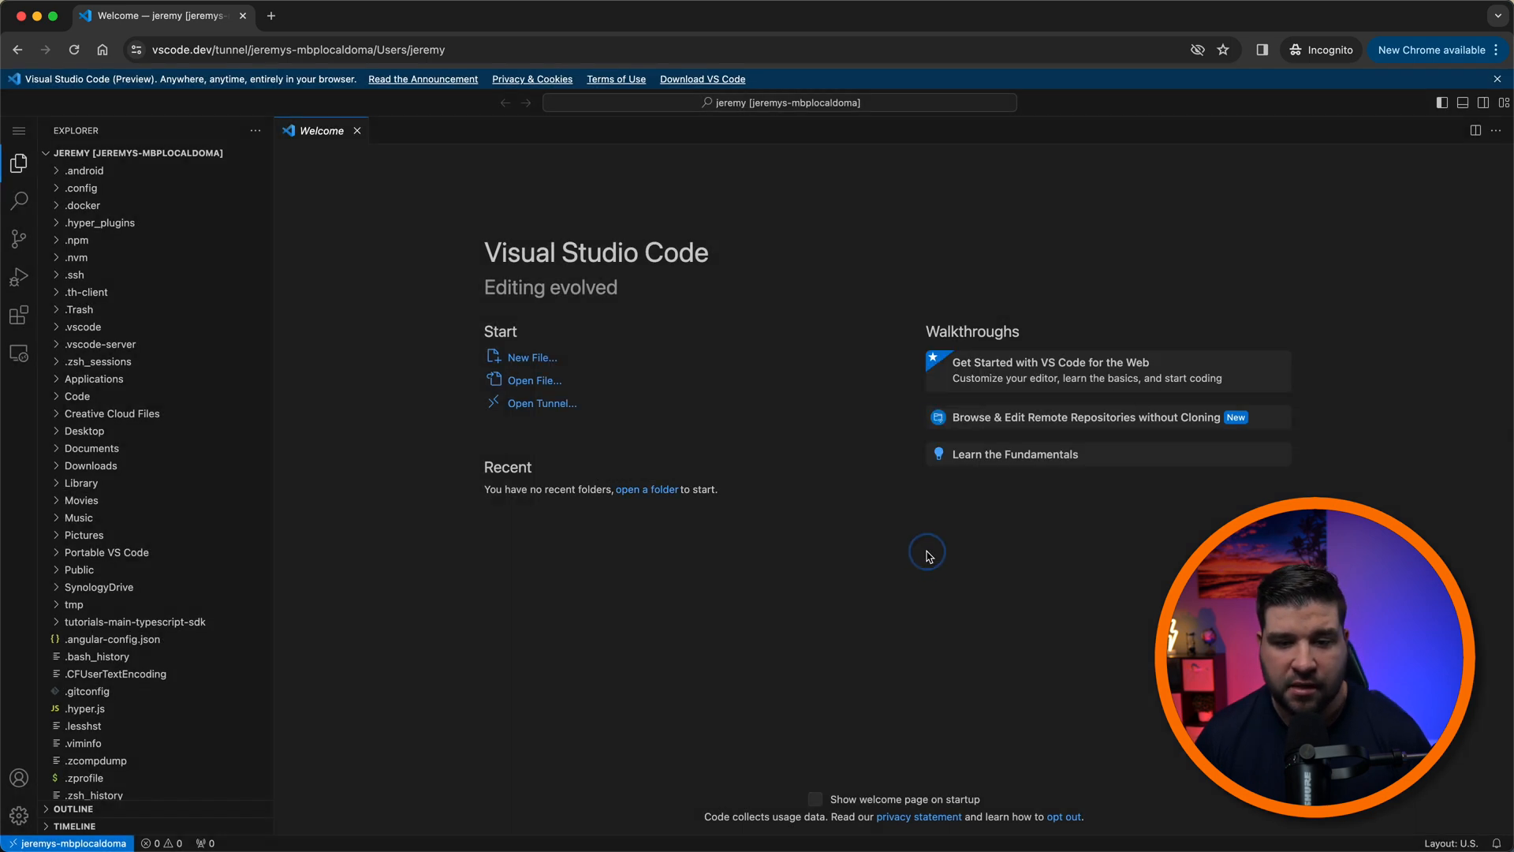
mouse_move(369, 441)
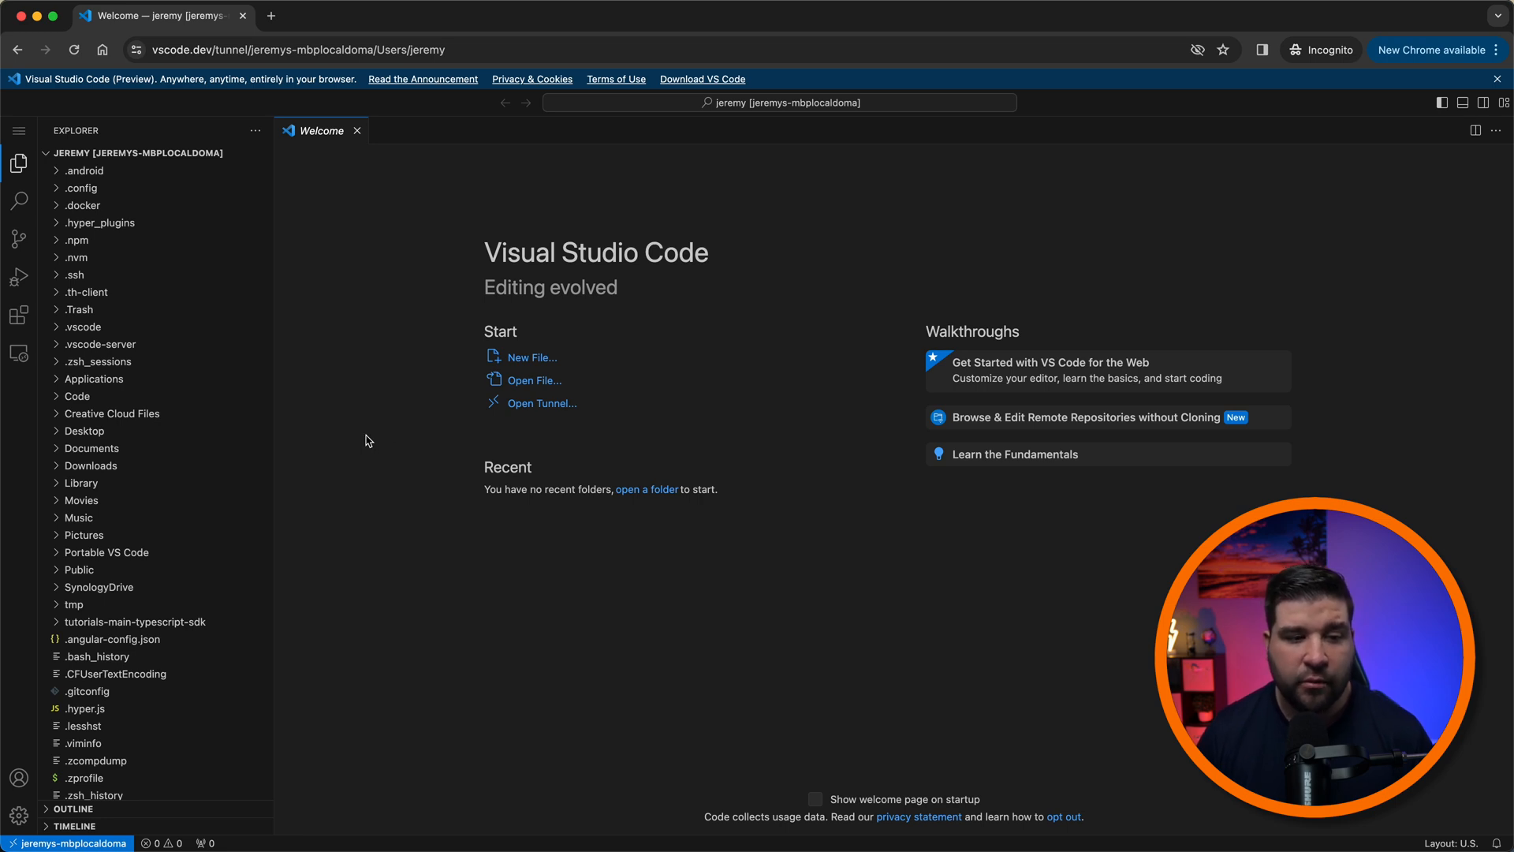
mouse_move(429, 423)
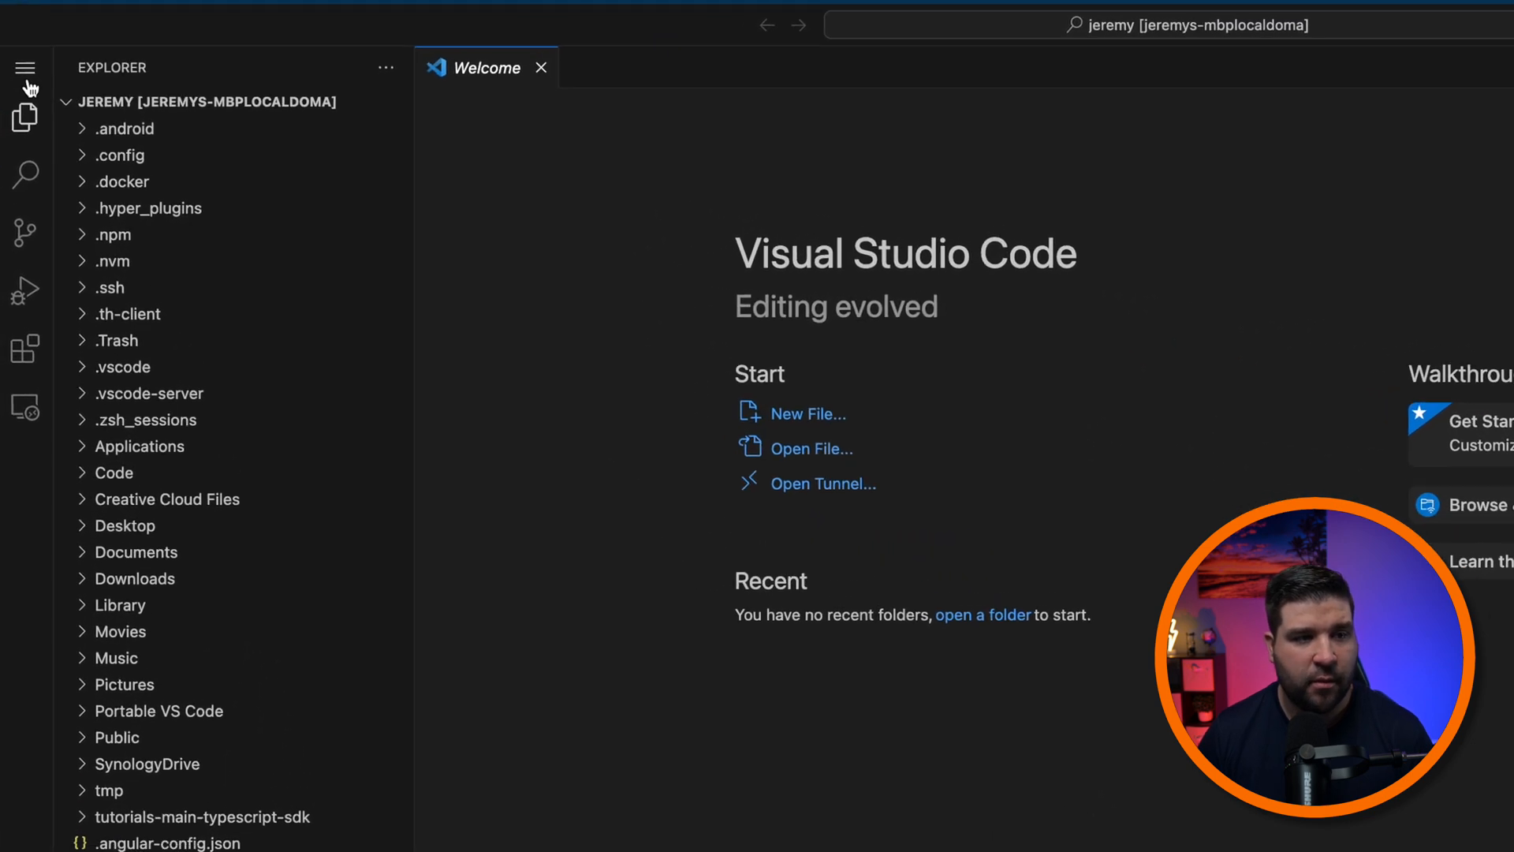
Step: Open the dark-roast folder from the remote machine via File > Open Folder
click(27, 62)
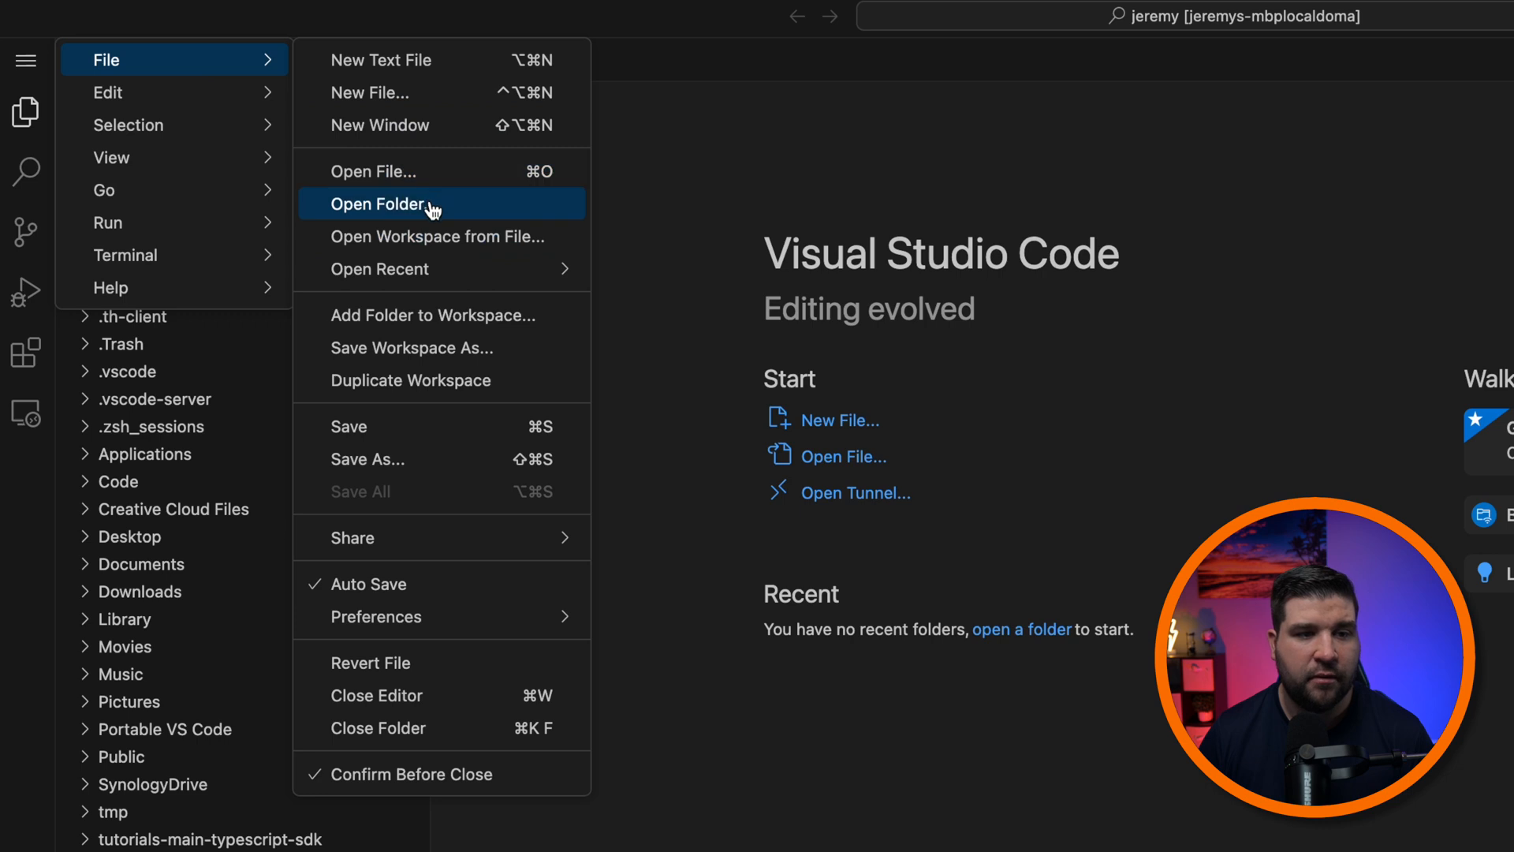
click(380, 204)
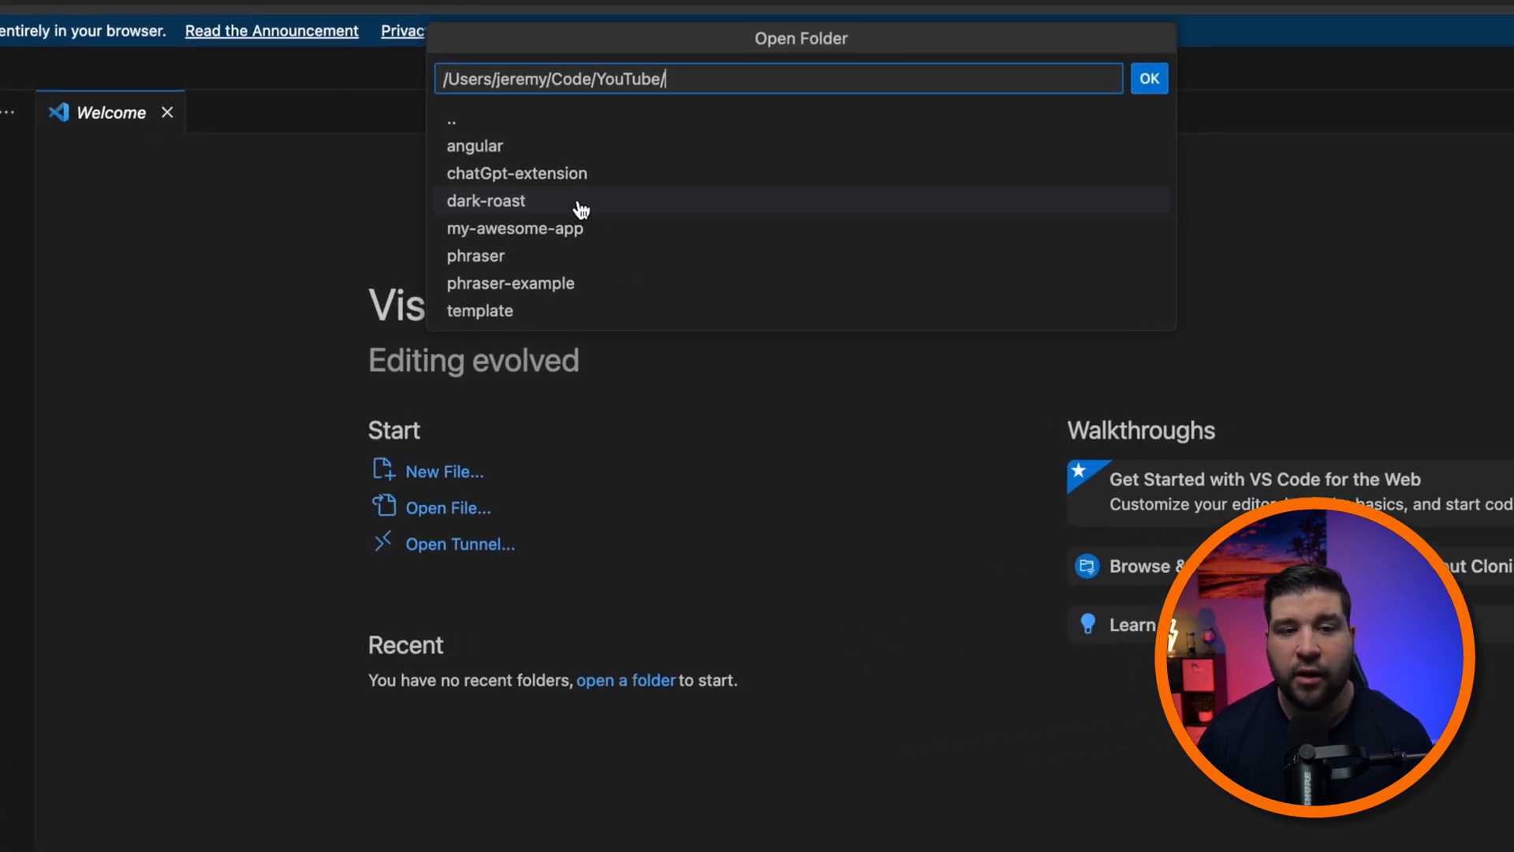
click(486, 200)
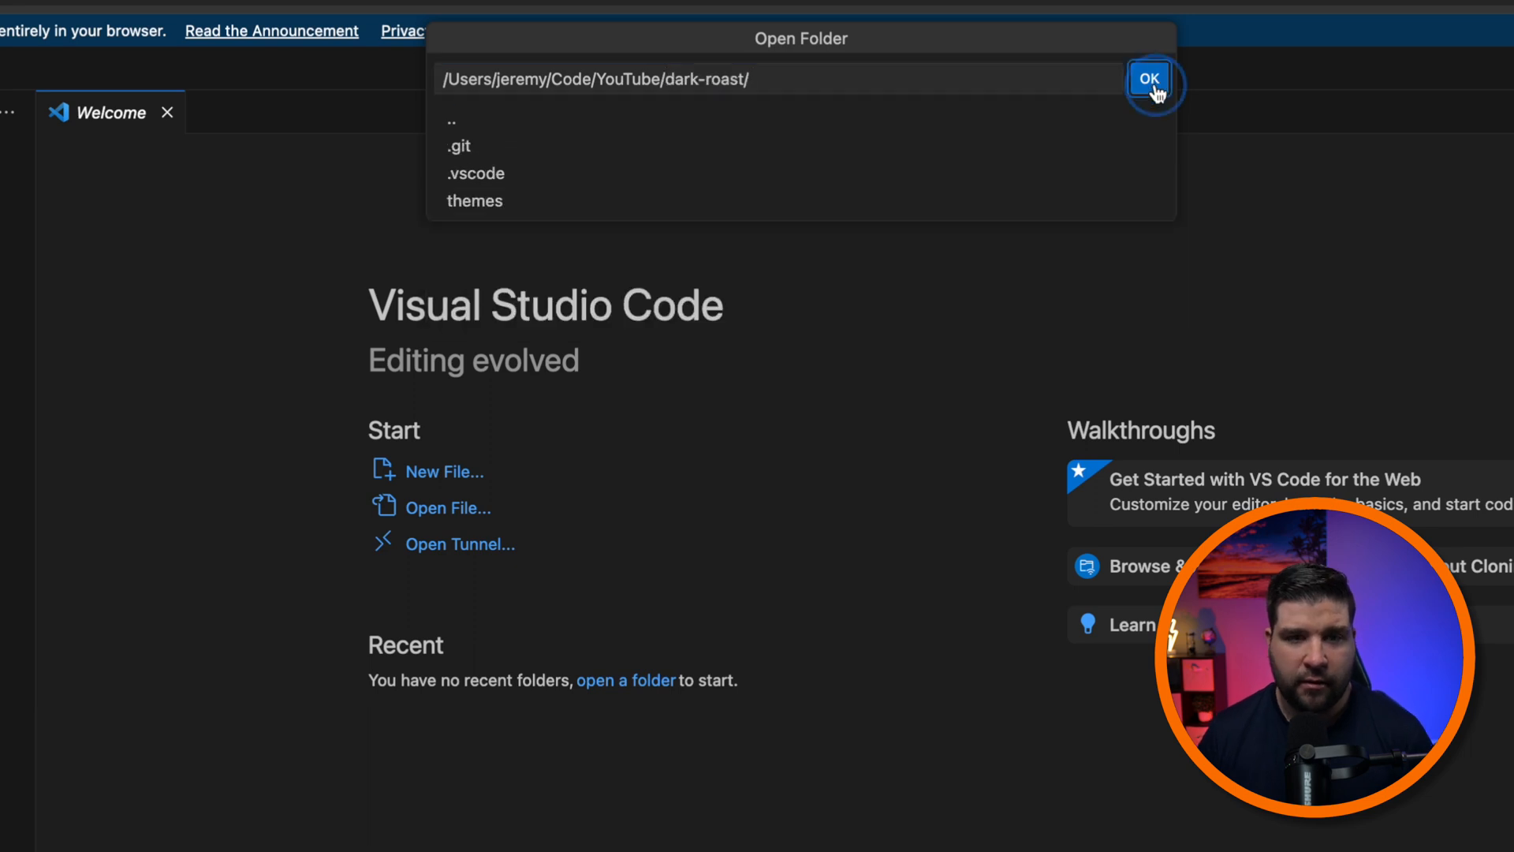
click(1148, 79)
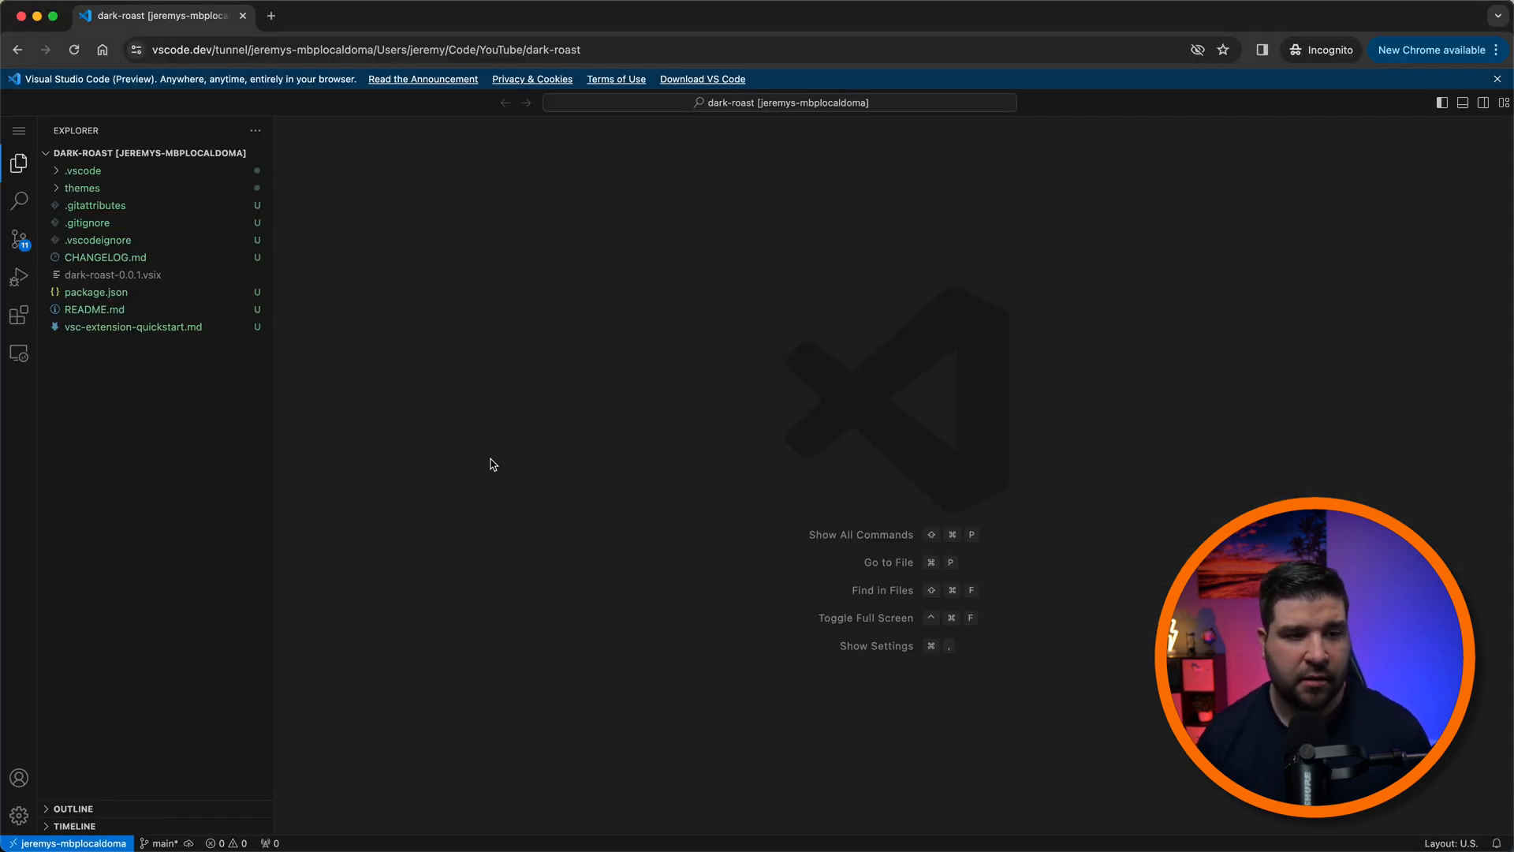
mouse_move(539, 440)
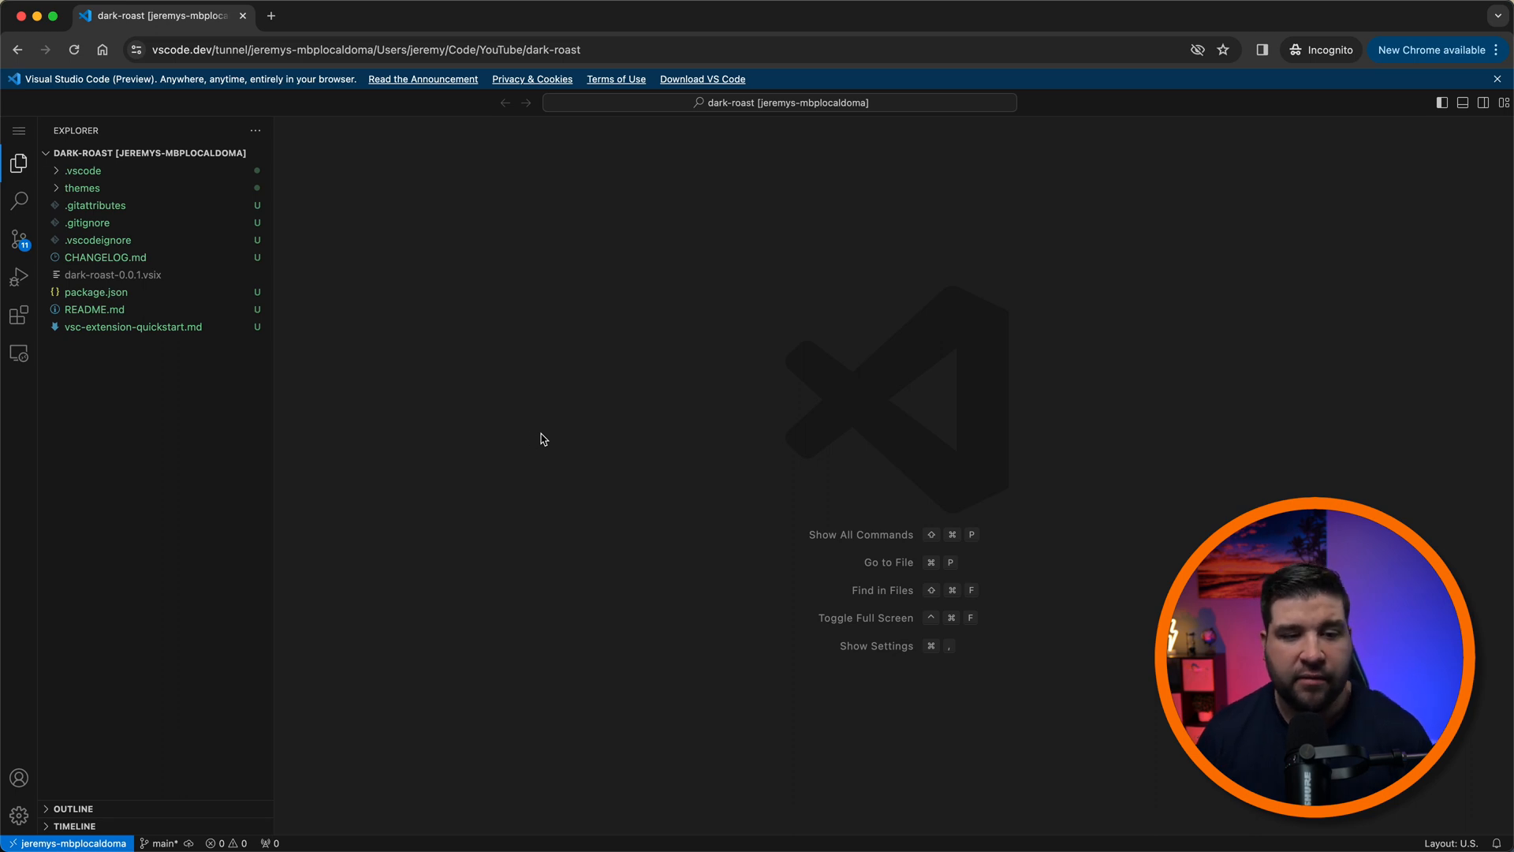
mouse_move(819, 428)
text(vs)
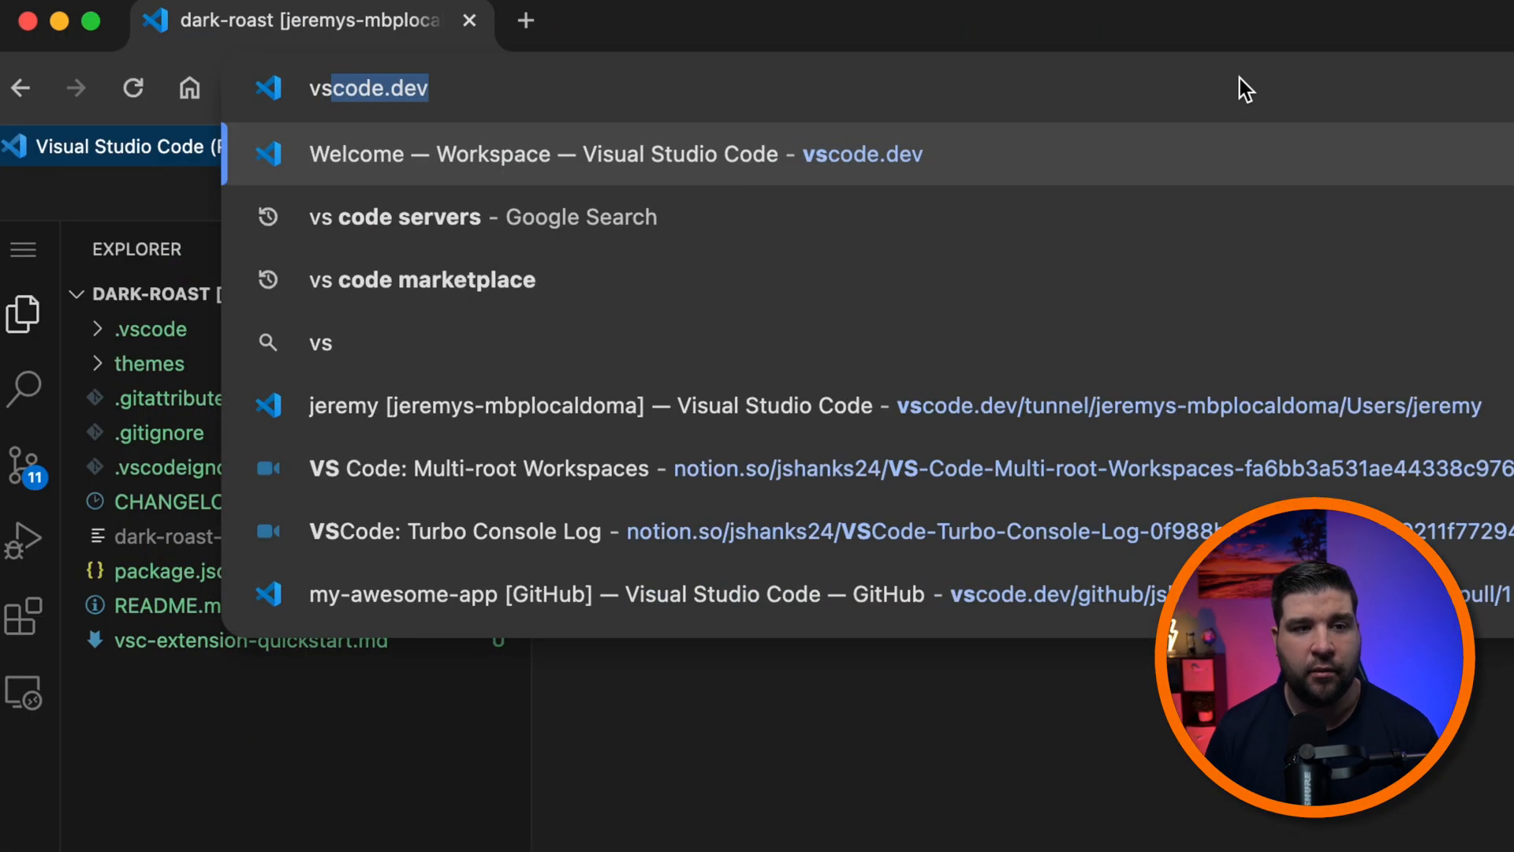
Step: Navigate Chrome to the suggested vscode.dev site
click(616, 153)
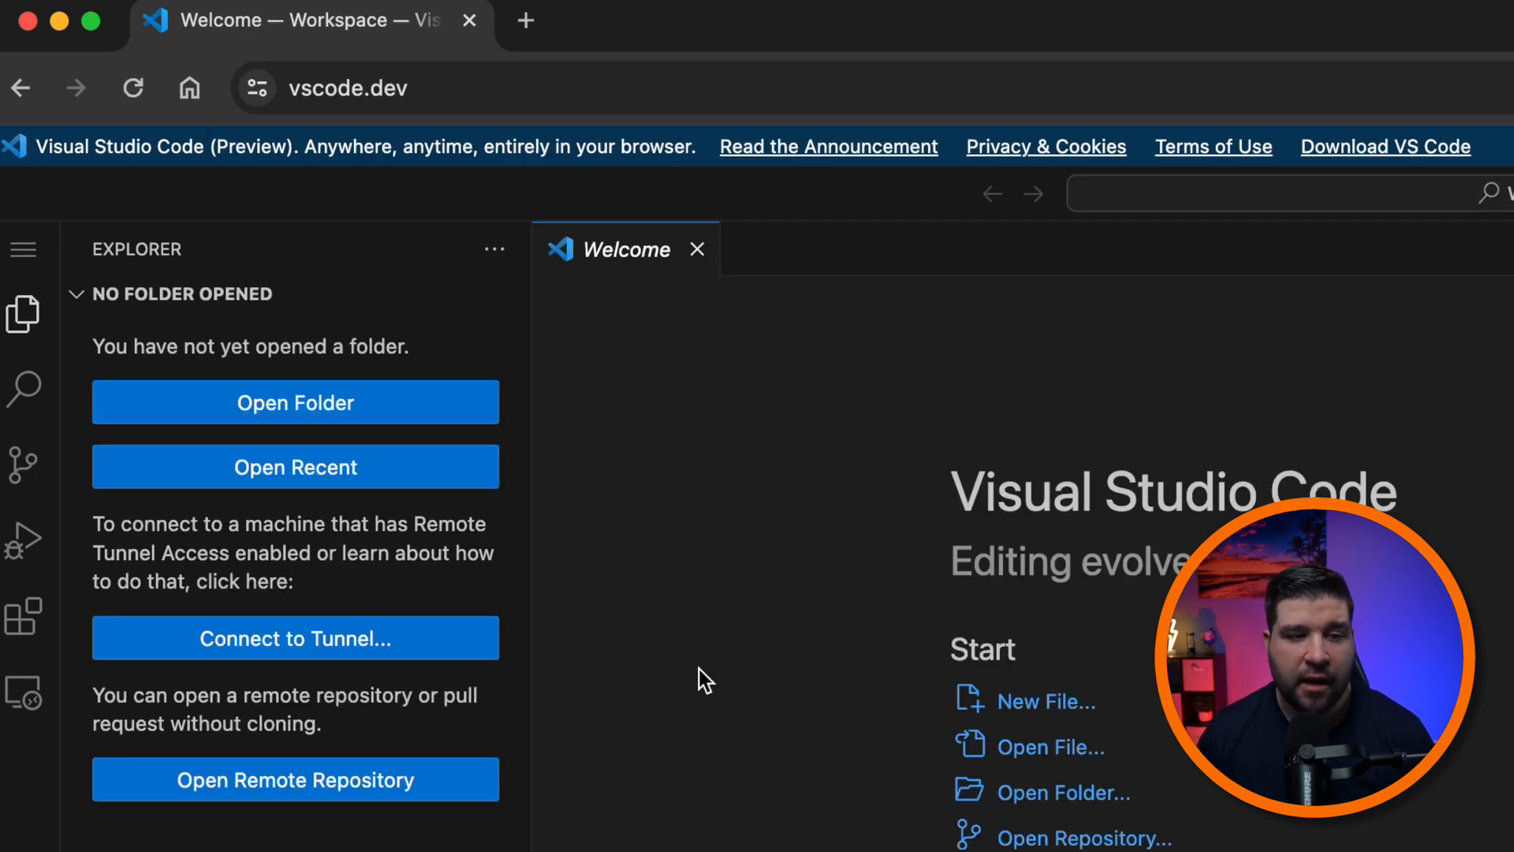
mouse_move(428, 657)
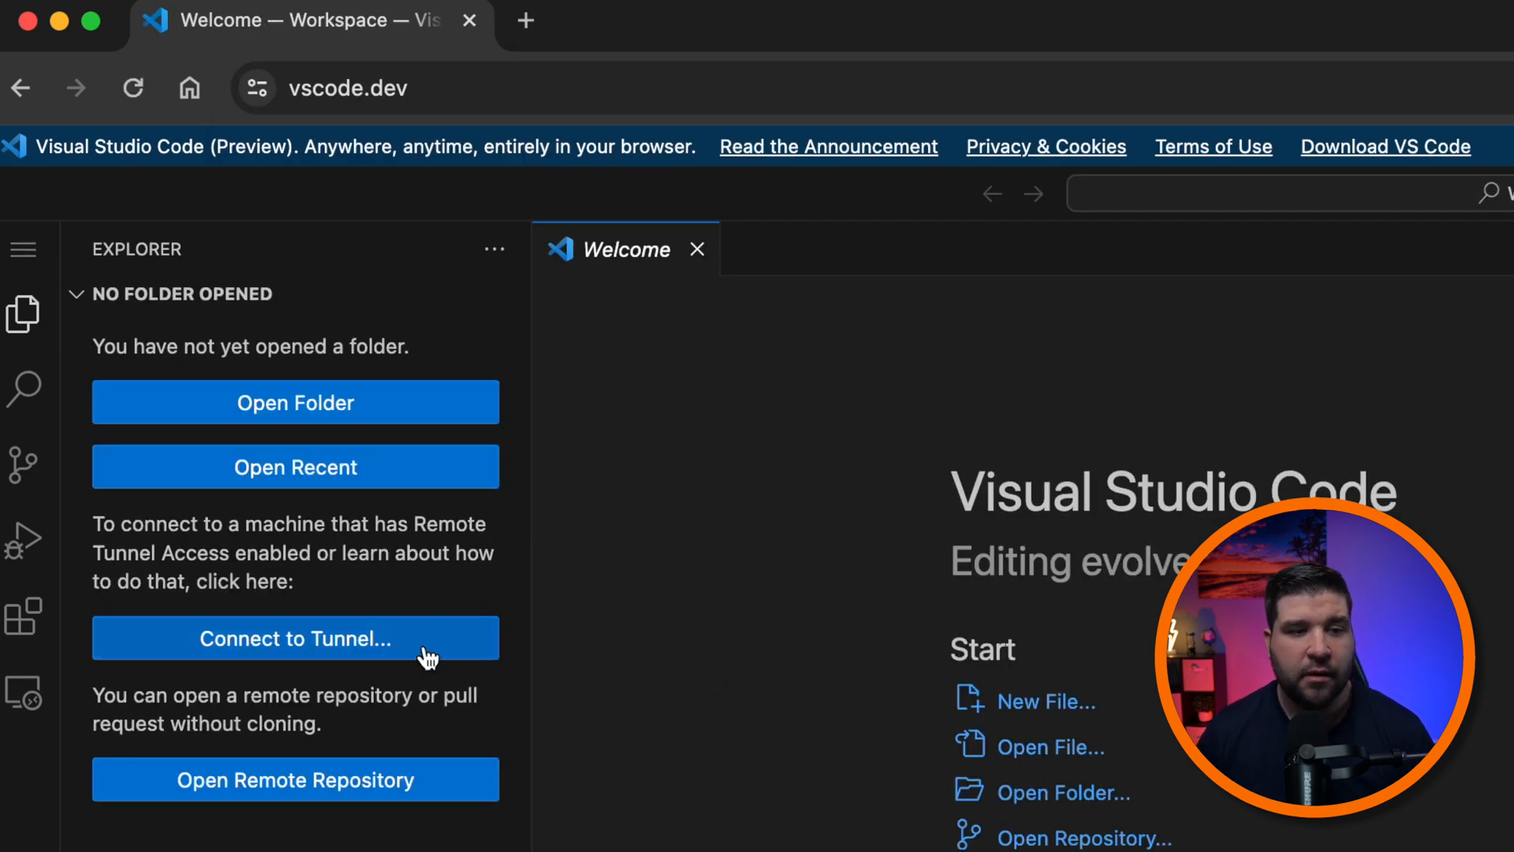
Step: Connect to the running tunnel machine from the Welcome page's Explorer panel
click(295, 639)
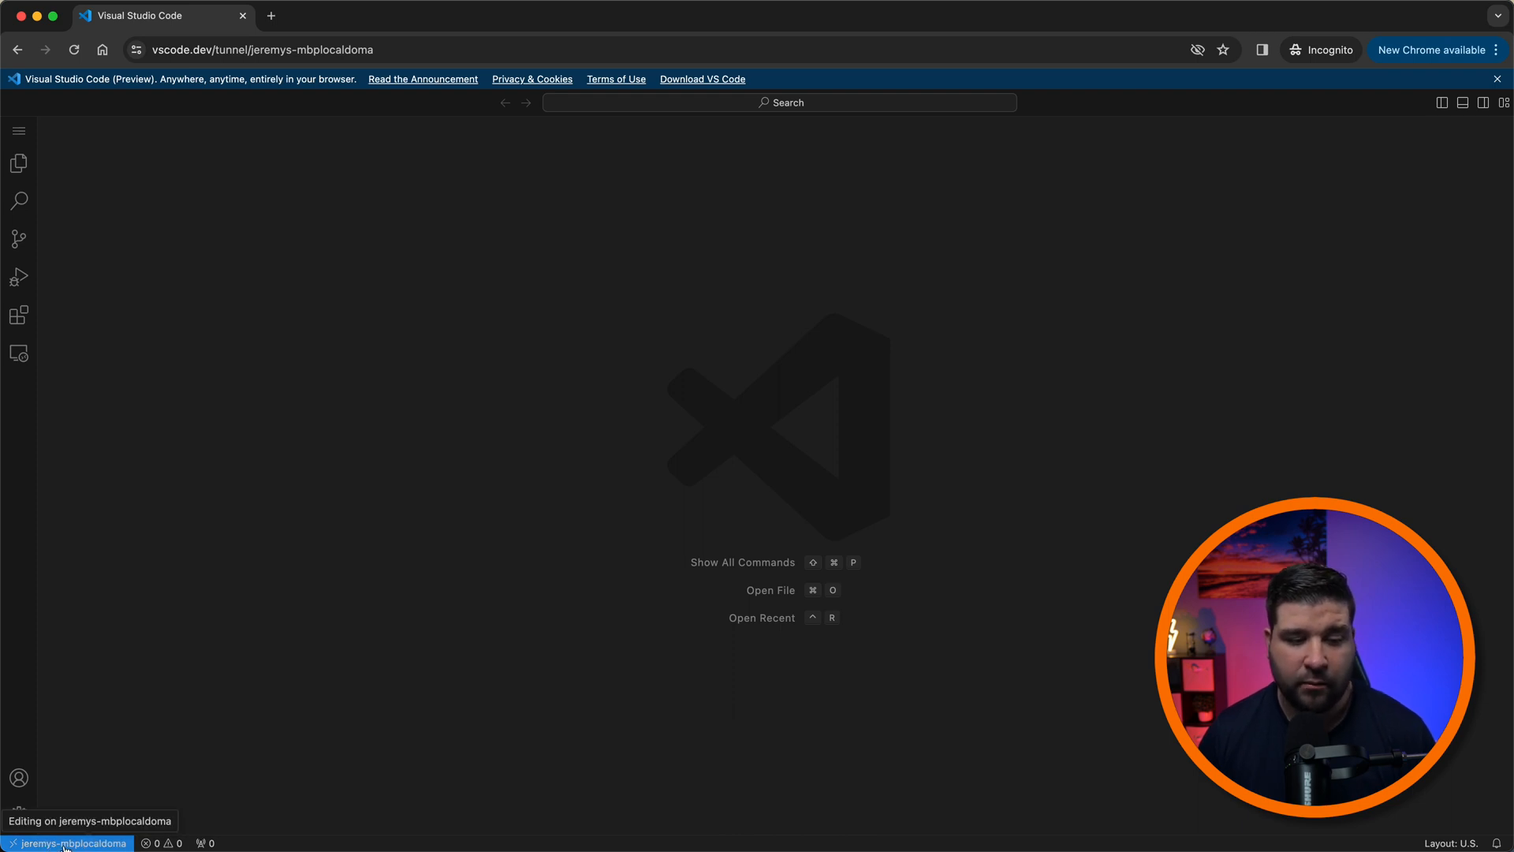
Step: Open the dark-roast folder from the Explorer's Open Folder box
click(18, 162)
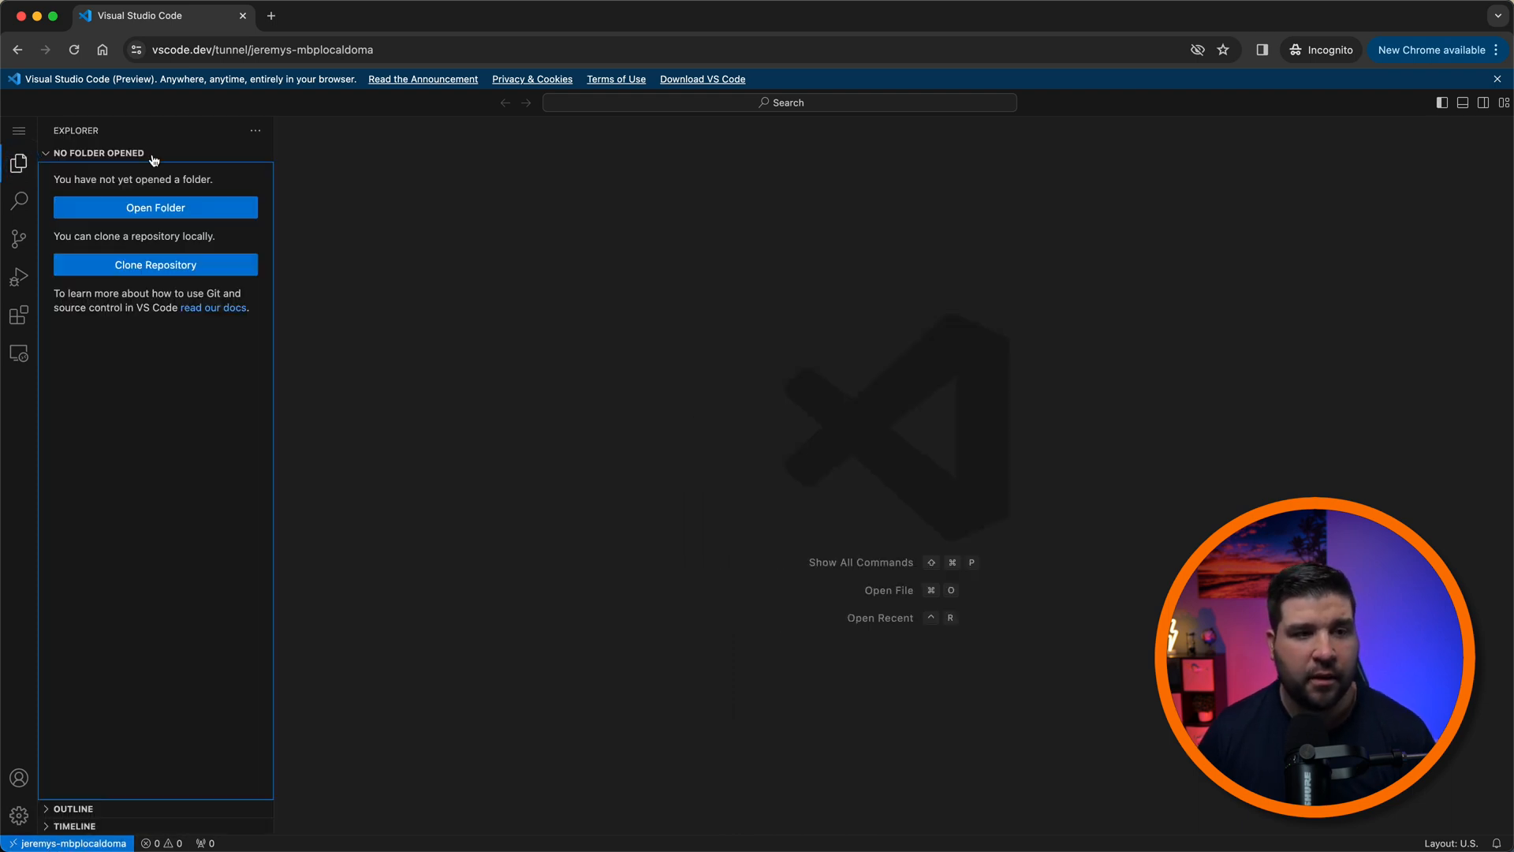
mouse_move(178, 377)
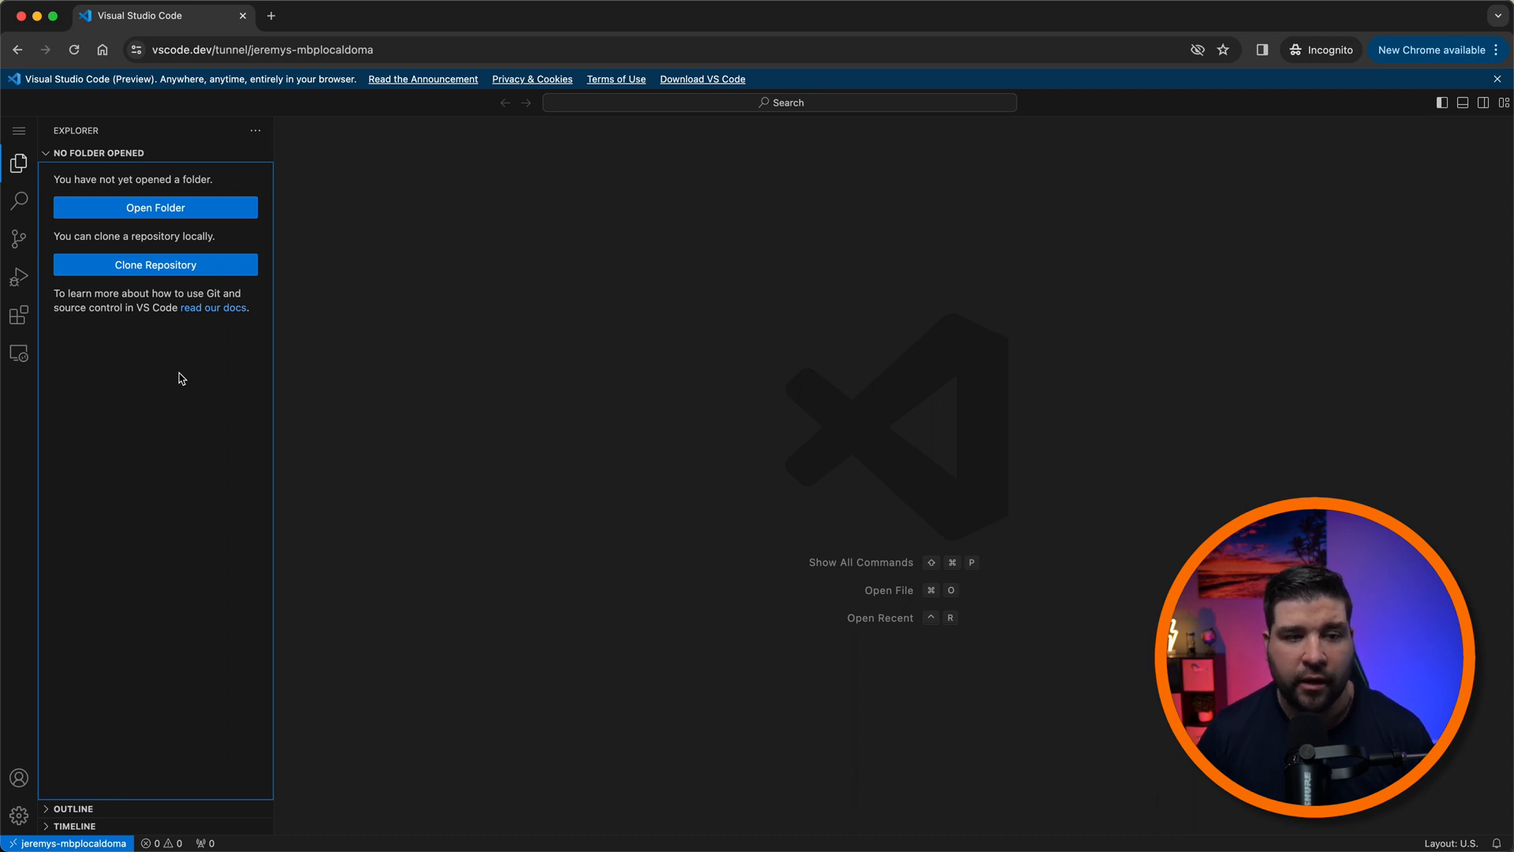
mouse_move(154, 208)
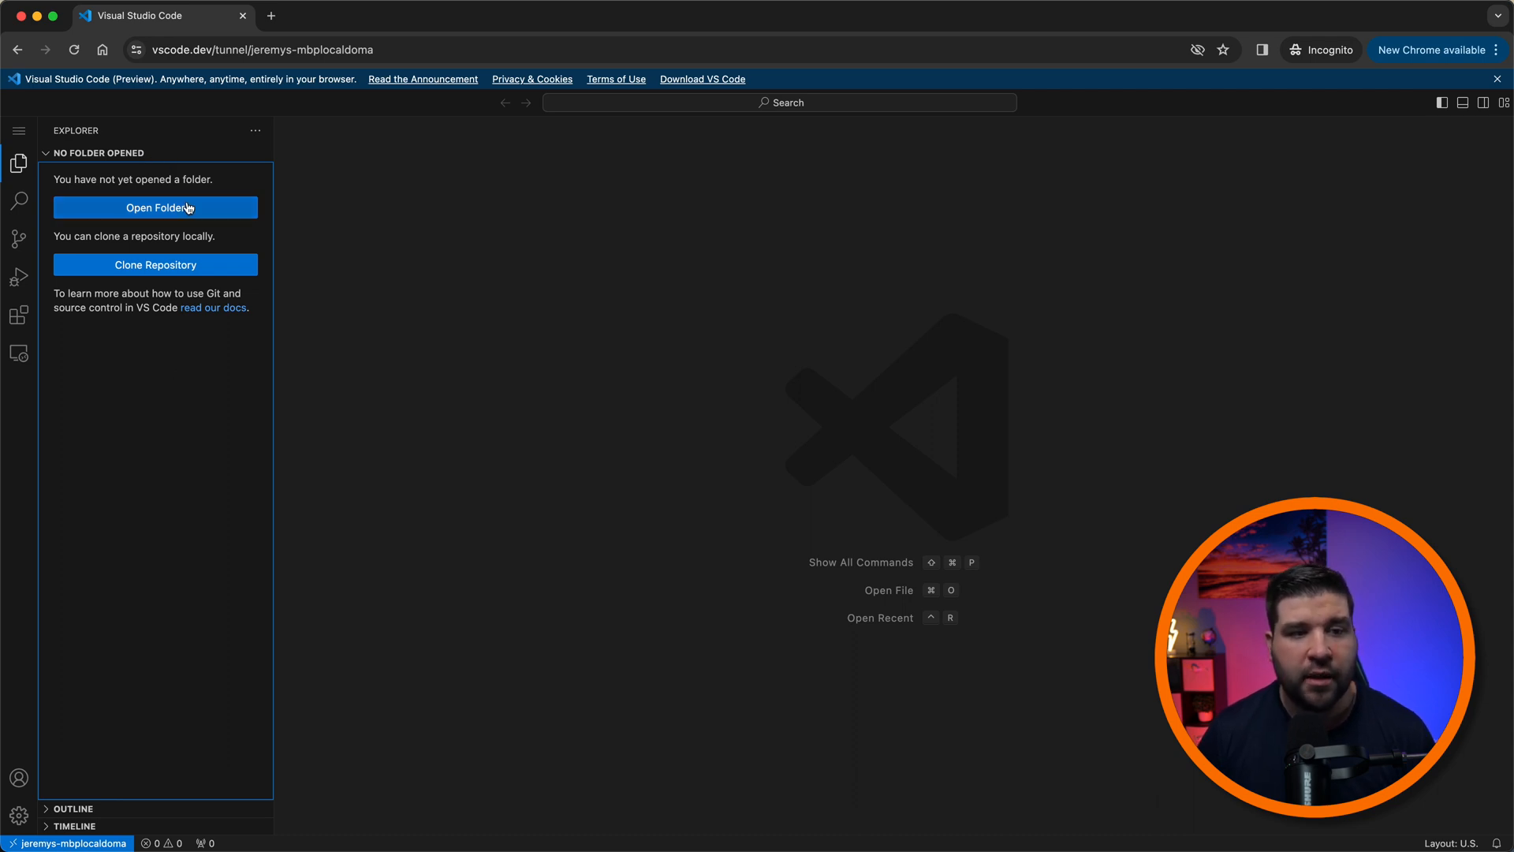
click(155, 208)
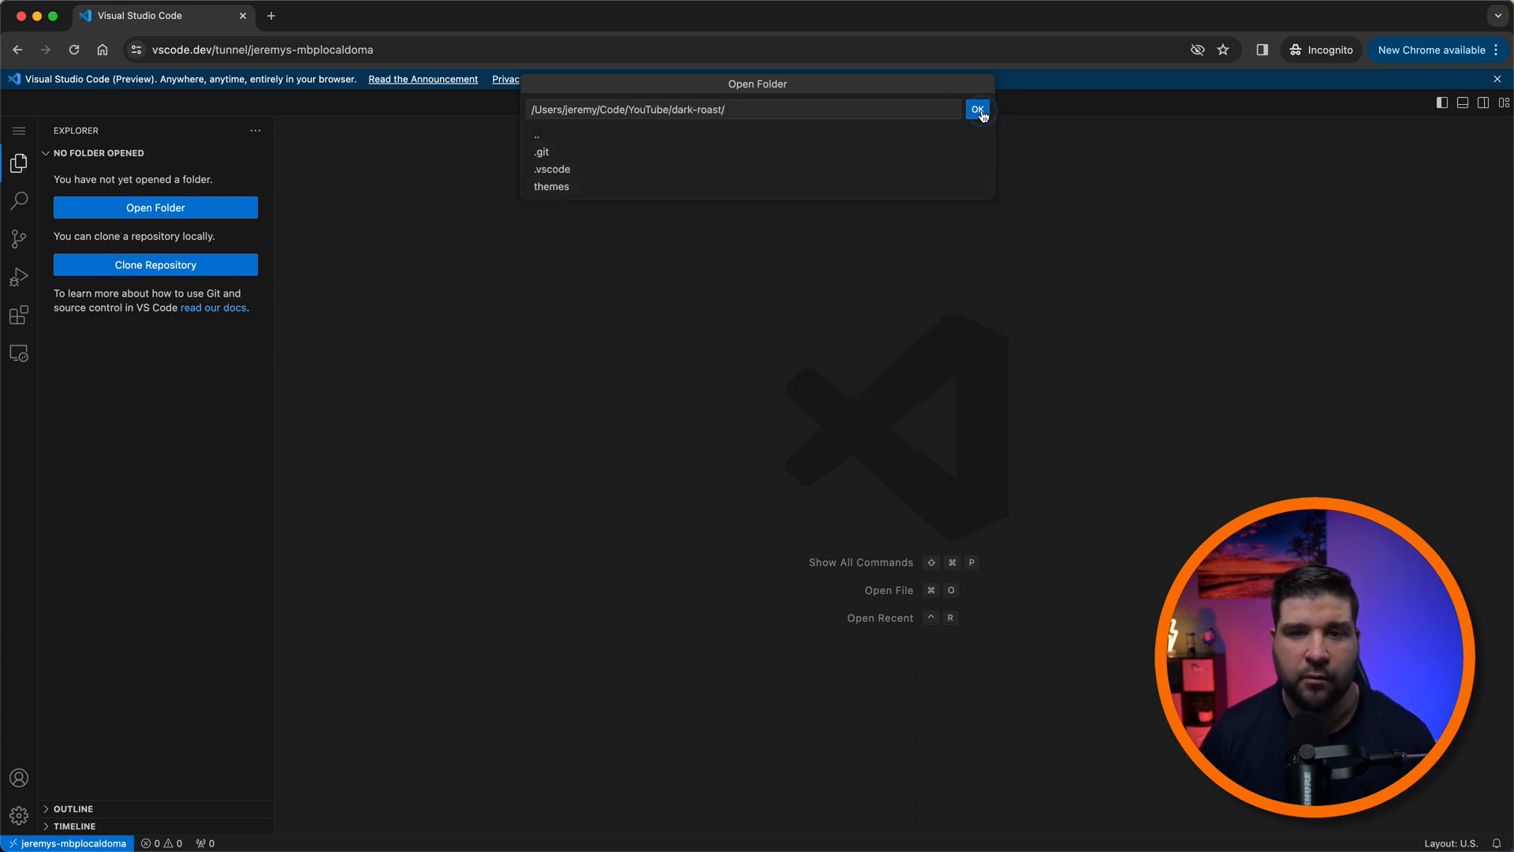
click(976, 109)
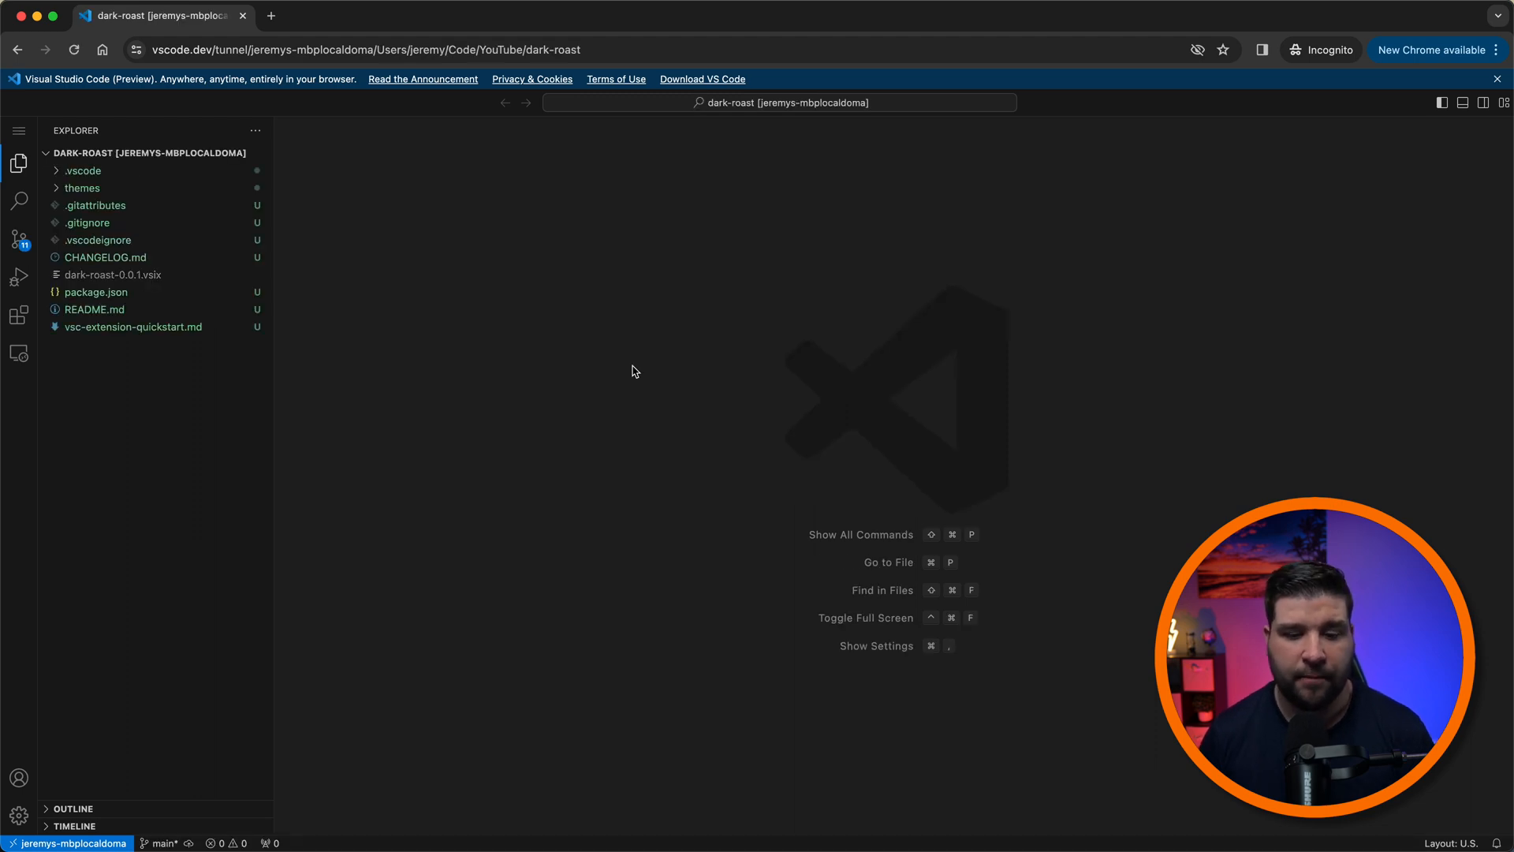
Step: In a new tab, edit the tunnel URL to end with /Code/YouTube to open that folder
click(618, 49)
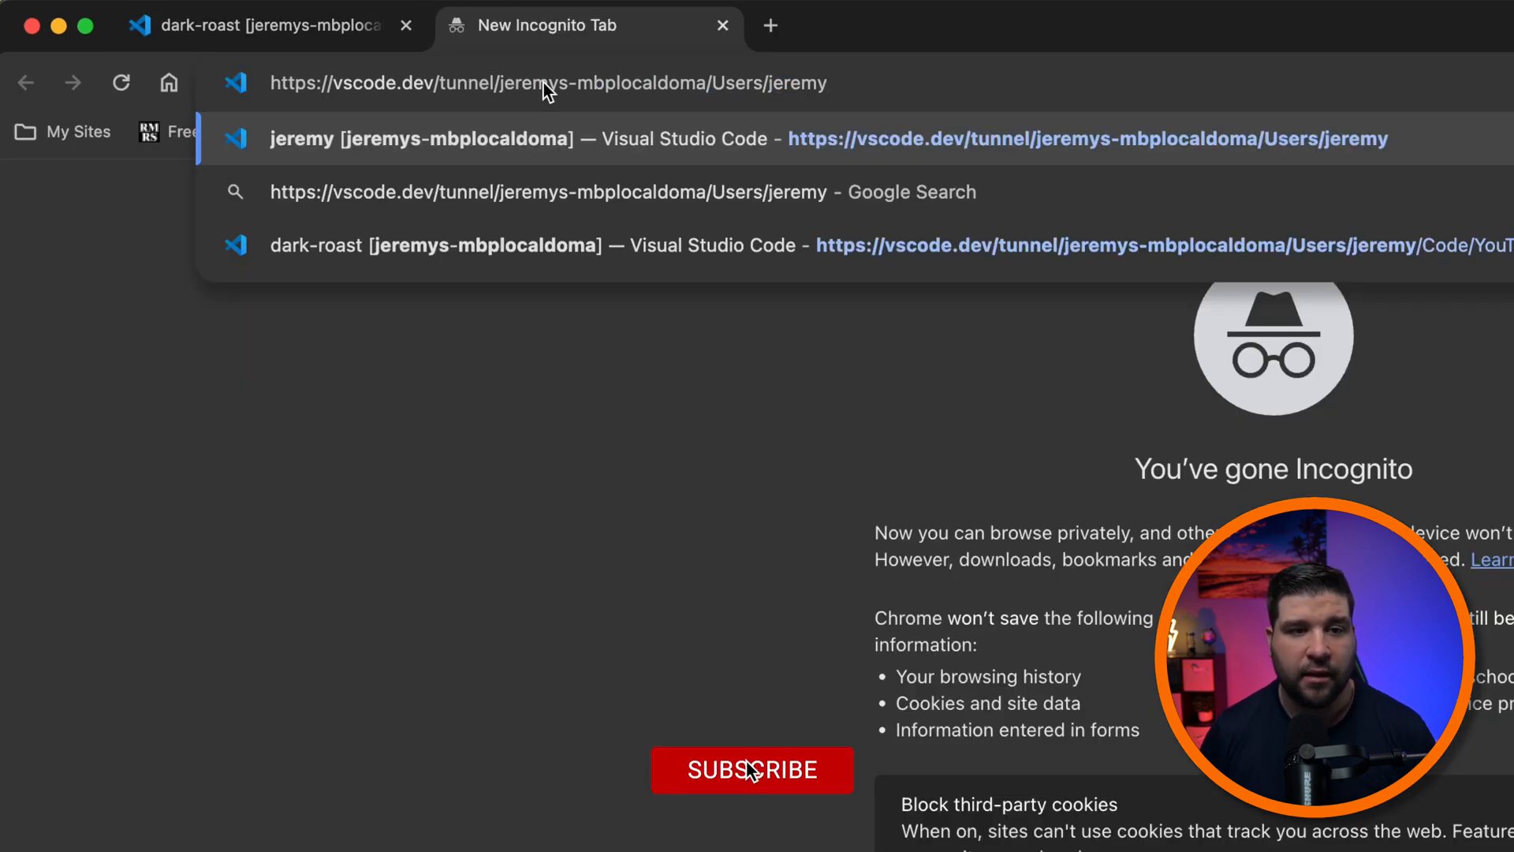
click(752, 771)
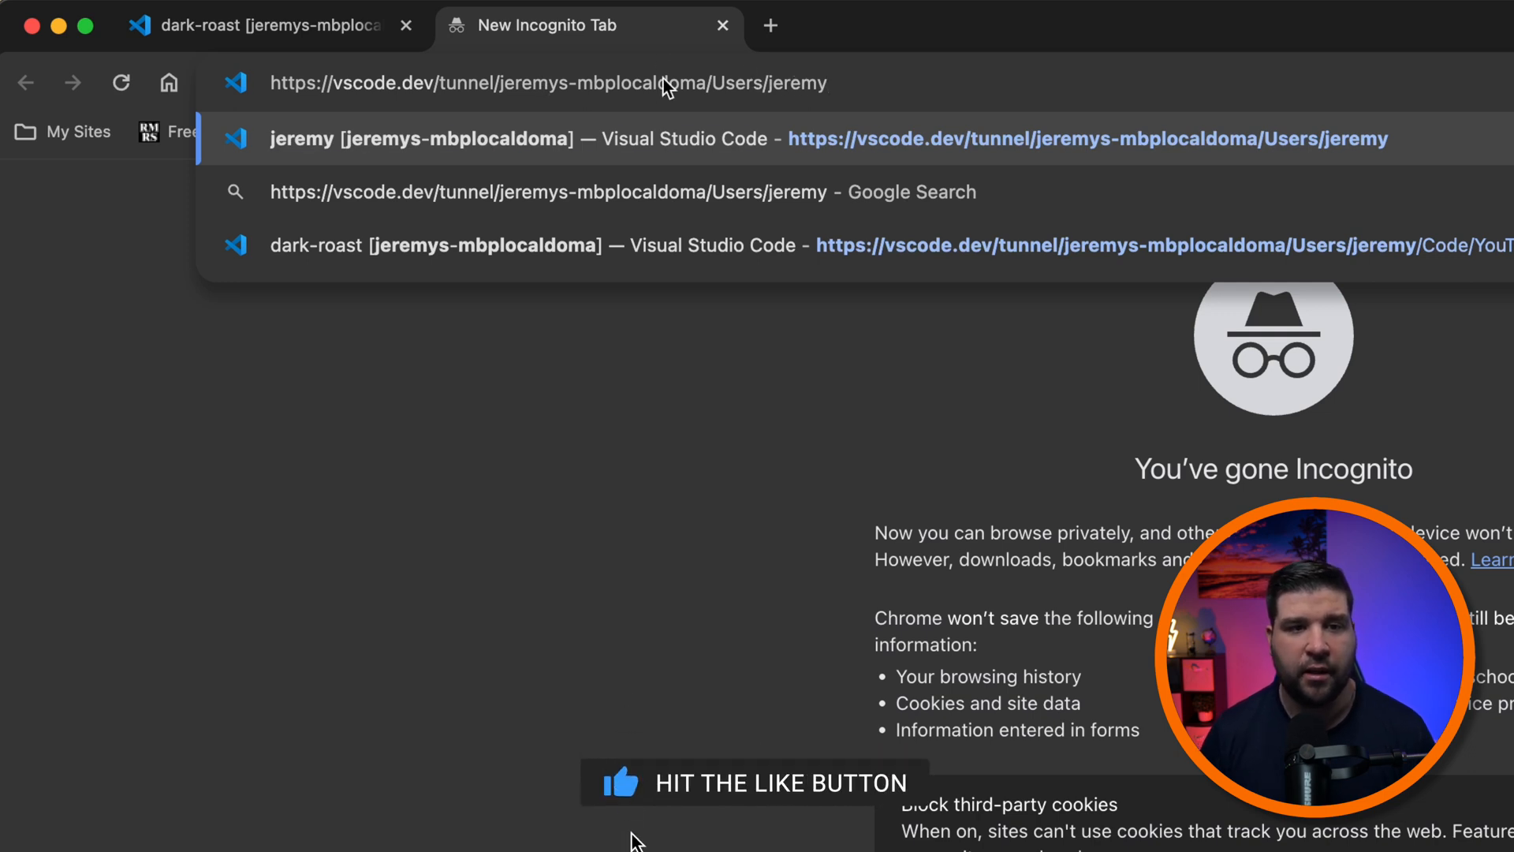
text(/Code/YouTube)
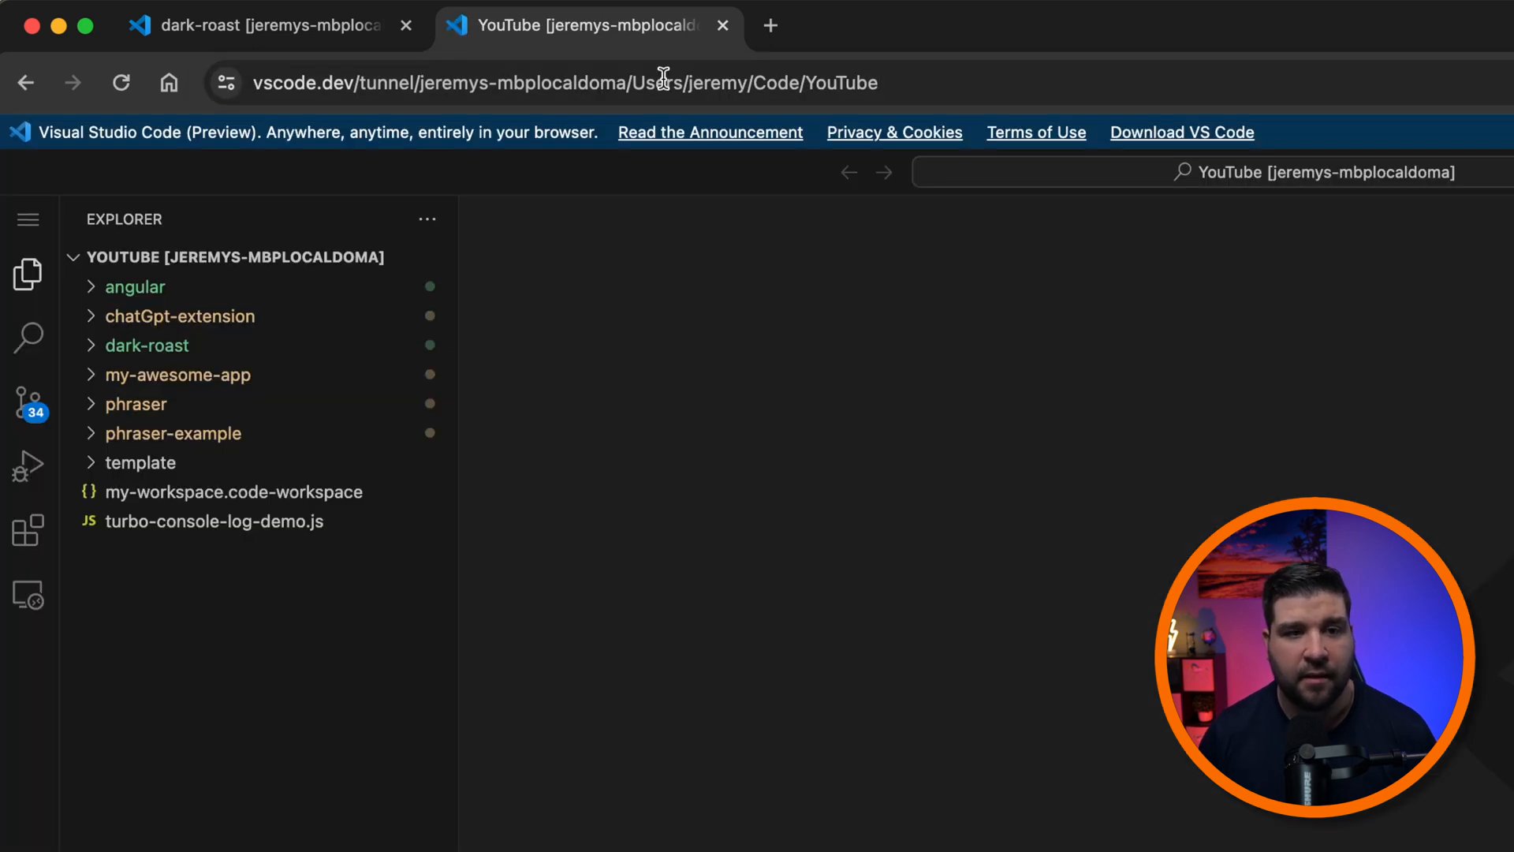
mouse_move(942, 140)
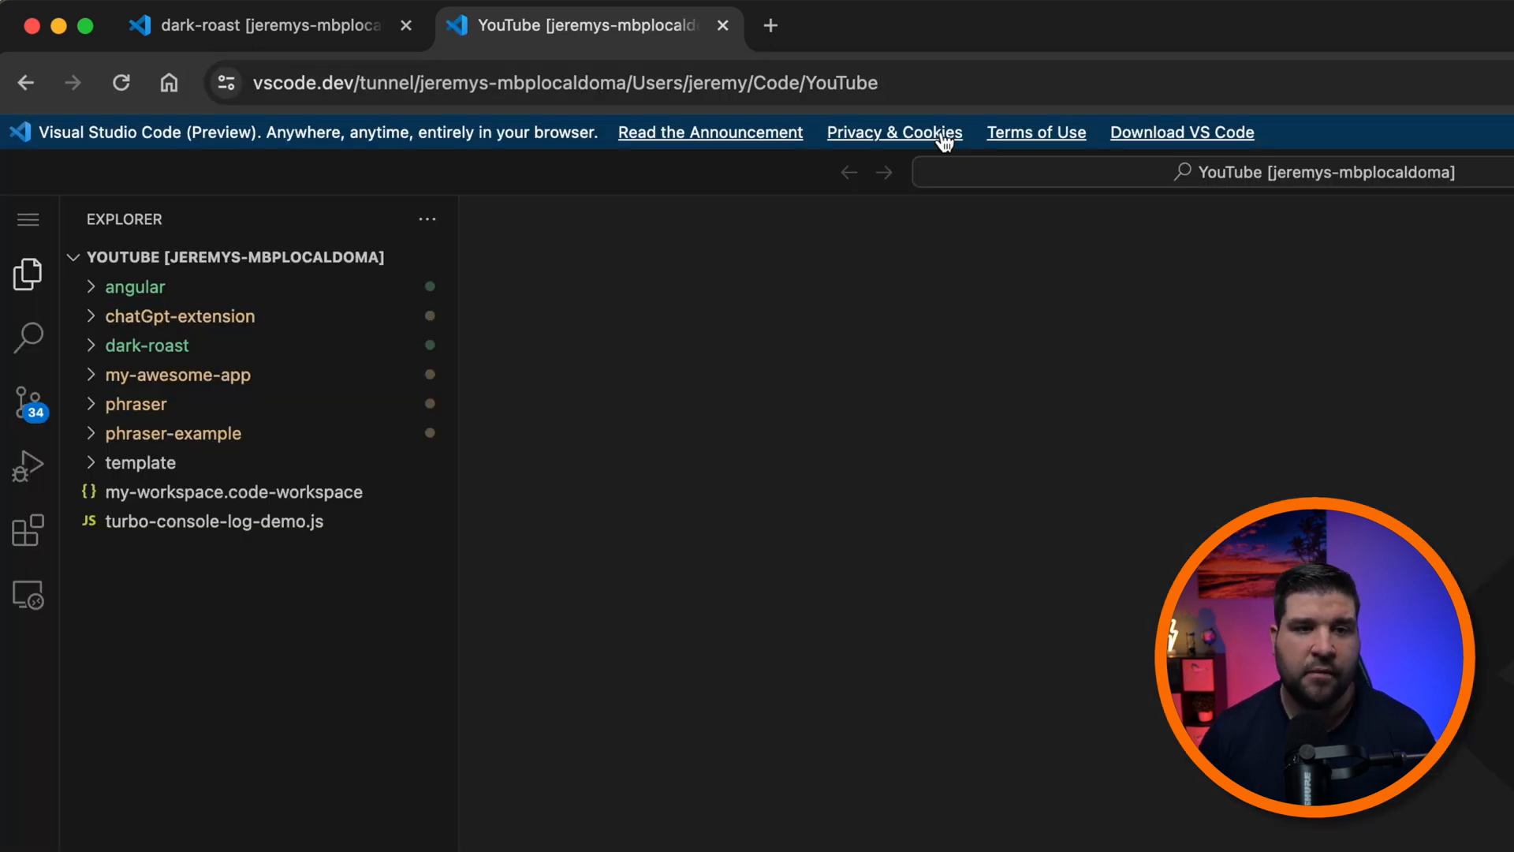
click(566, 82)
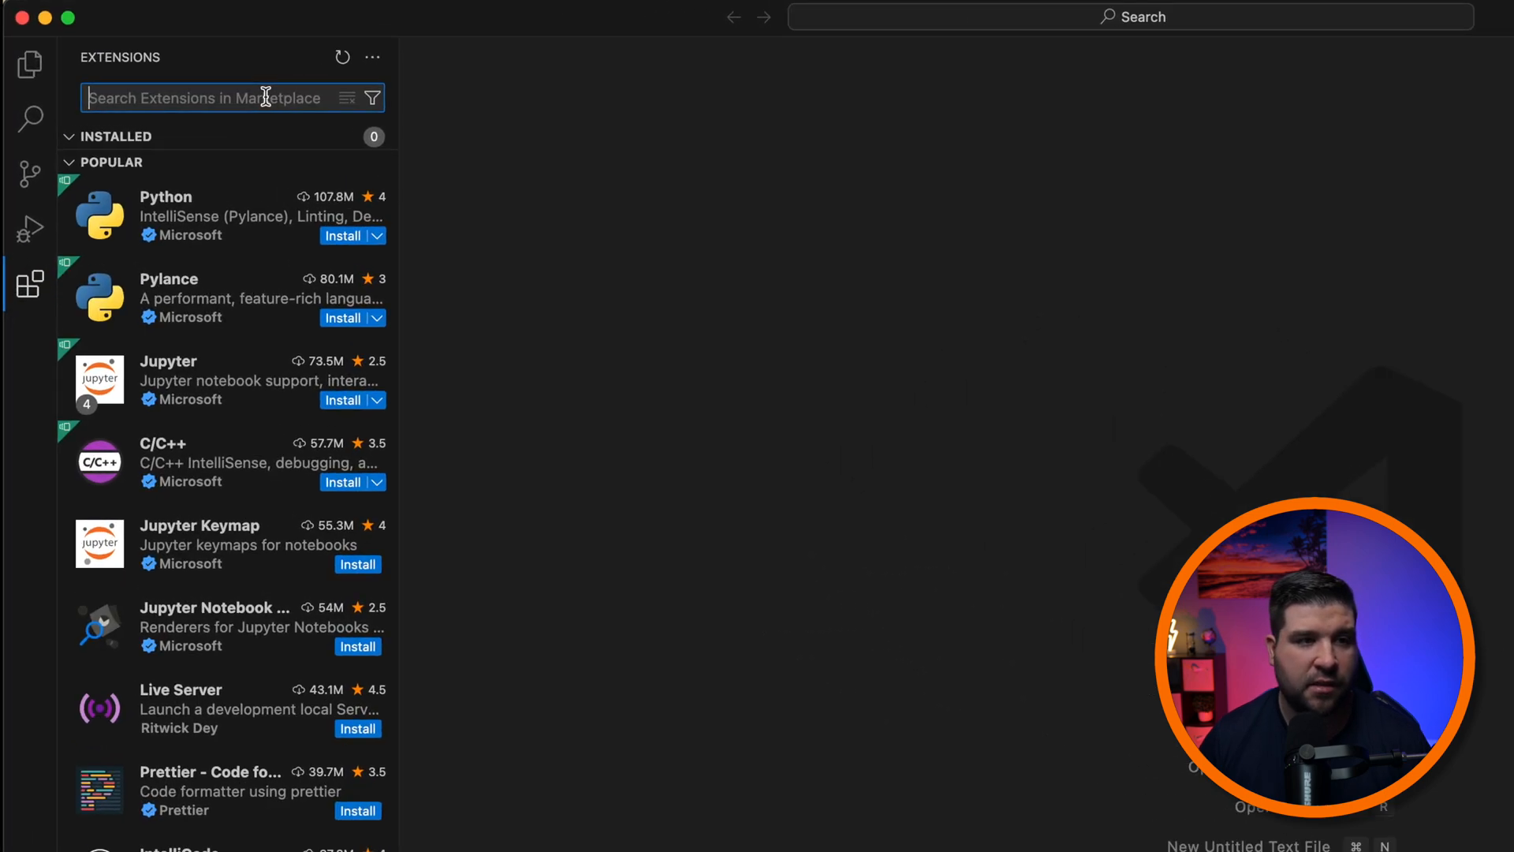
Step: Find and install the Remote - Tunnels extension by searching 'remote tunnels', then dismiss its details page
text(remote tun)
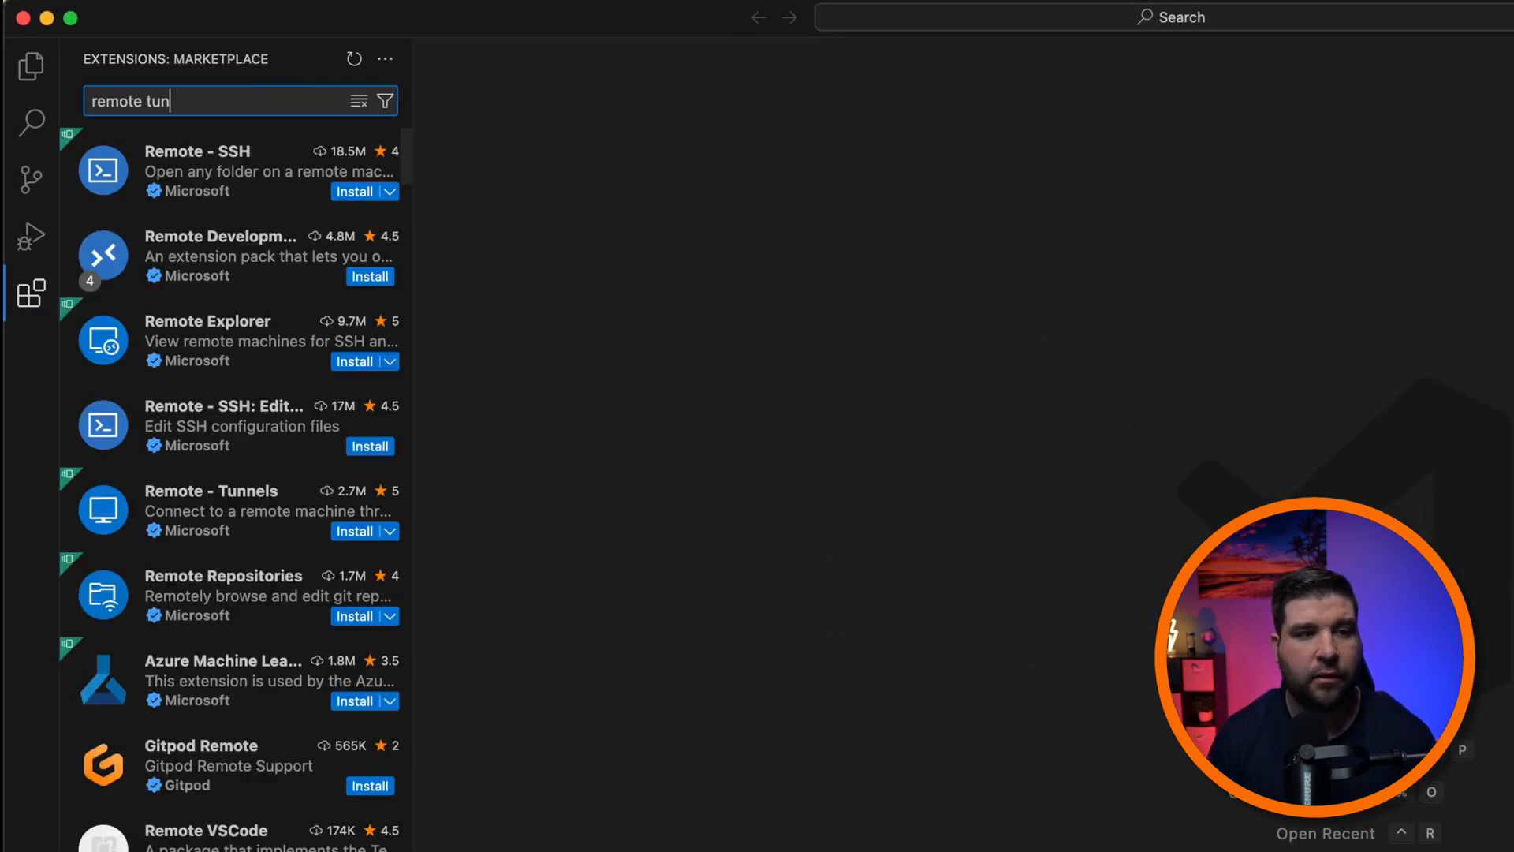
text(nels)
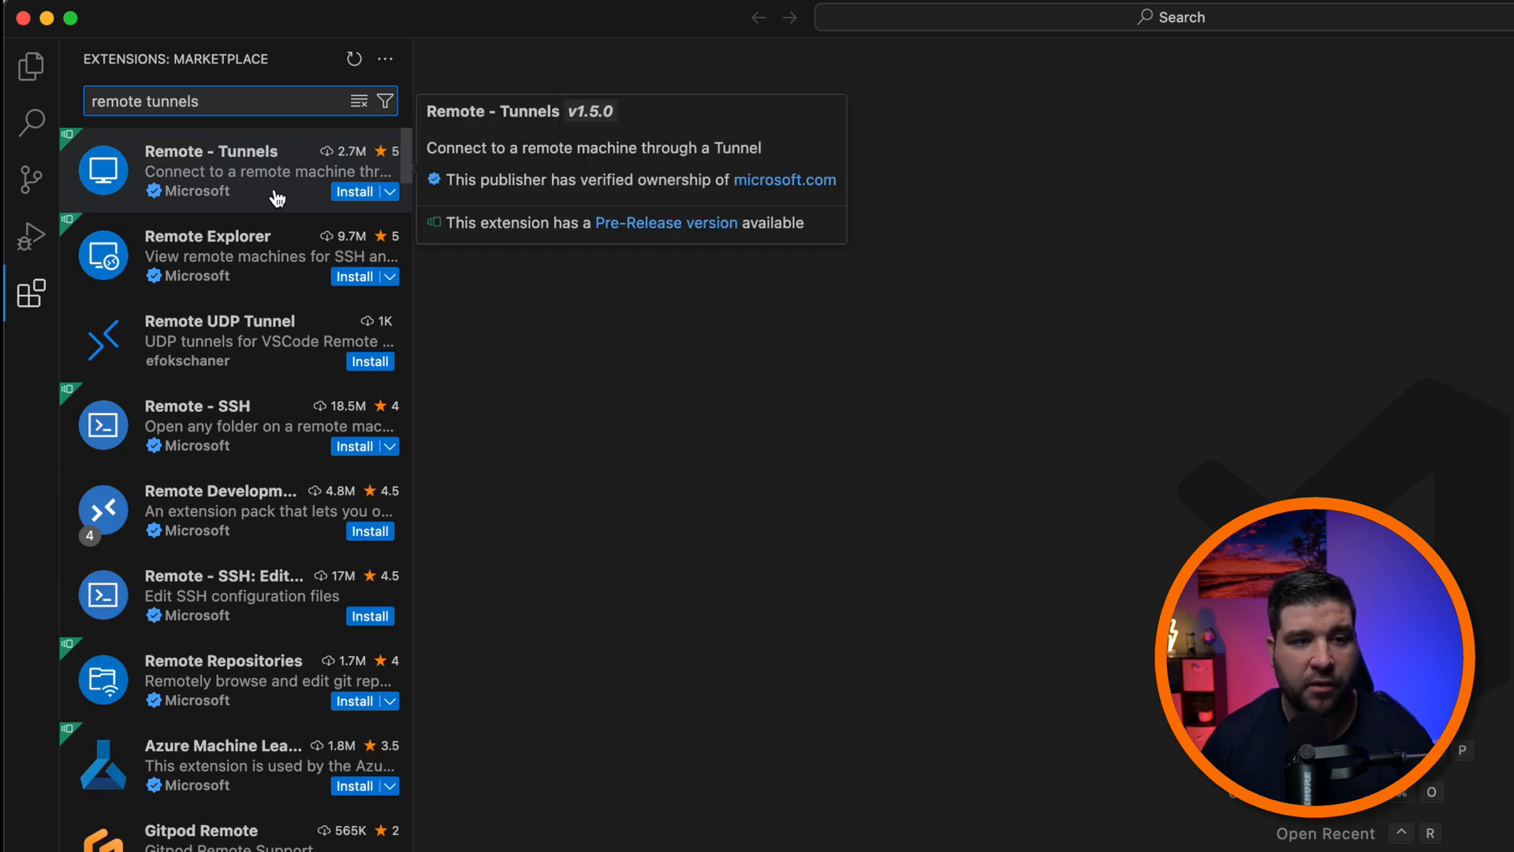
mouse_move(355, 191)
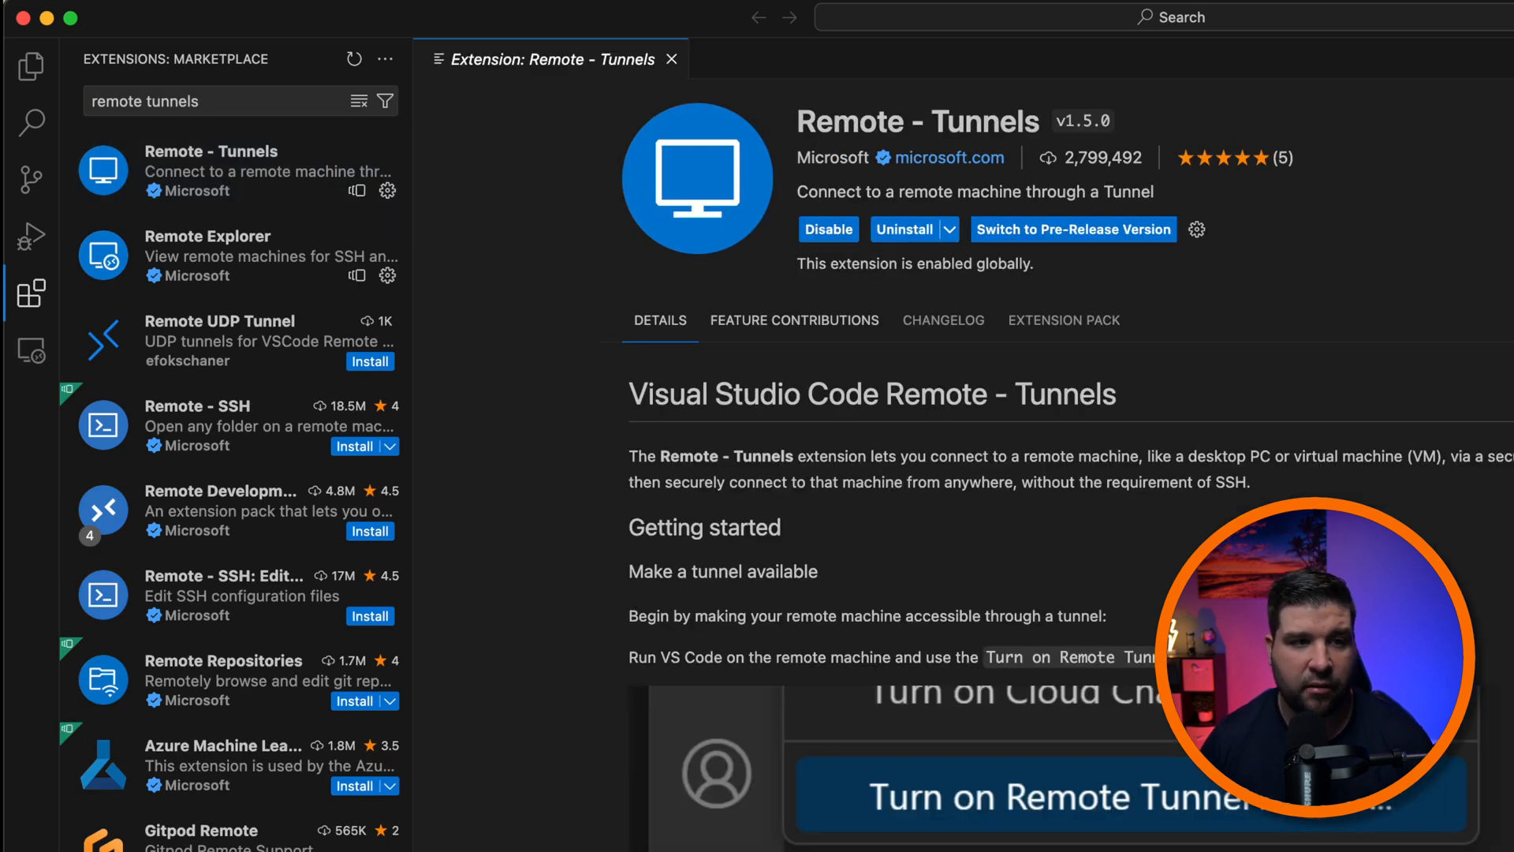
click(671, 58)
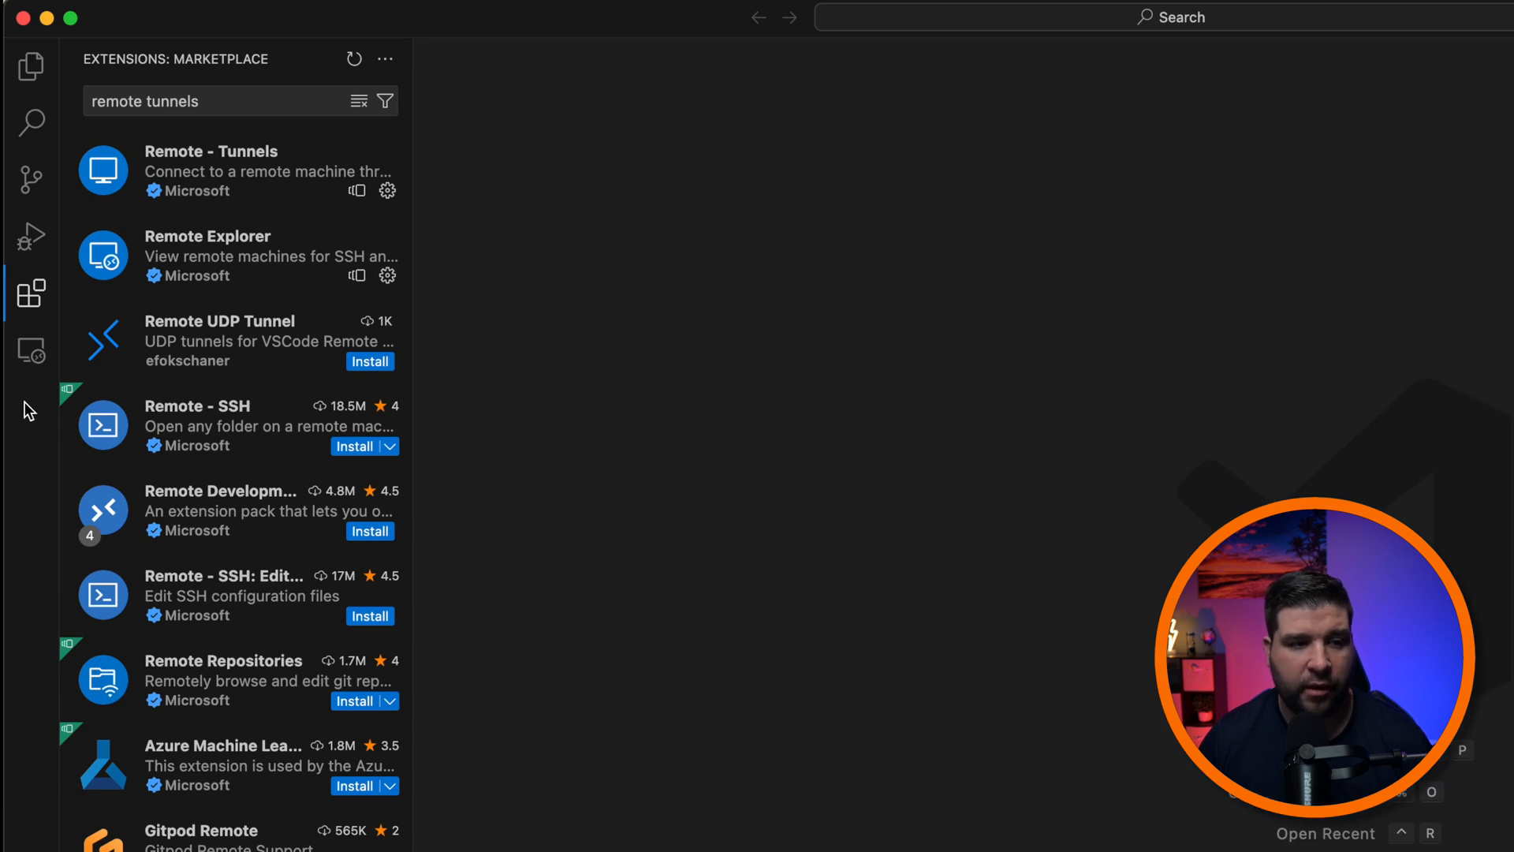
mouse_move(30, 350)
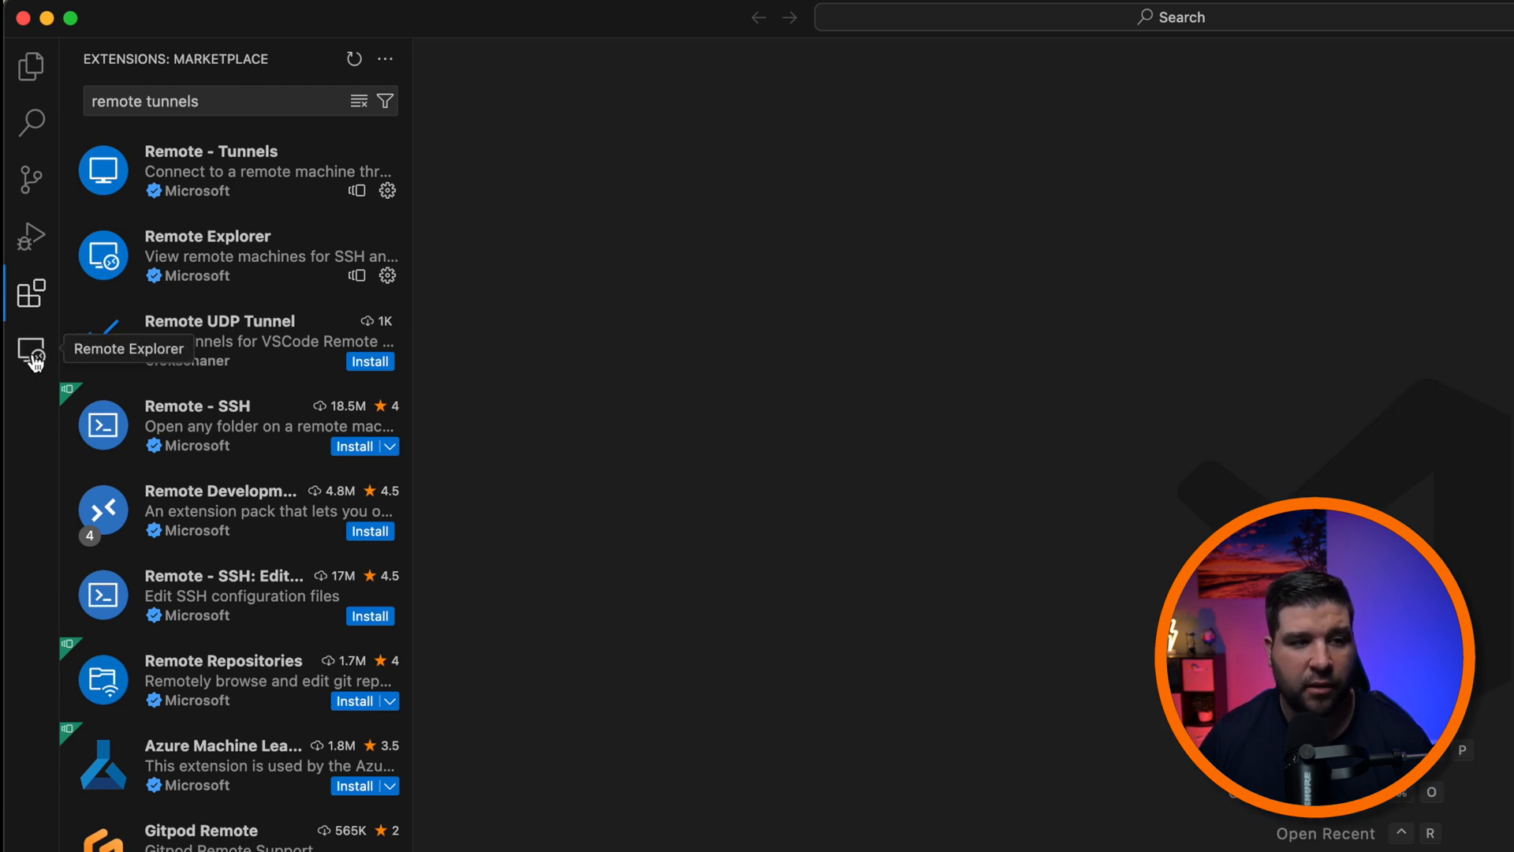
Step: Show the Remote Explorer listing the running tunnel jeremys-mbplocaldoma and connect to it in a new window
click(31, 351)
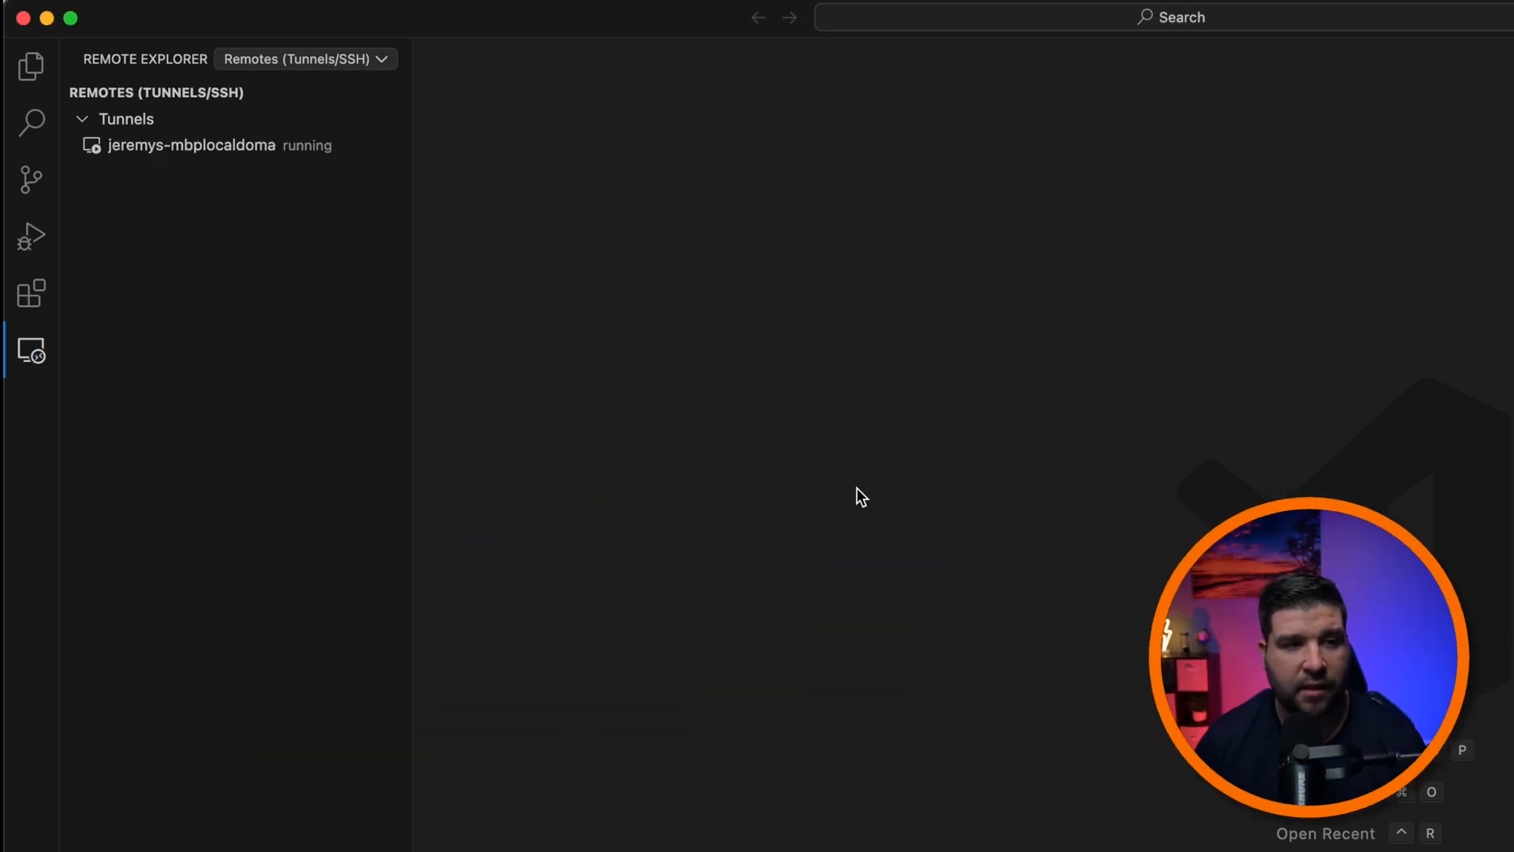
mouse_move(372, 155)
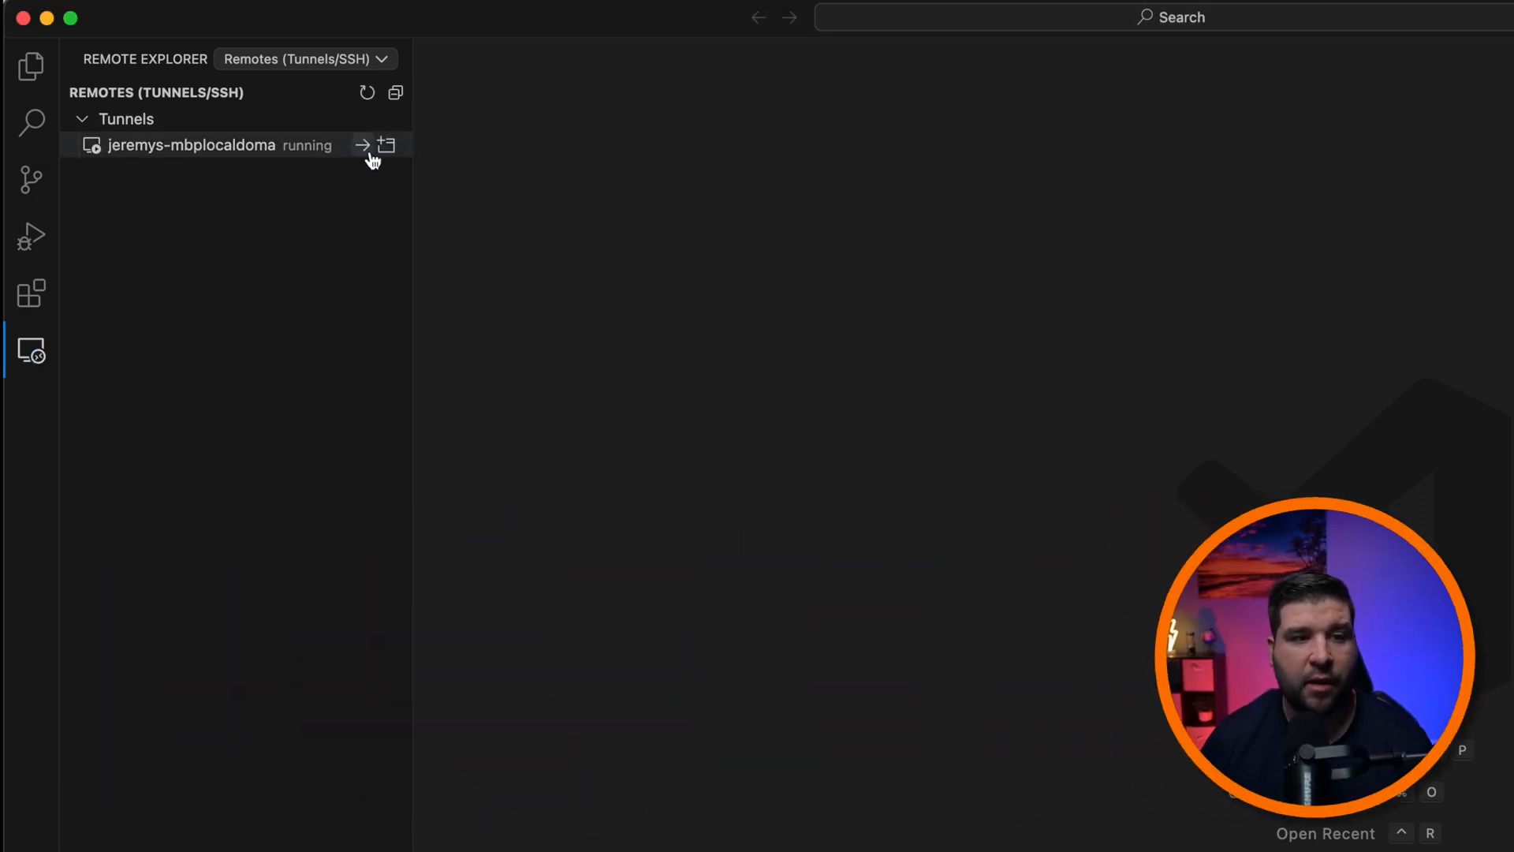
mouse_move(364, 145)
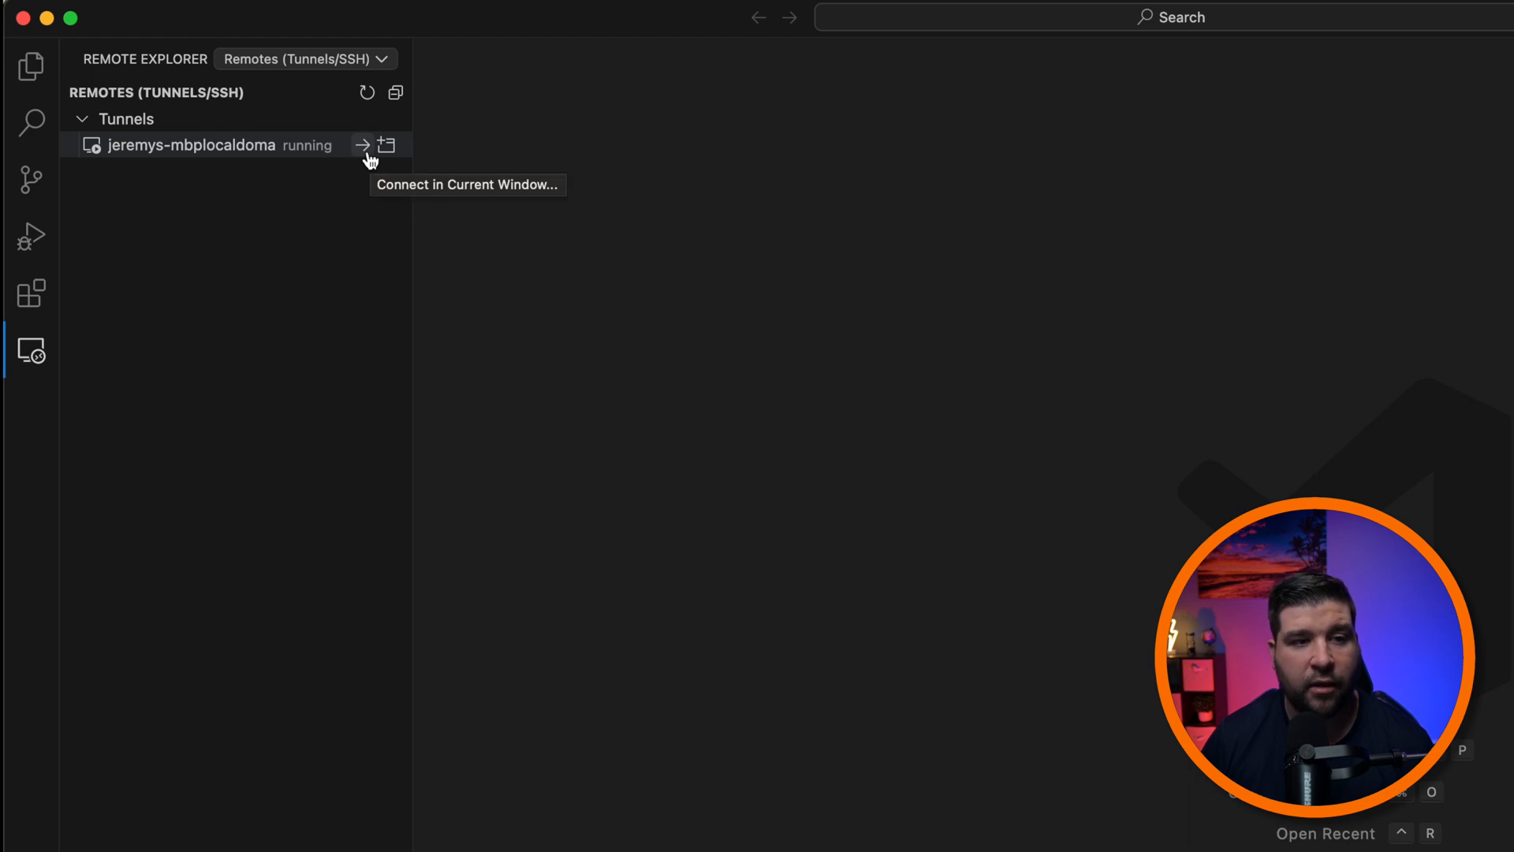
mouse_move(385, 145)
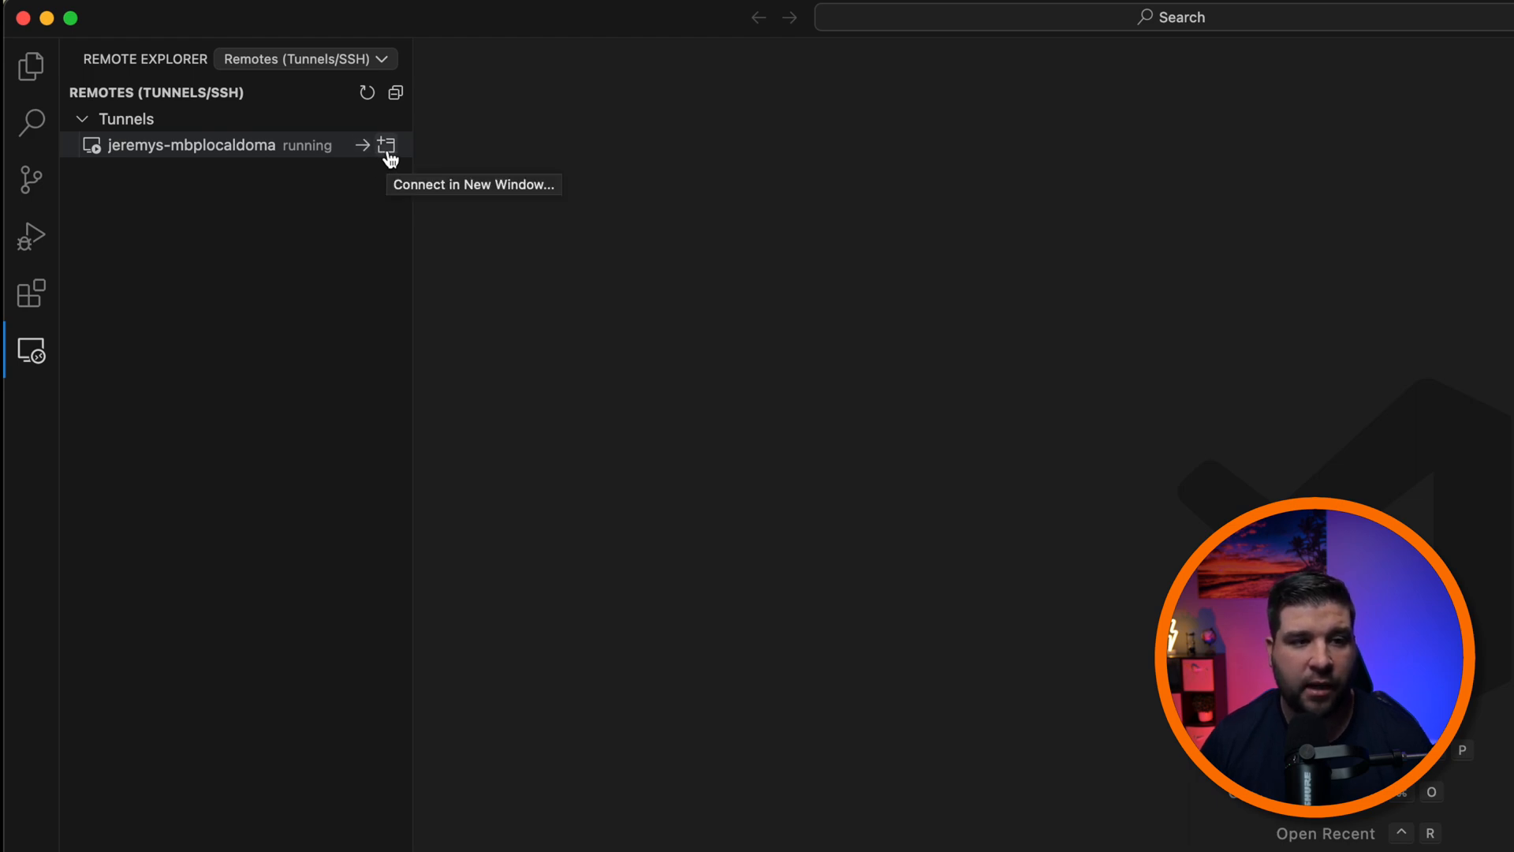
mouse_move(364, 154)
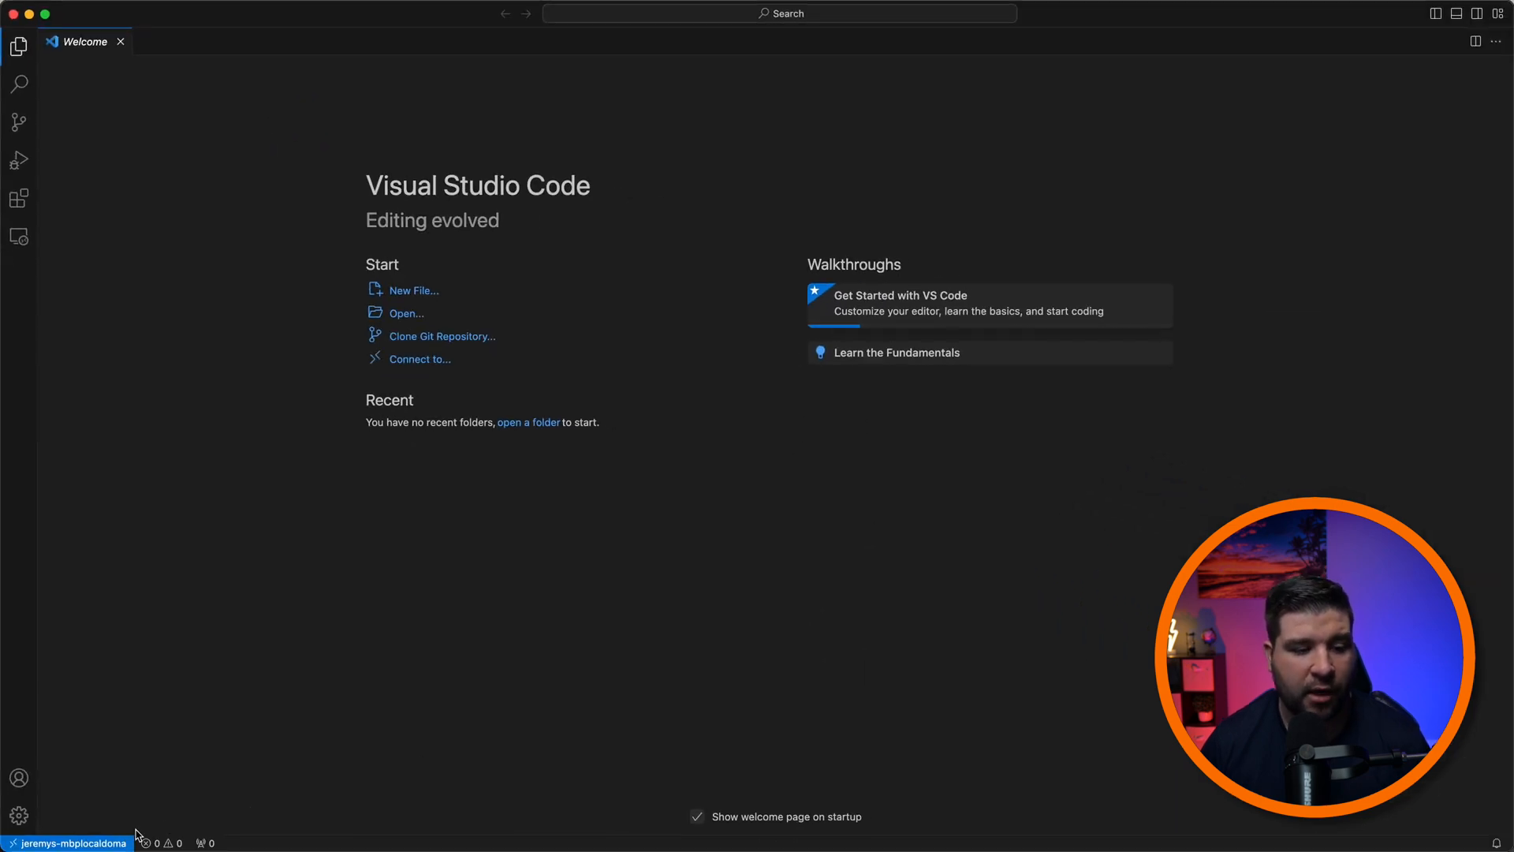
mouse_move(68, 842)
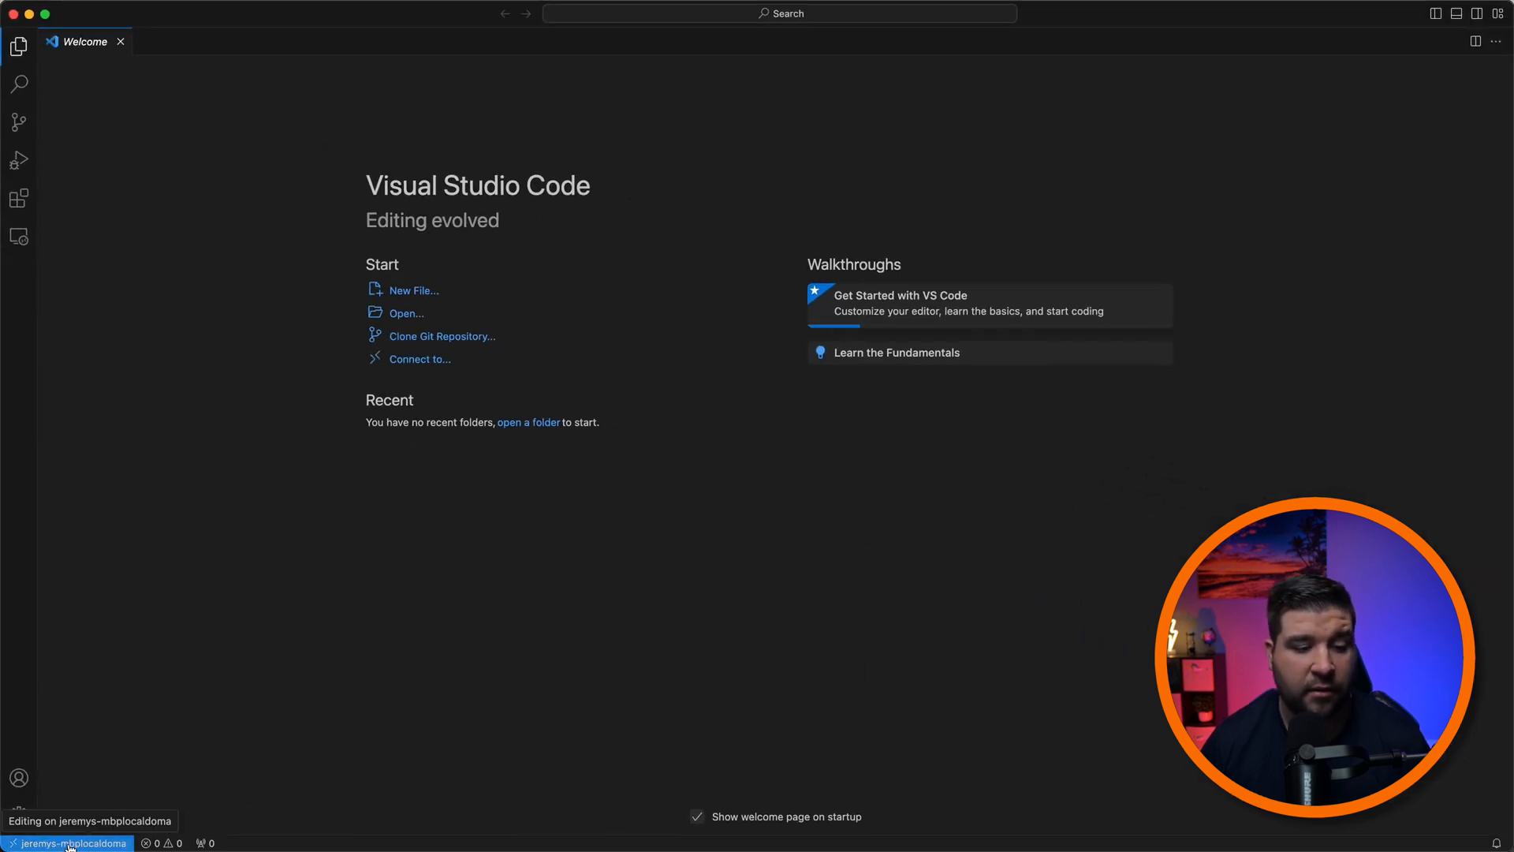
Step: Open the remote dark-roast folder from Explorer and choose 'Yes, I trust the authors'
click(19, 47)
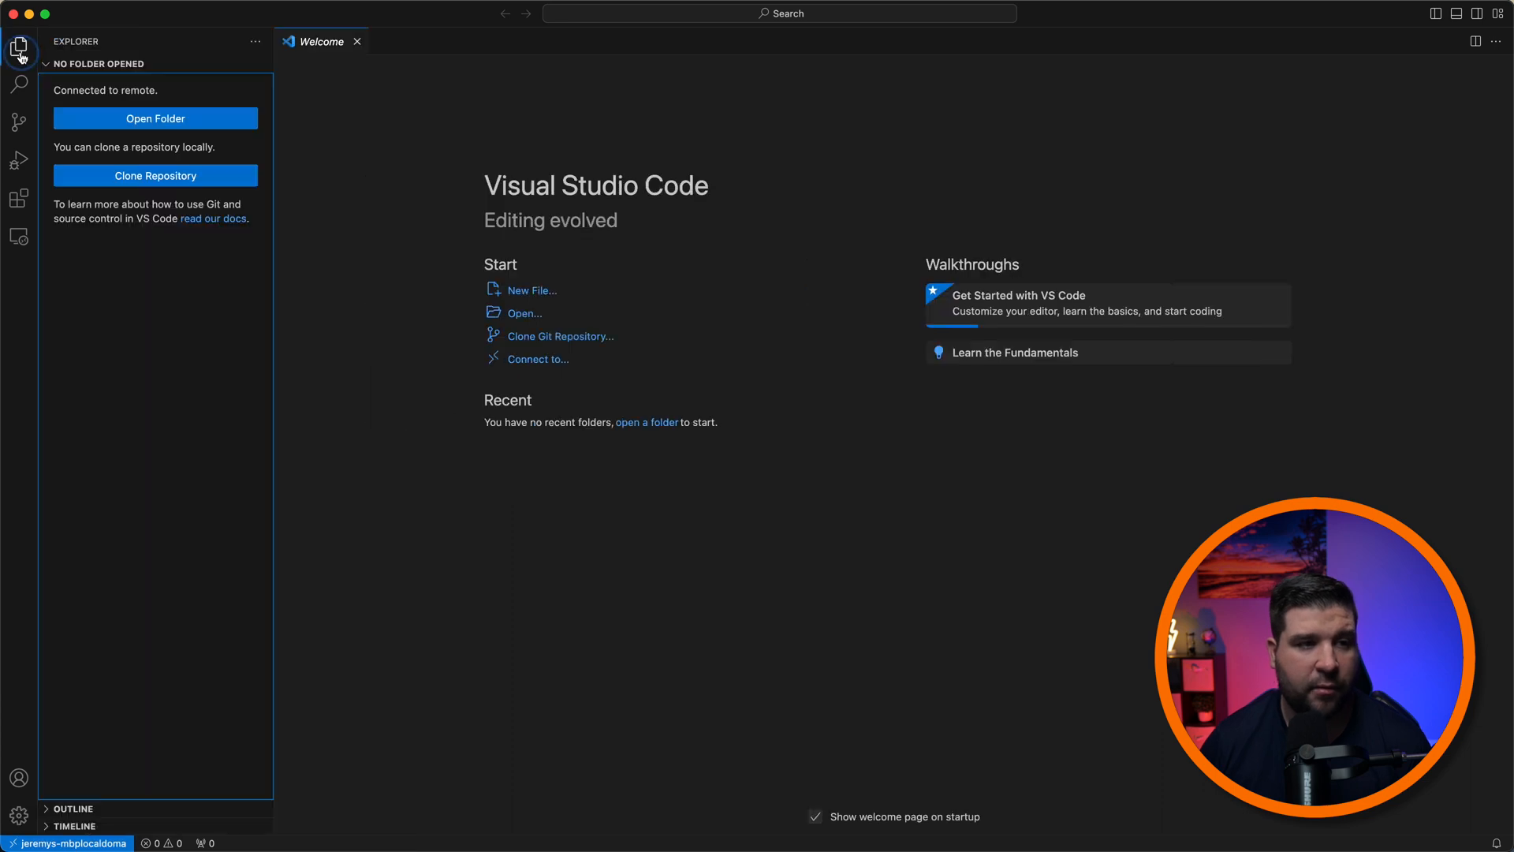
mouse_move(188, 123)
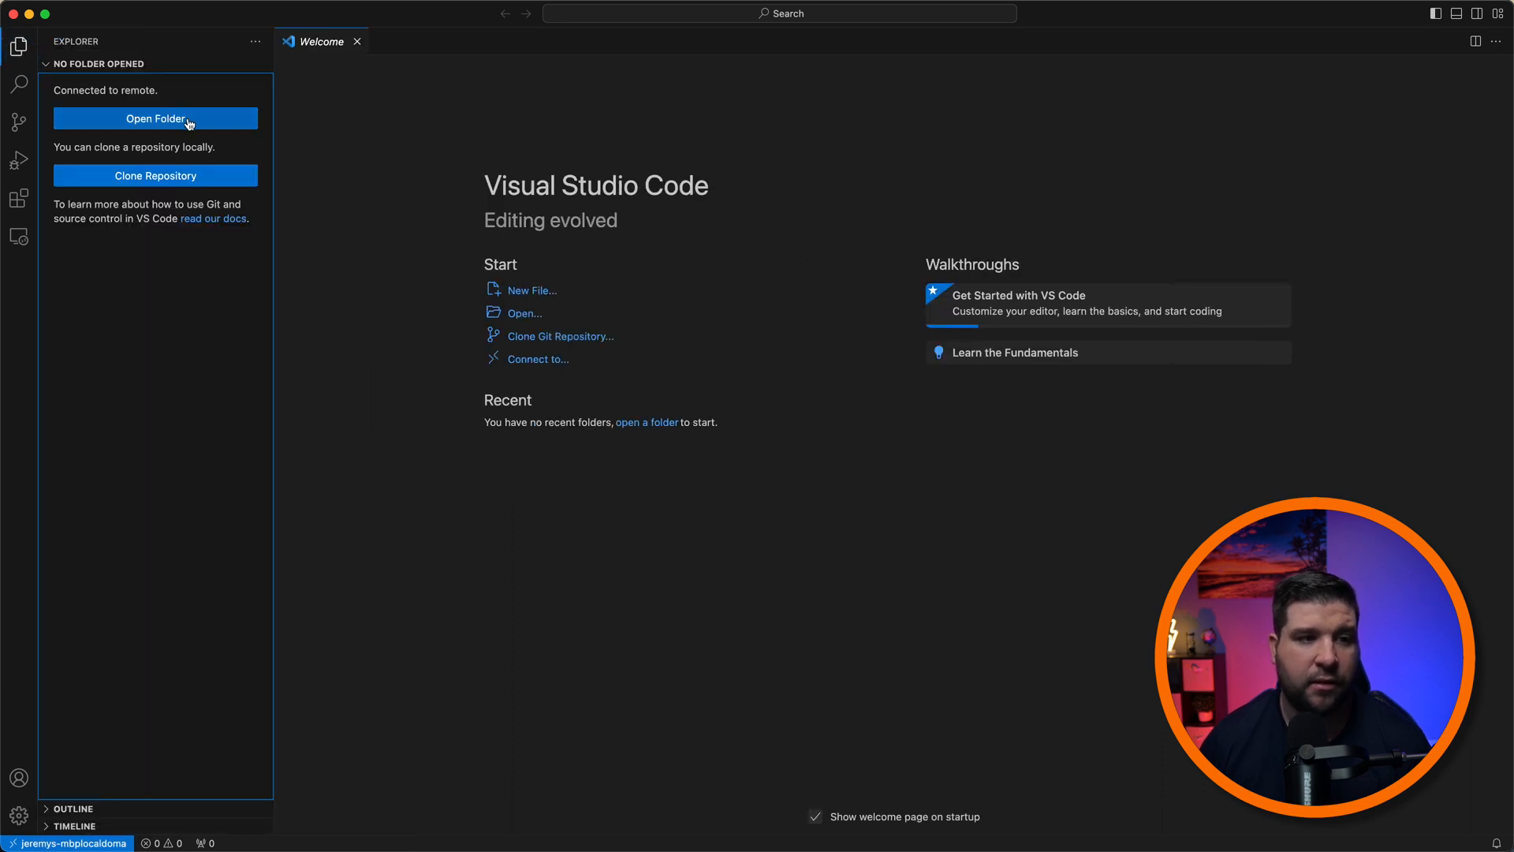
click(154, 118)
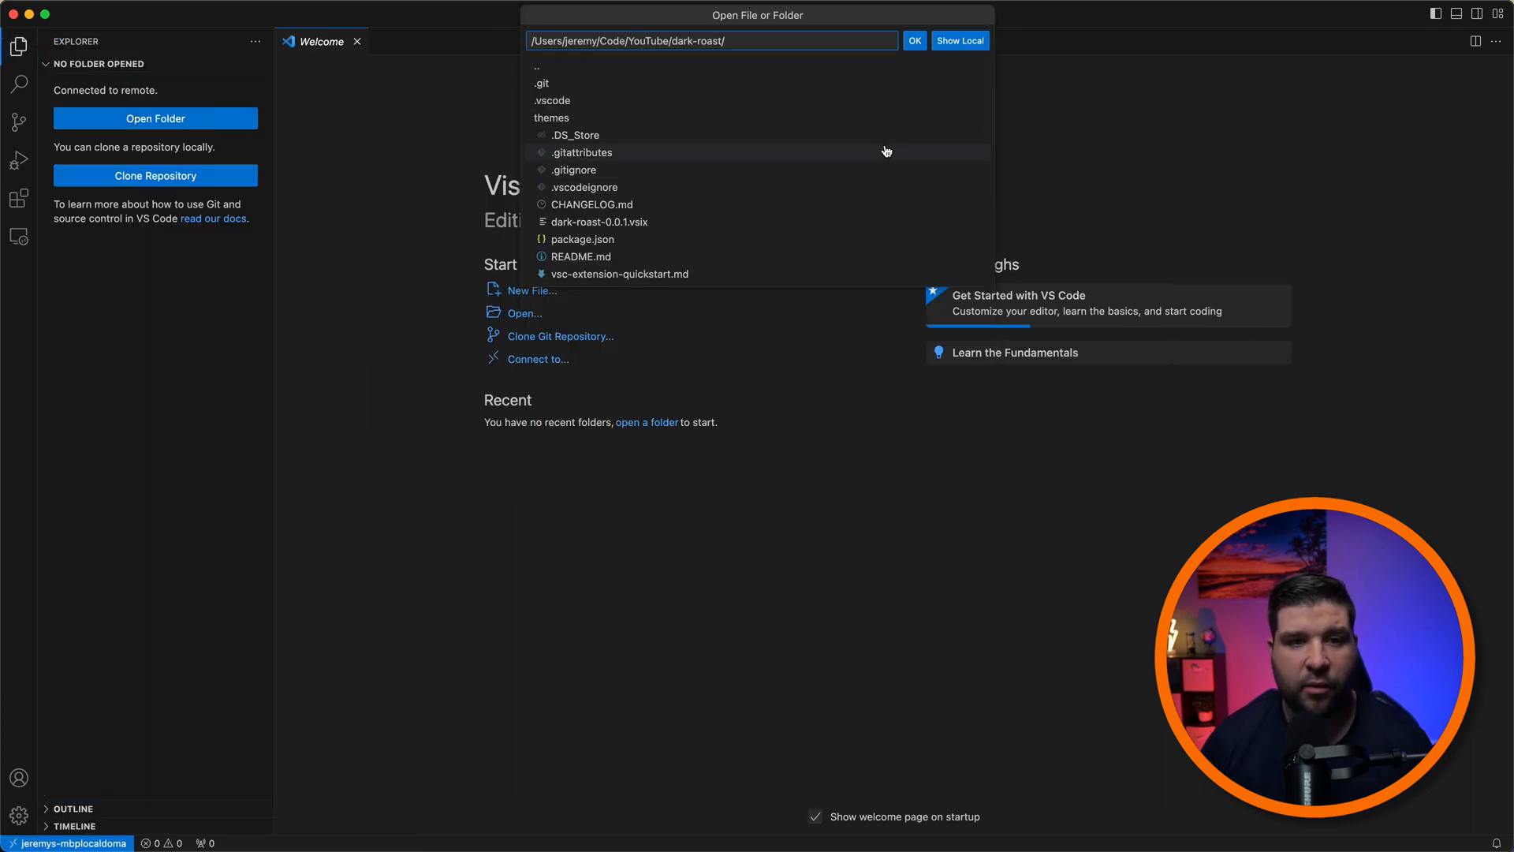
mouse_move(855, 41)
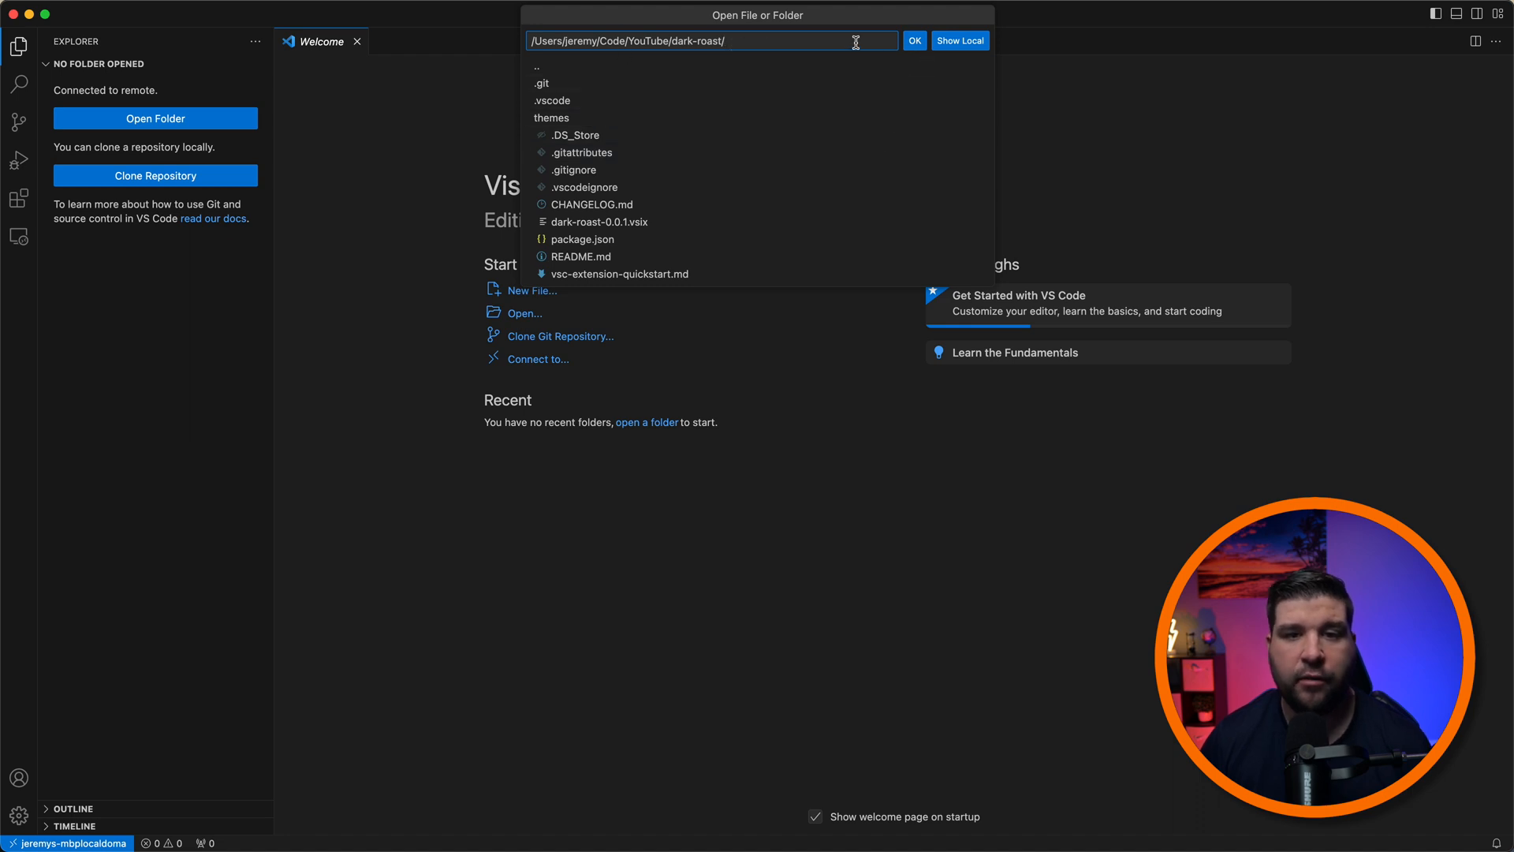
click(913, 41)
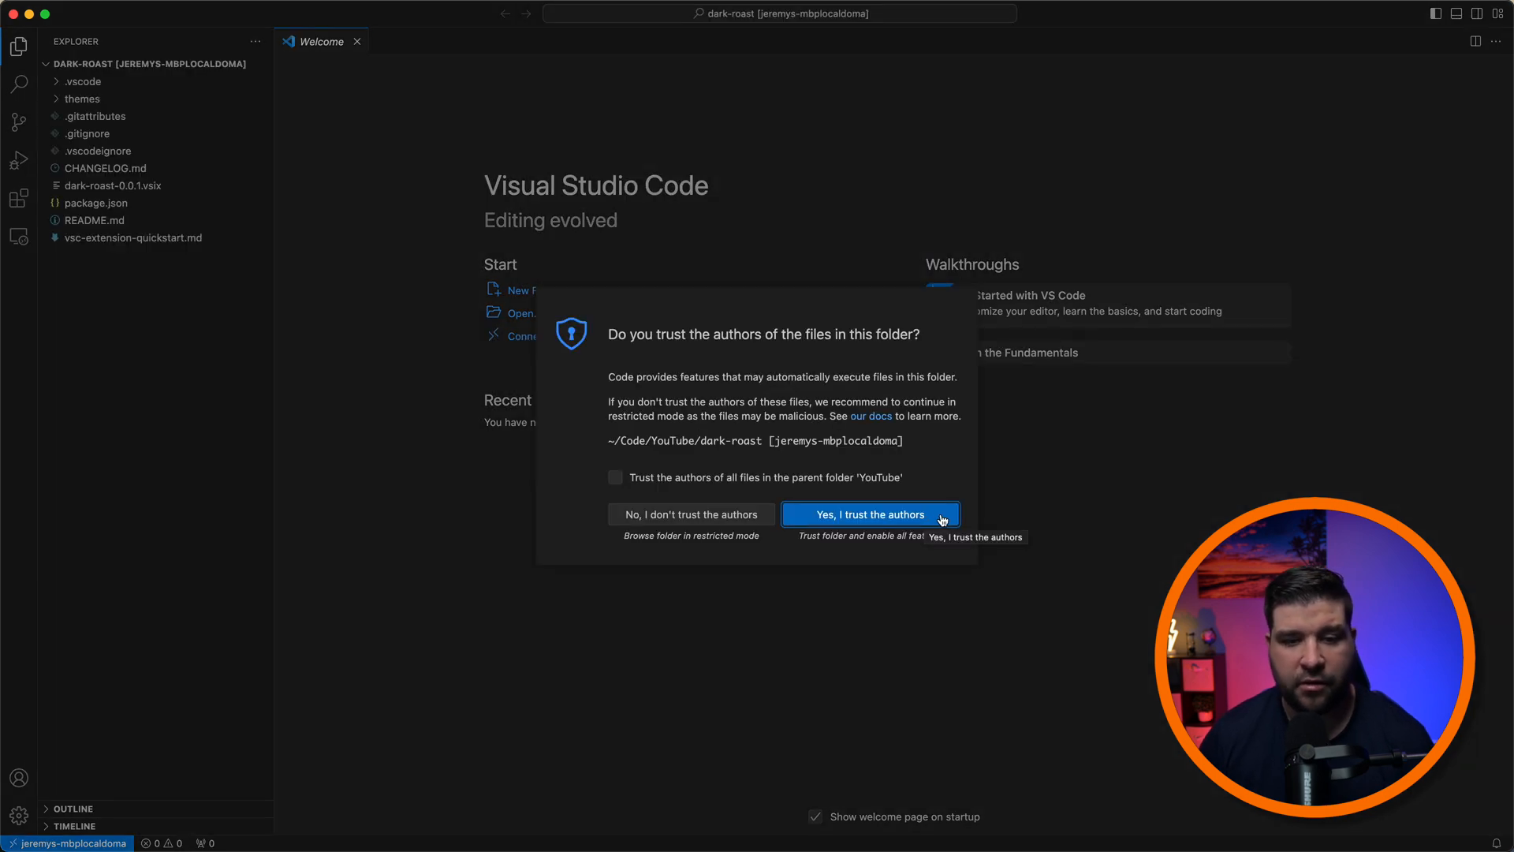
click(867, 514)
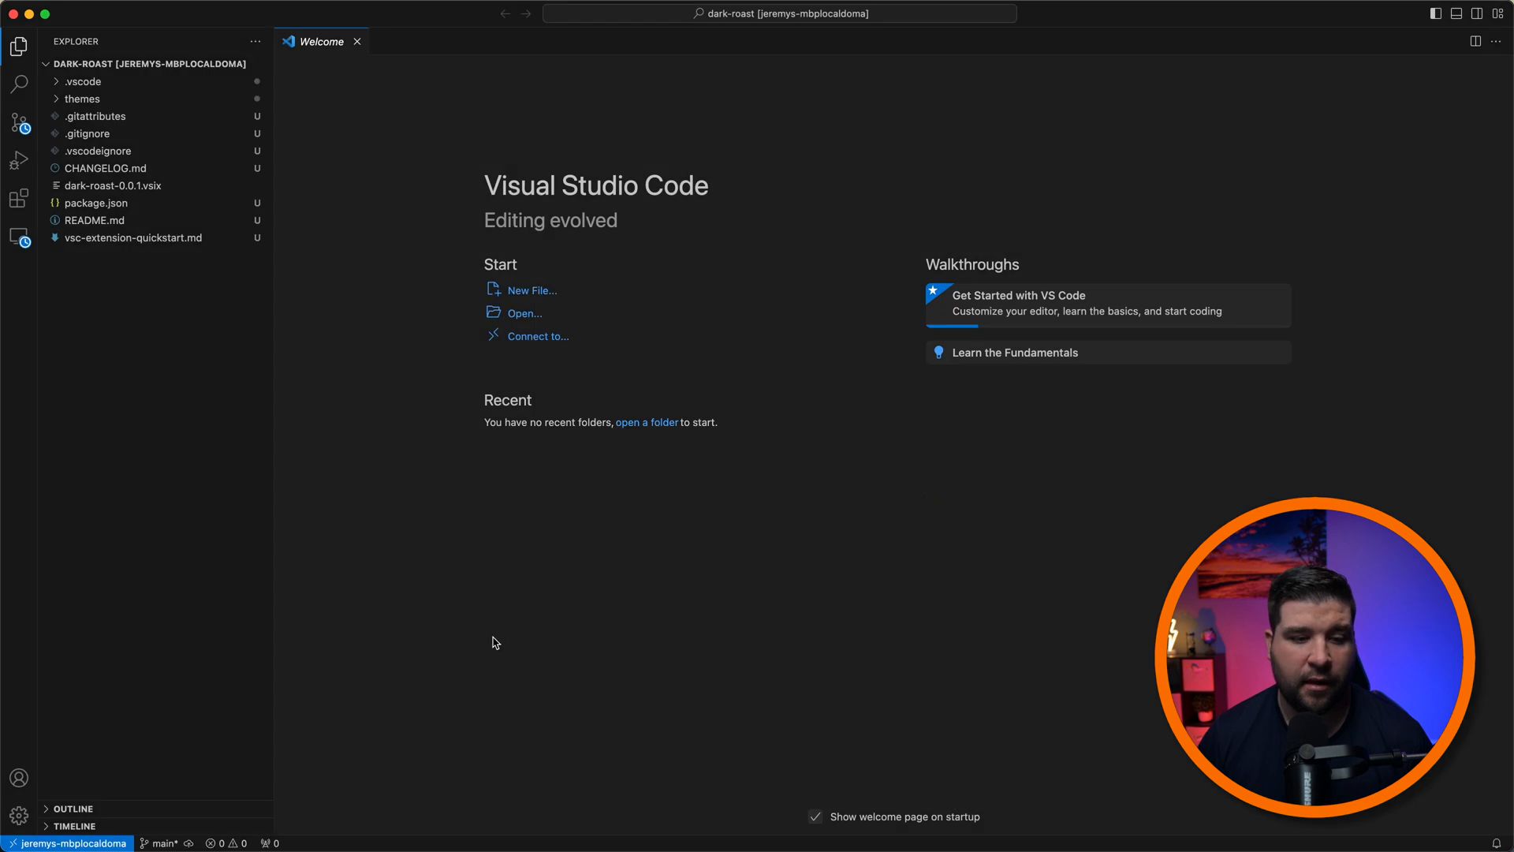
mouse_move(599, 634)
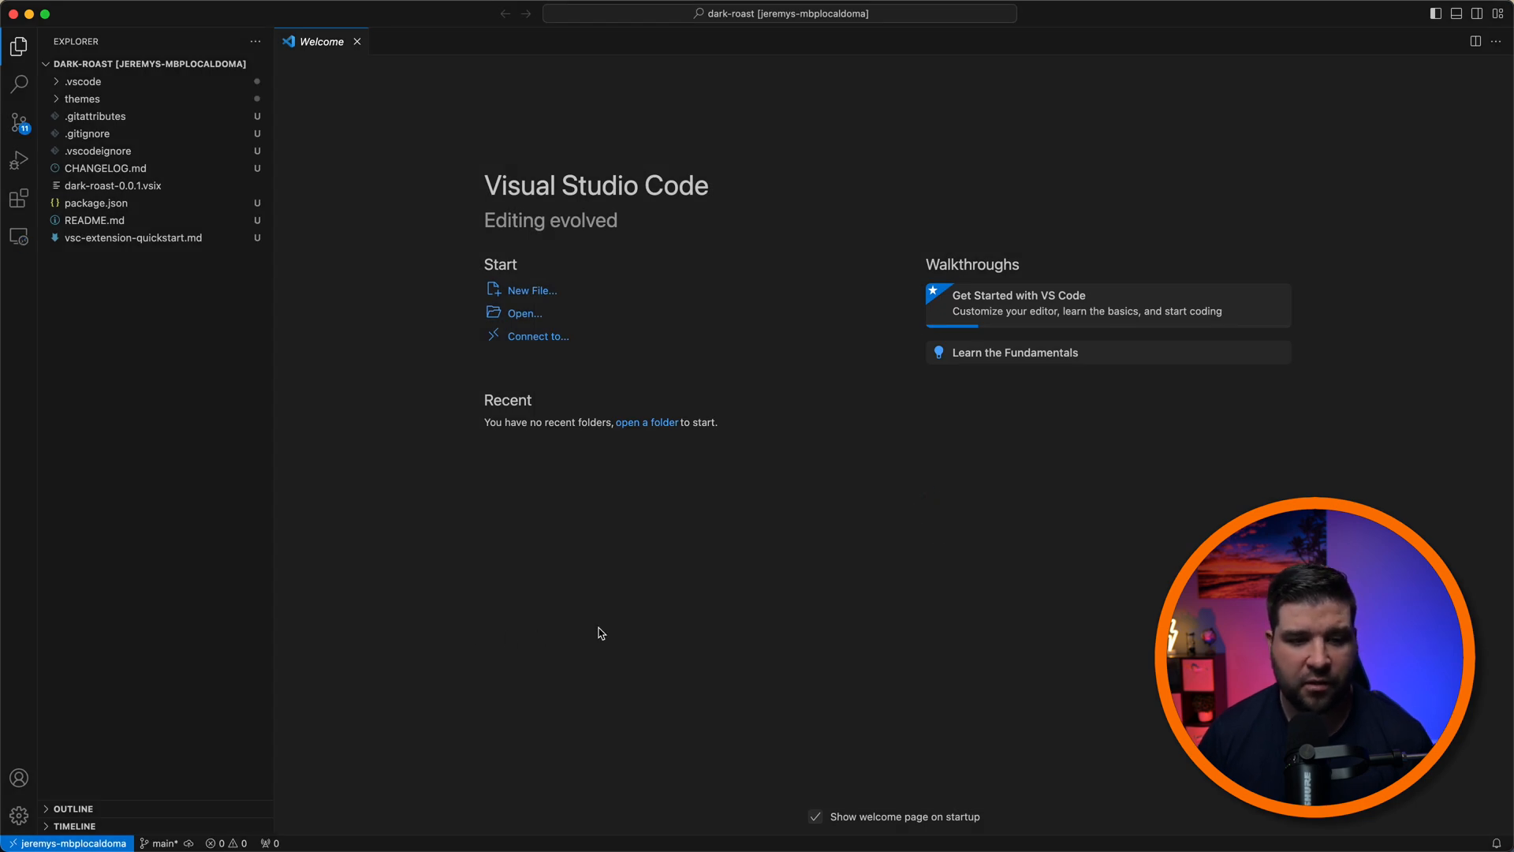